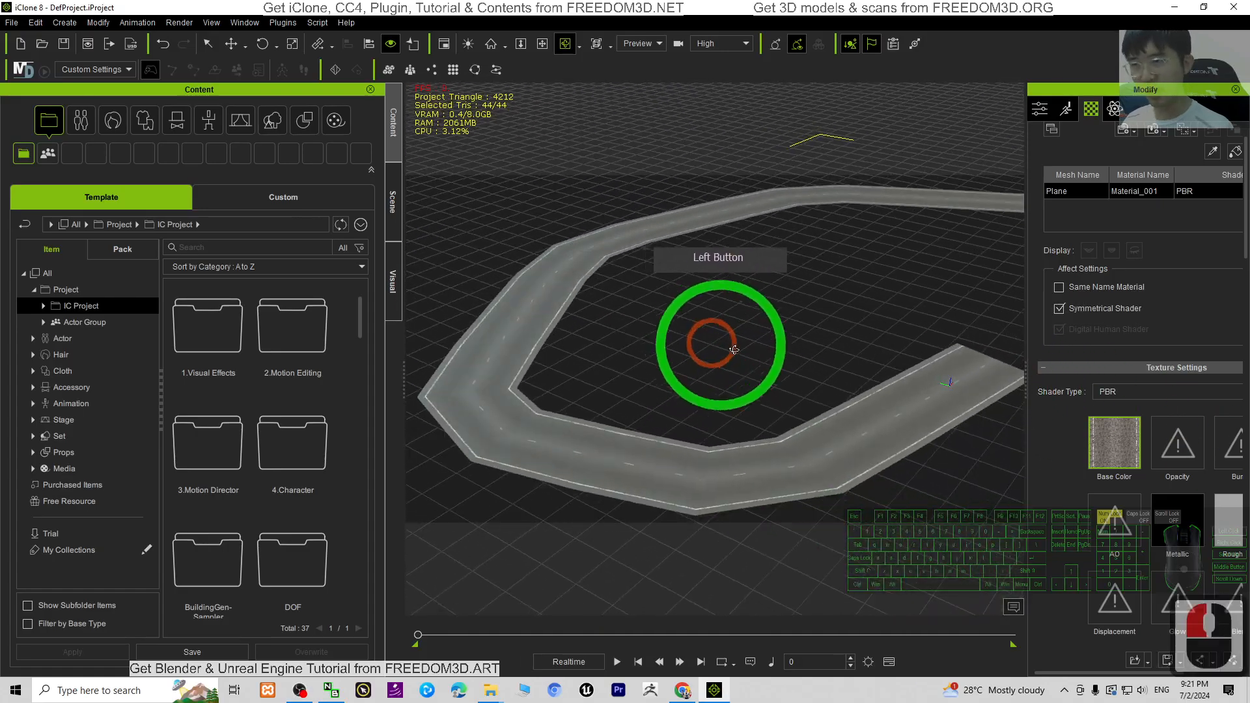
Step: Orbit around the finished winding road to inspect its bends and open end
left_click_drag(718, 346, 785, 349)
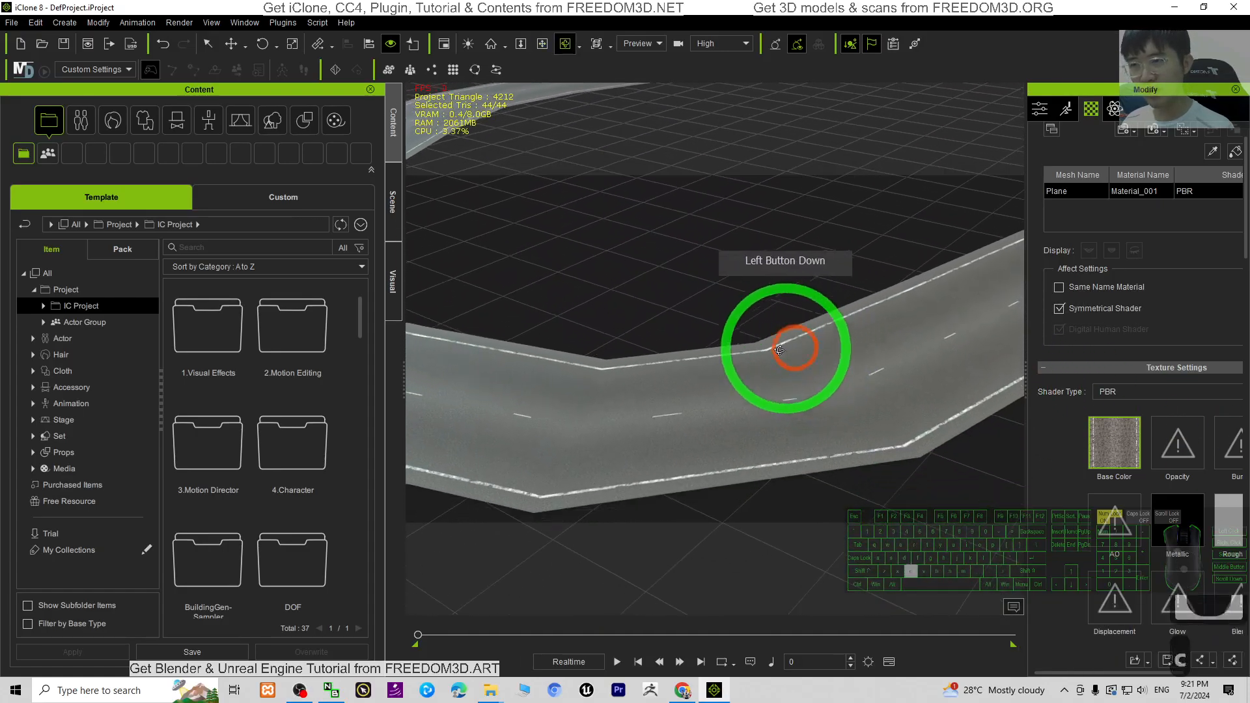
left_click_drag(778, 349, 942, 344)
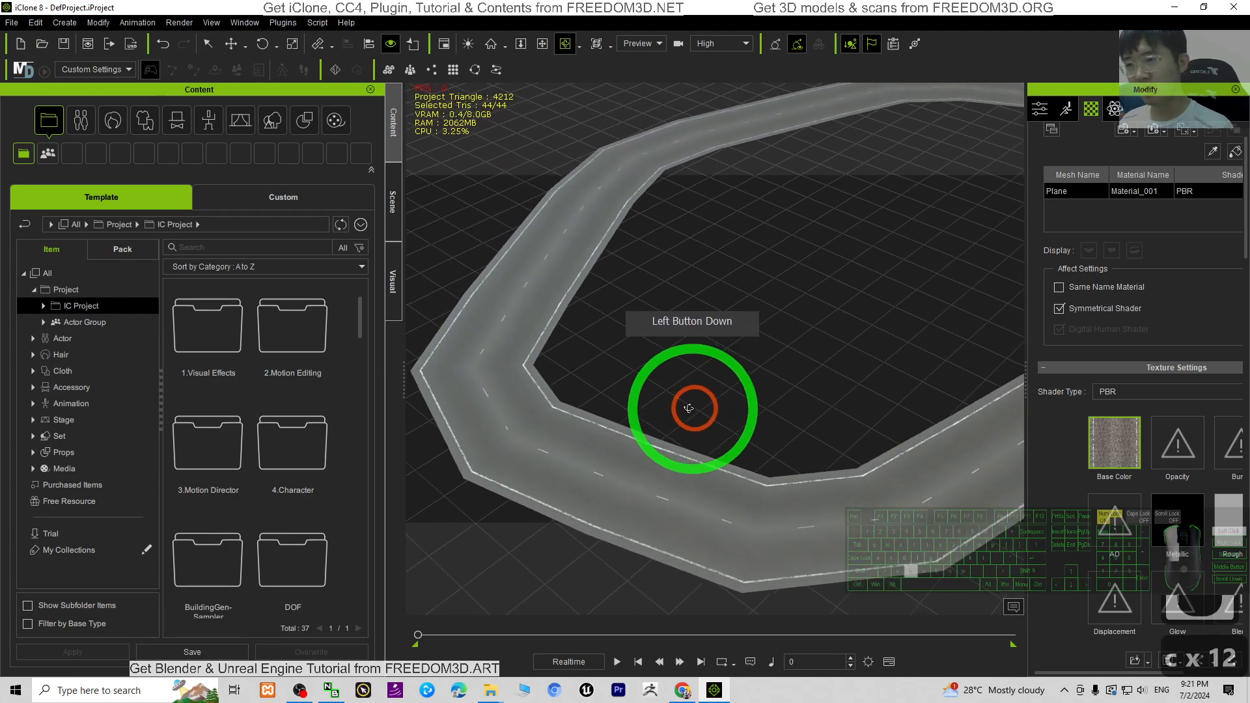
left_click_drag(691, 407, 759, 342)
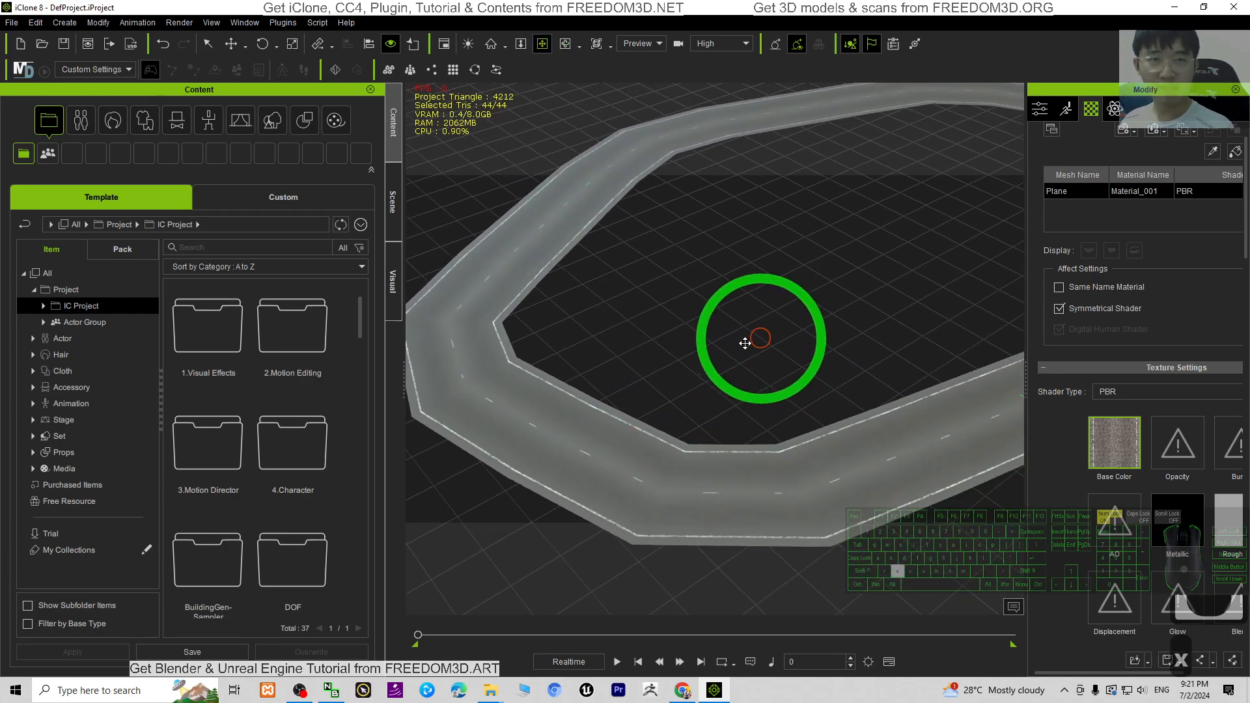
left_click_drag(745, 343, 829, 346)
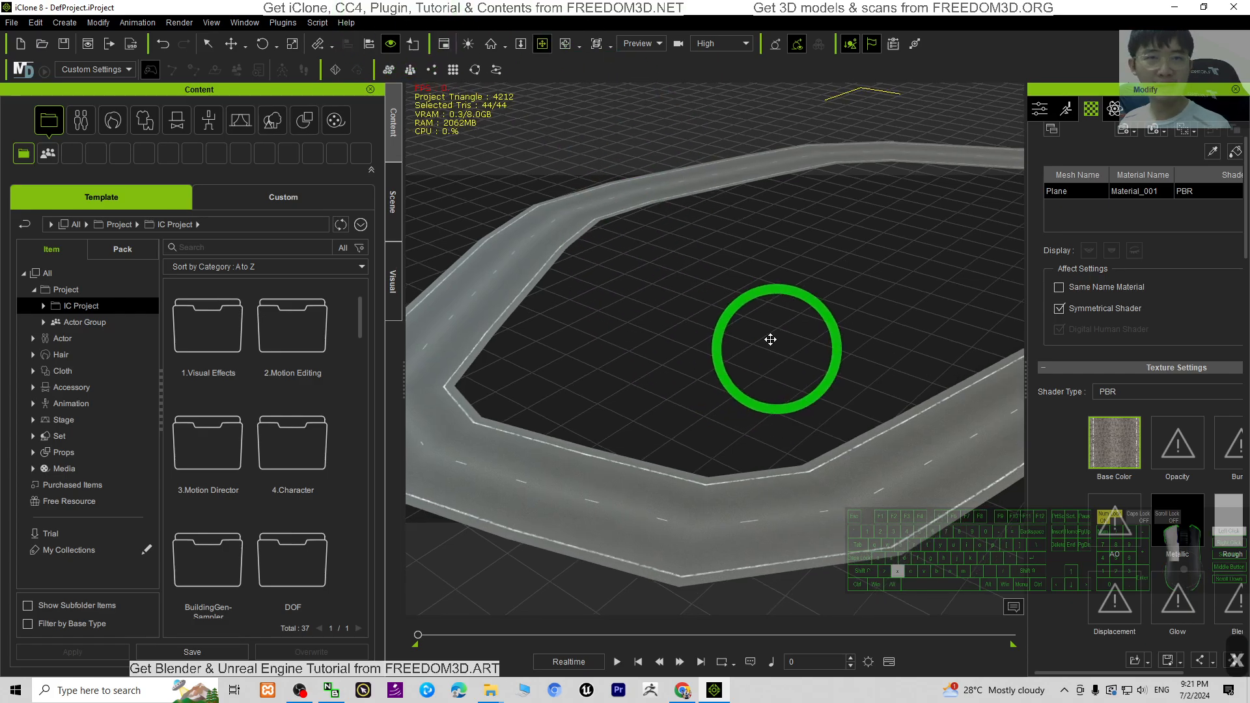
left_click_drag(769, 339, 721, 414)
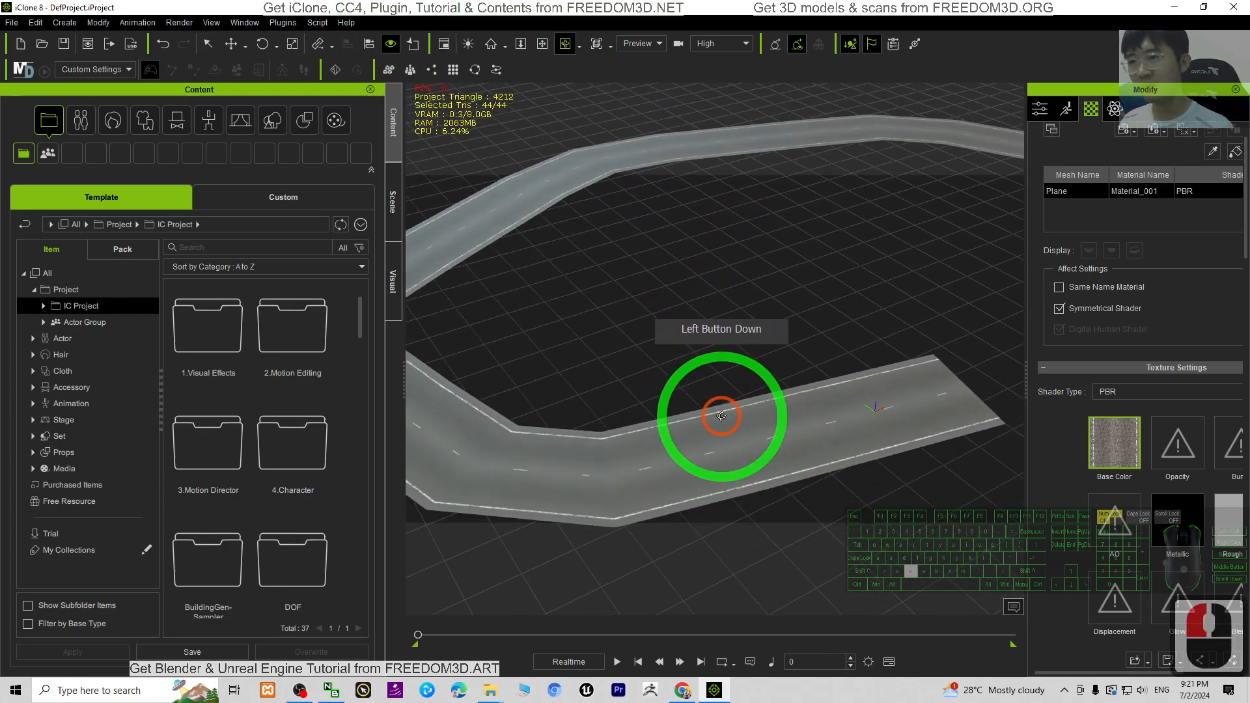
left_click_drag(722, 414, 709, 402)
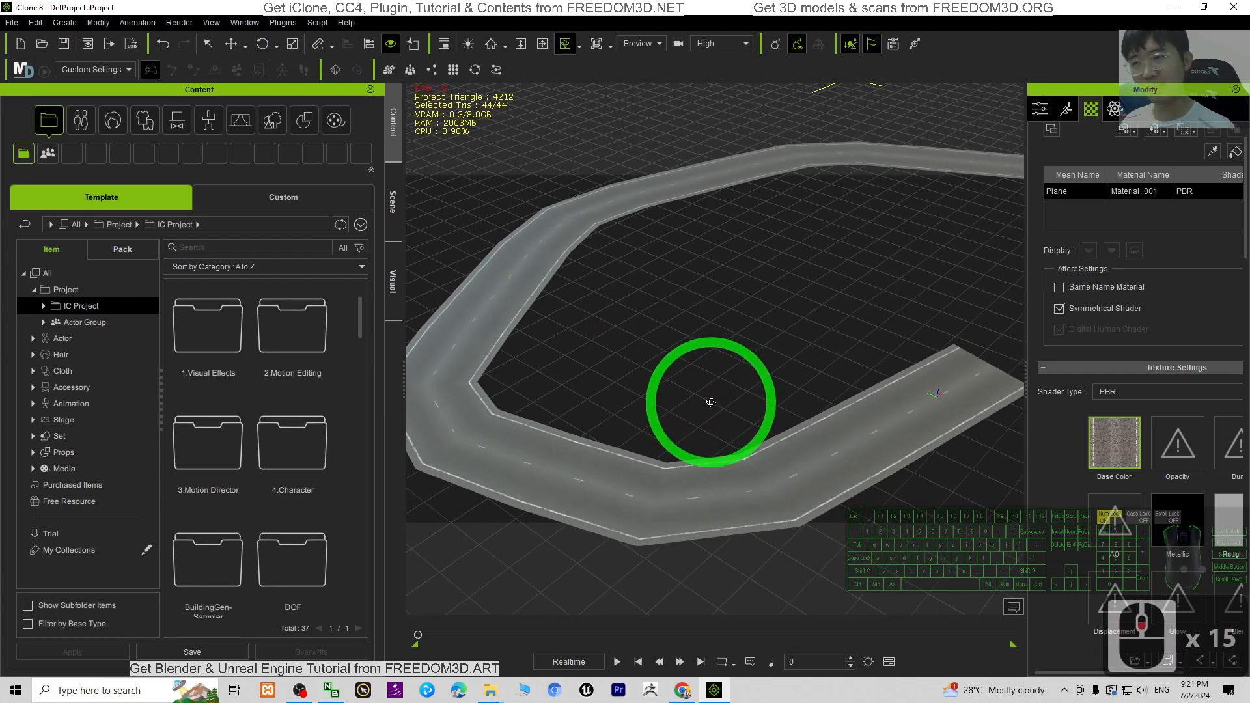
left_click_drag(710, 402, 825, 322)
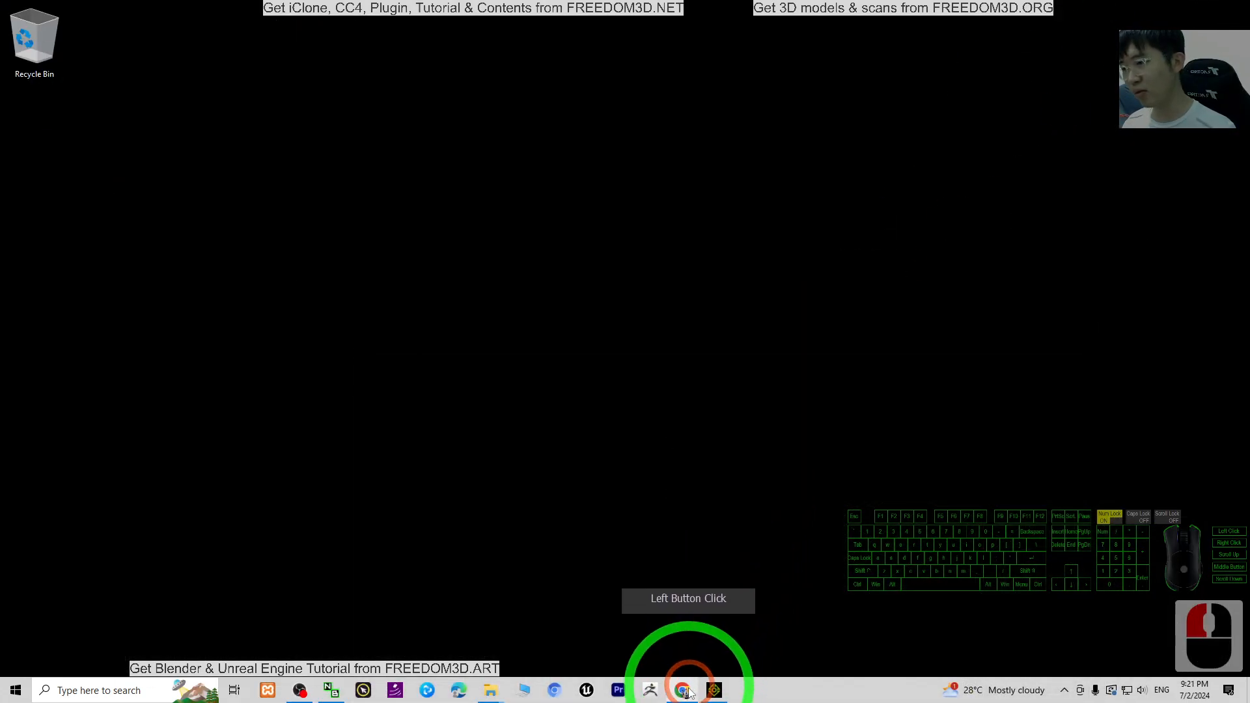
Step: Save the asphalt road texture from Google Images to the Desktop and preview it
left_click(681, 689)
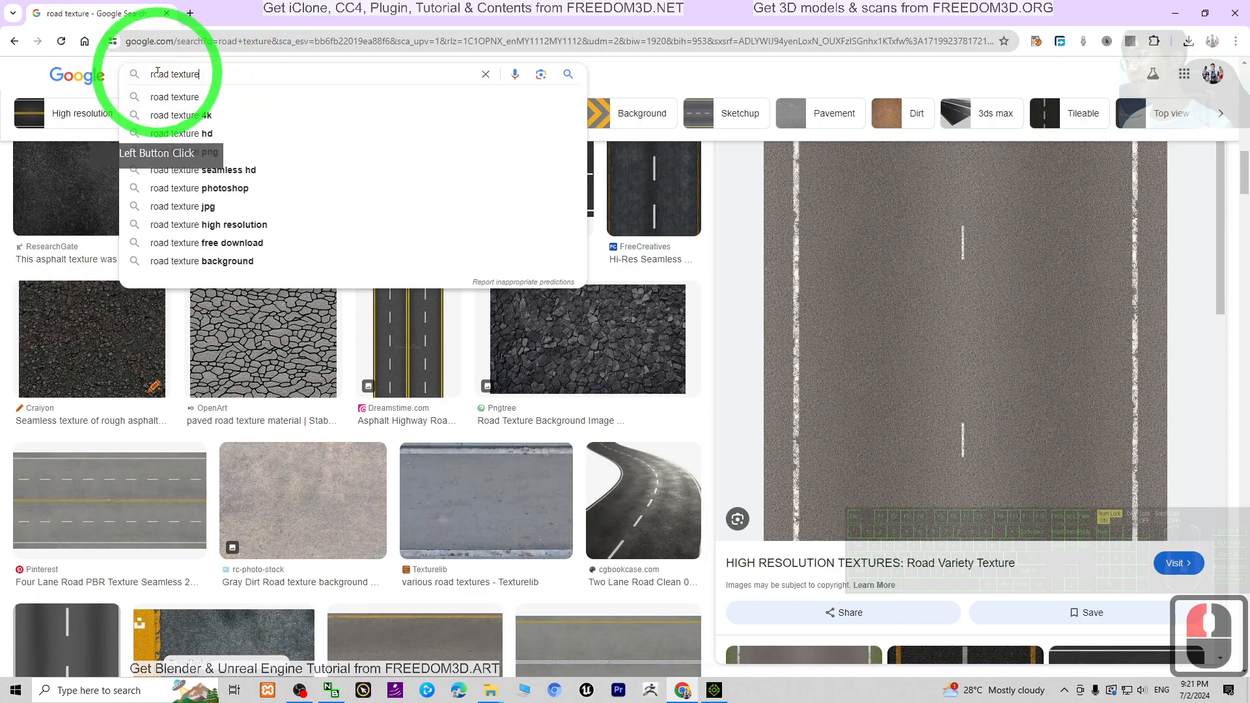
right_click(961, 319)
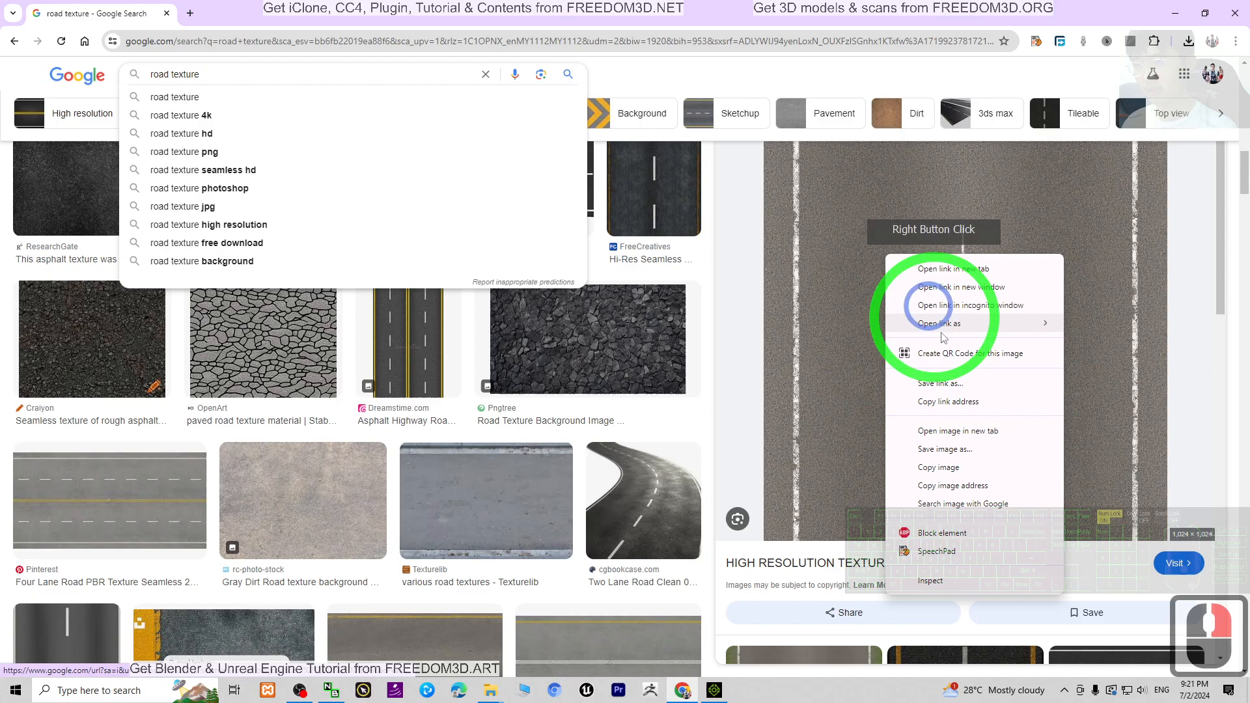
left_click(944, 449)
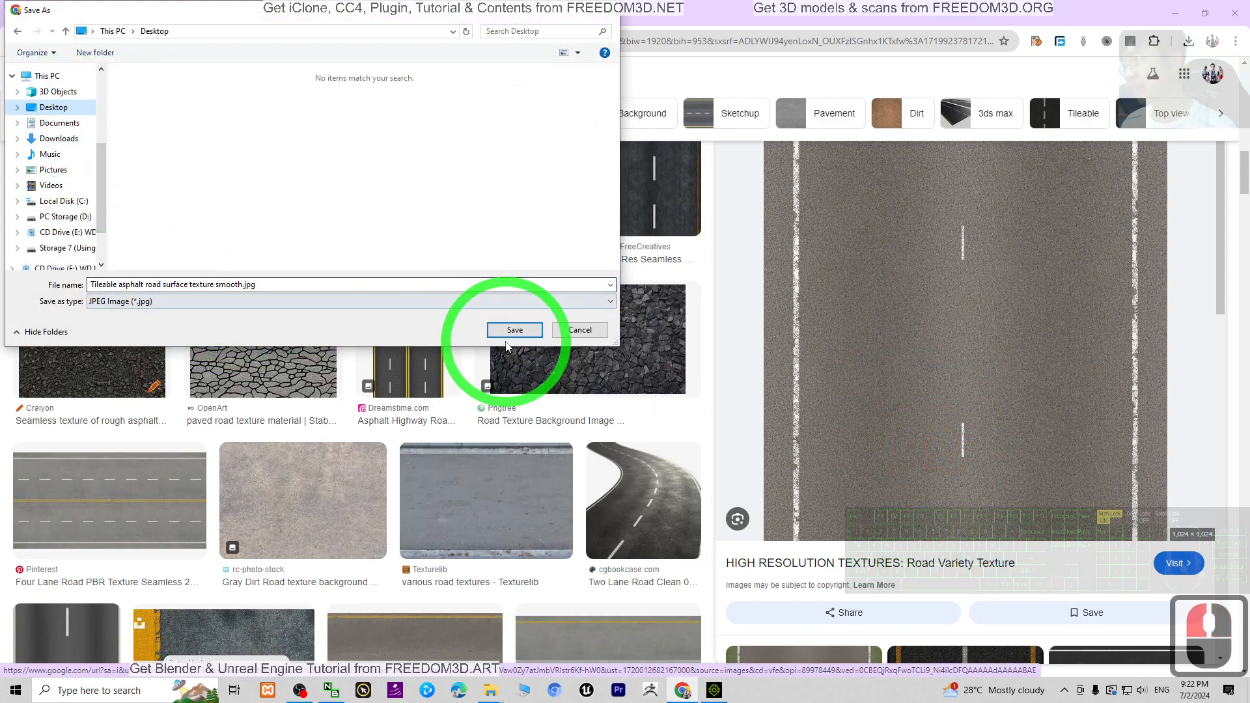
left_click(514, 329)
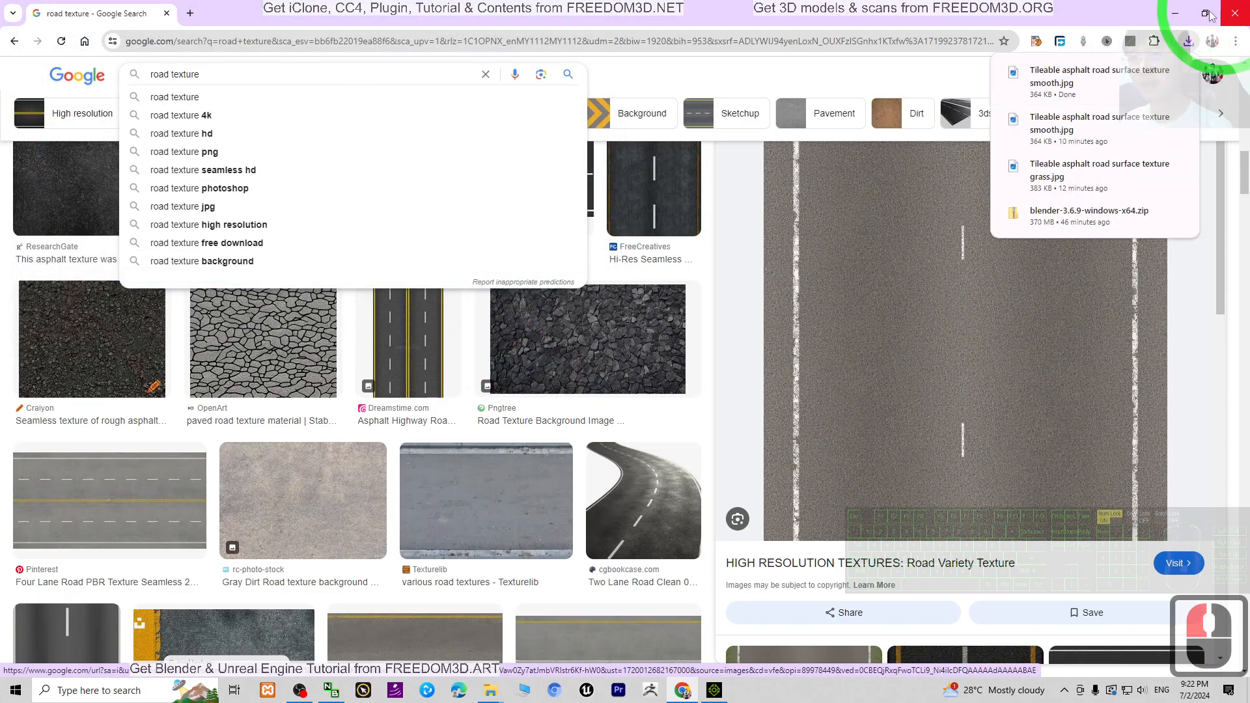
left_click(1234, 13)
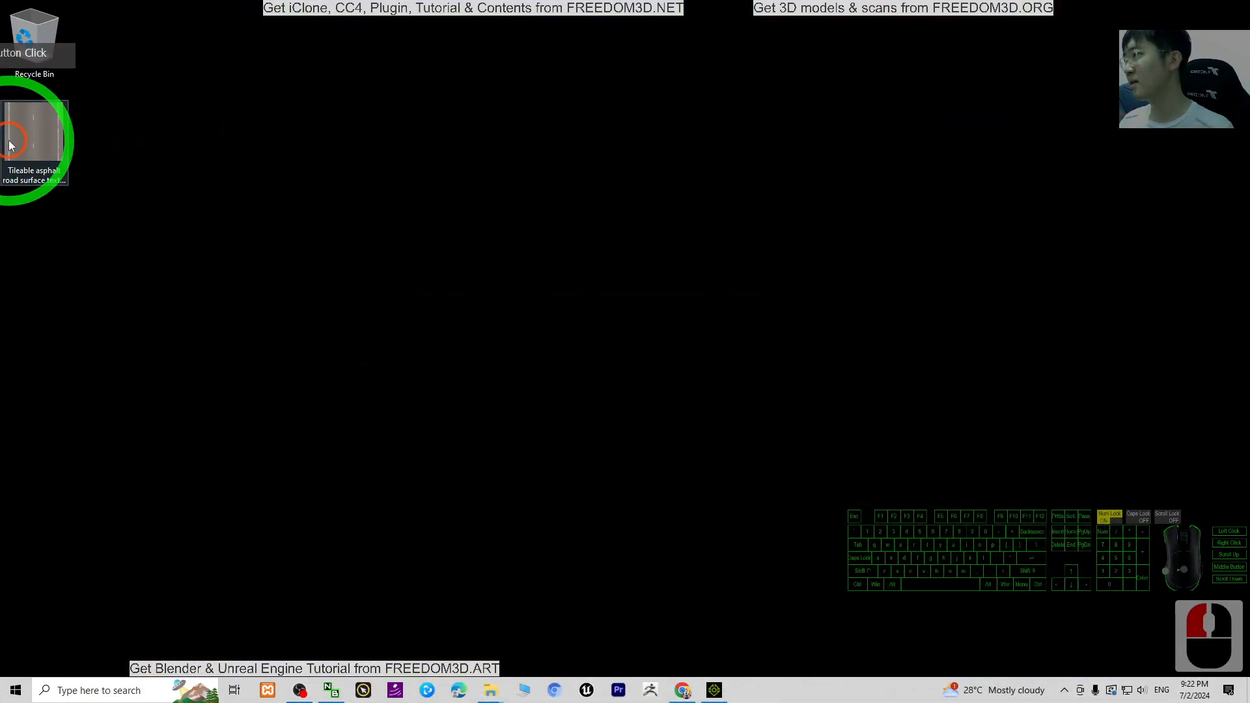
double_click(34, 132)
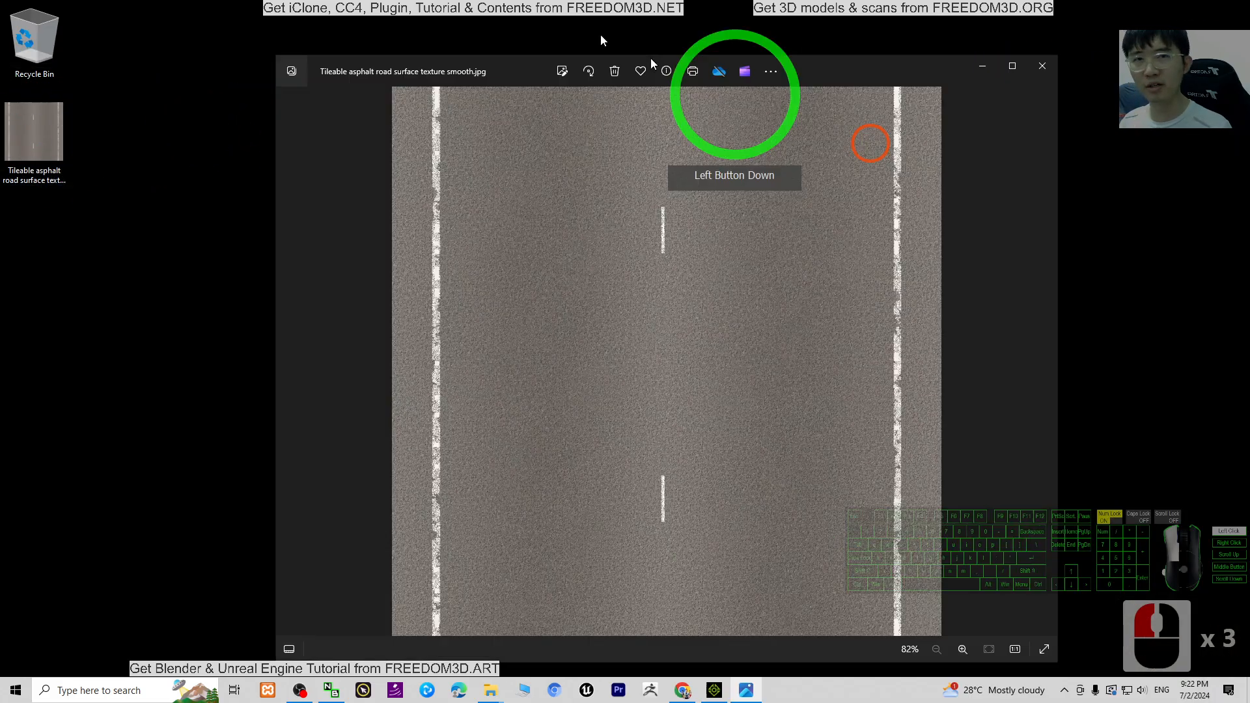
left_click(34, 132)
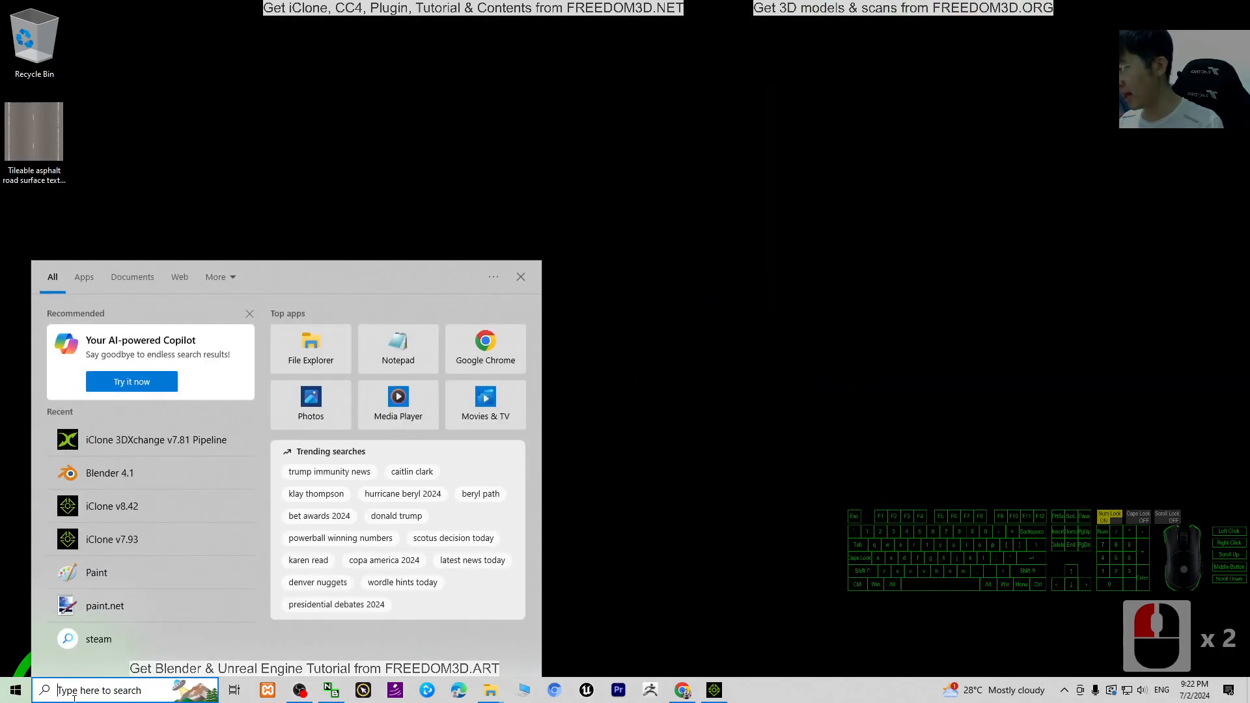
Step: Launch Blender, dismiss the splash screen and delete the default camera, cube and light
type("blender")
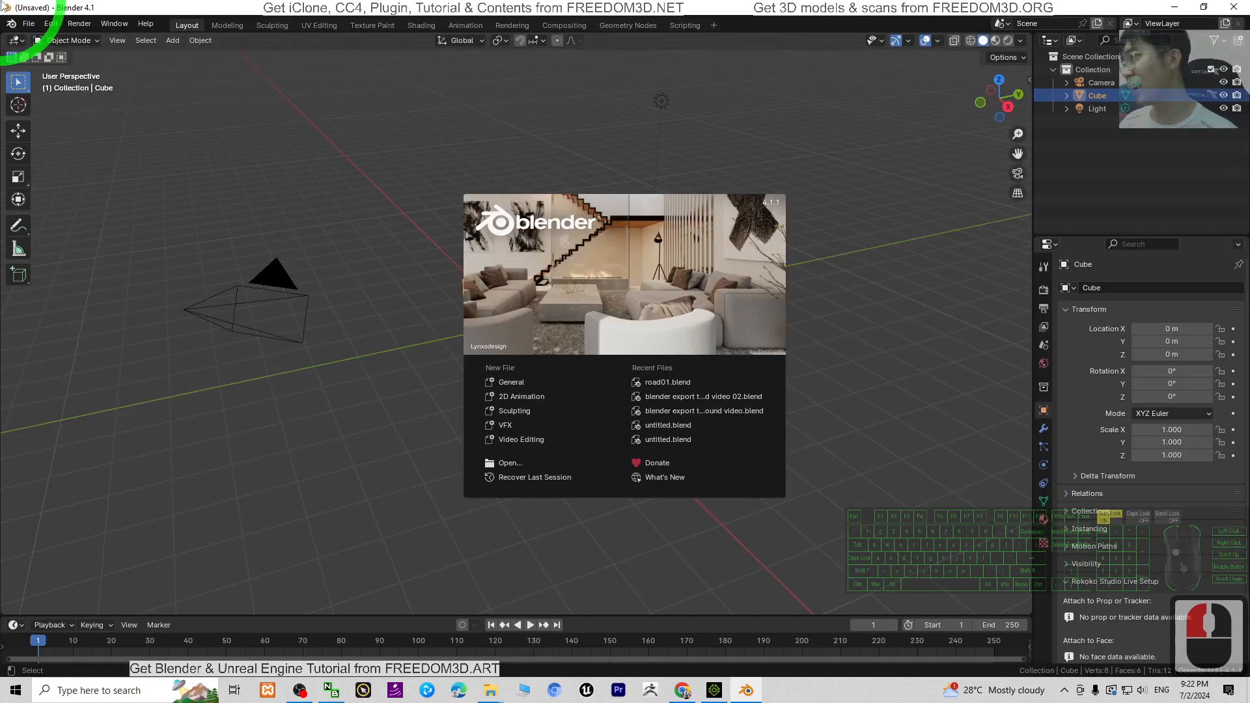
left_click(670, 499)
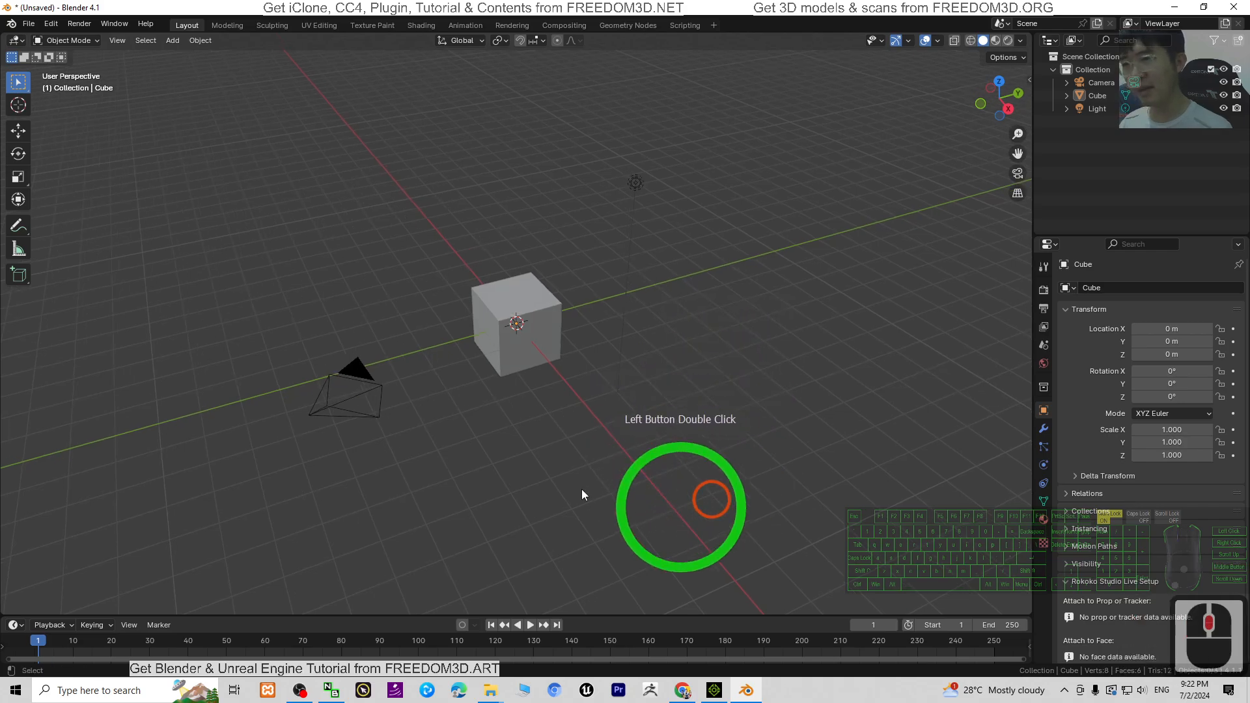
double_click(763, 377)
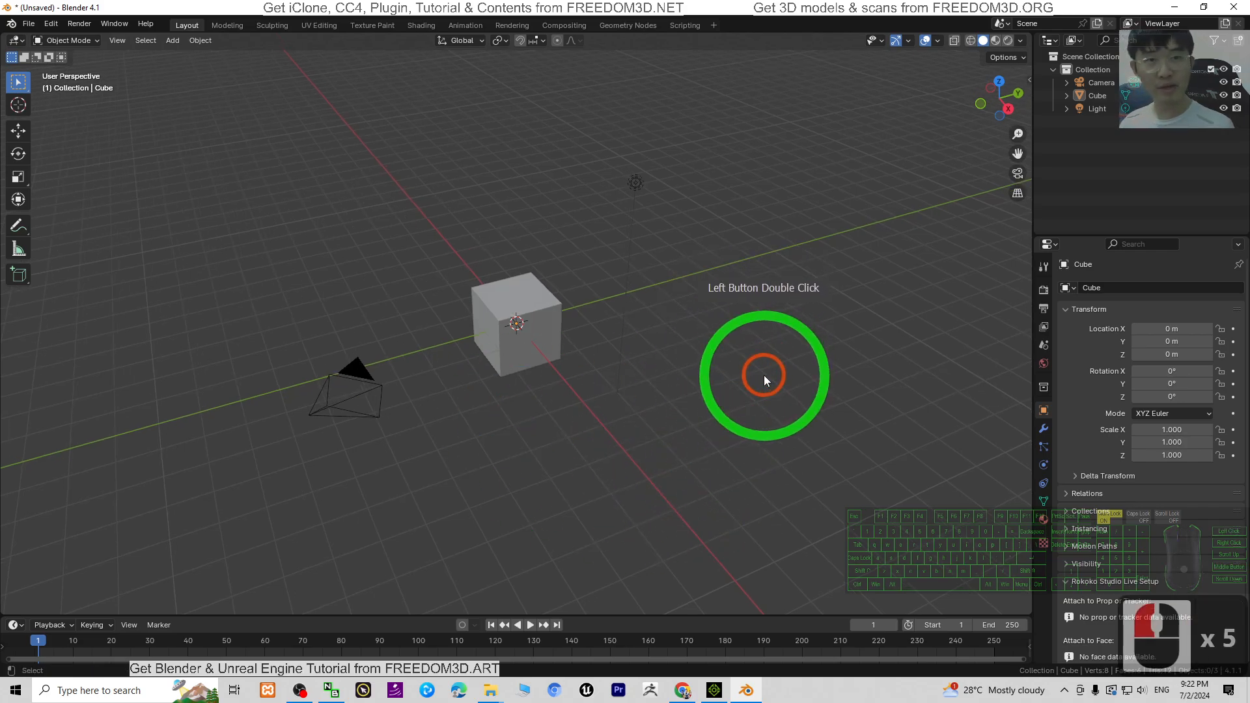
key("Delete")
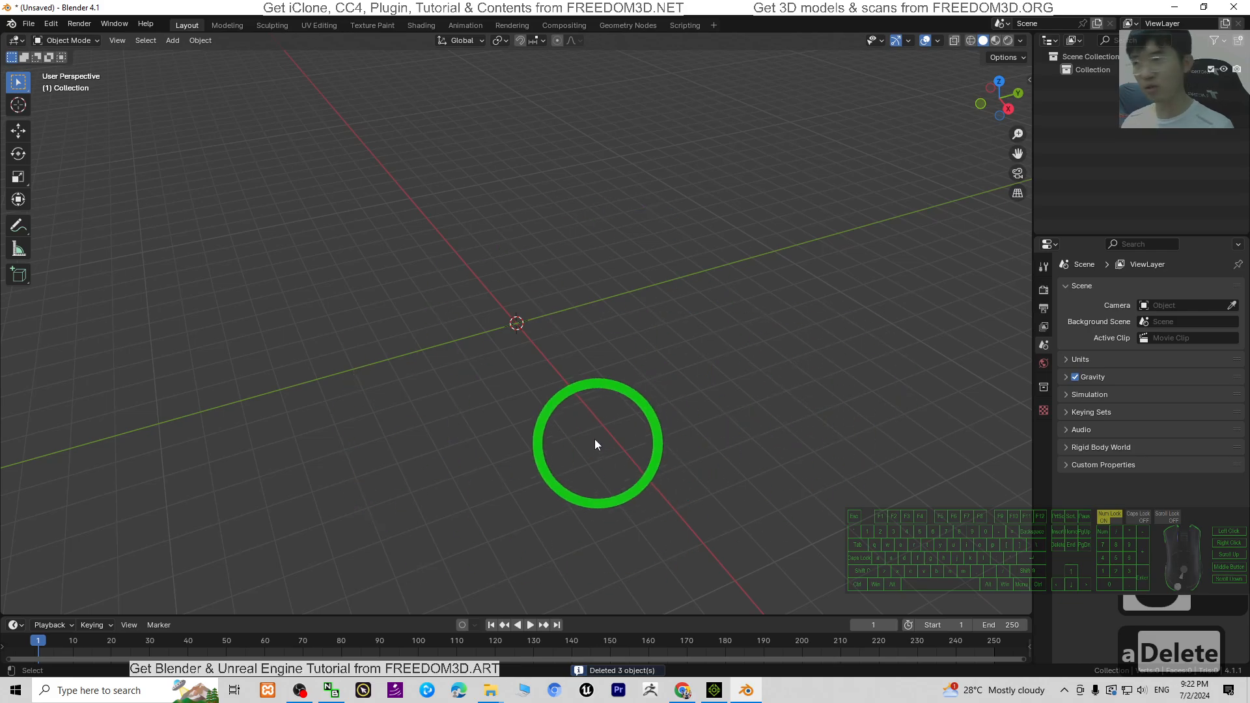
Step: Add a cube and, in Edit Mode, merge all its vertices at the centre
left_click(172, 40)
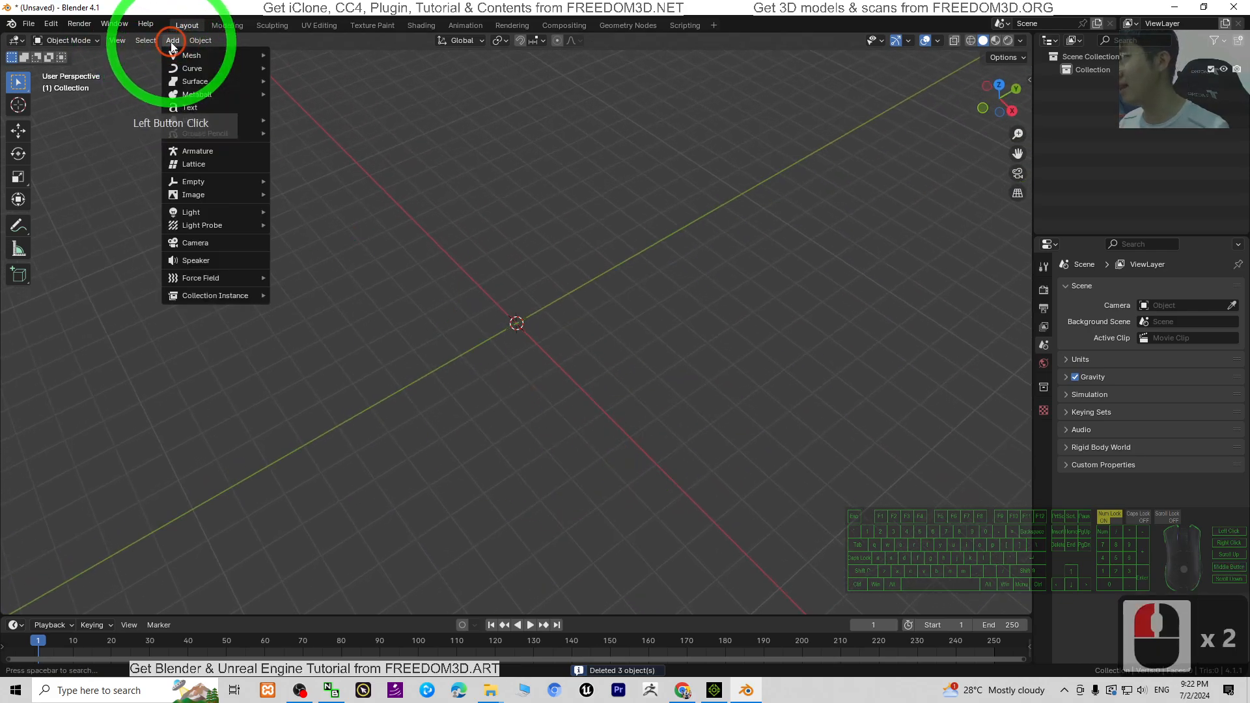
left_click(192, 54)
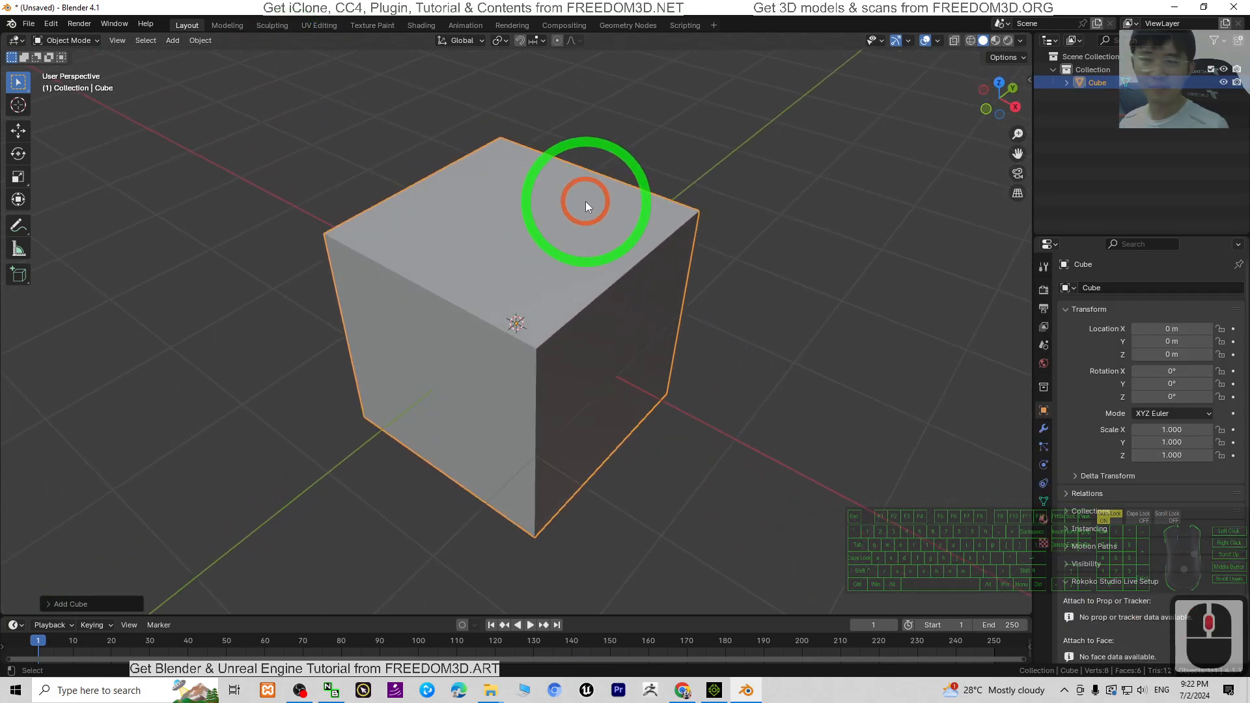
left_click(67, 40)
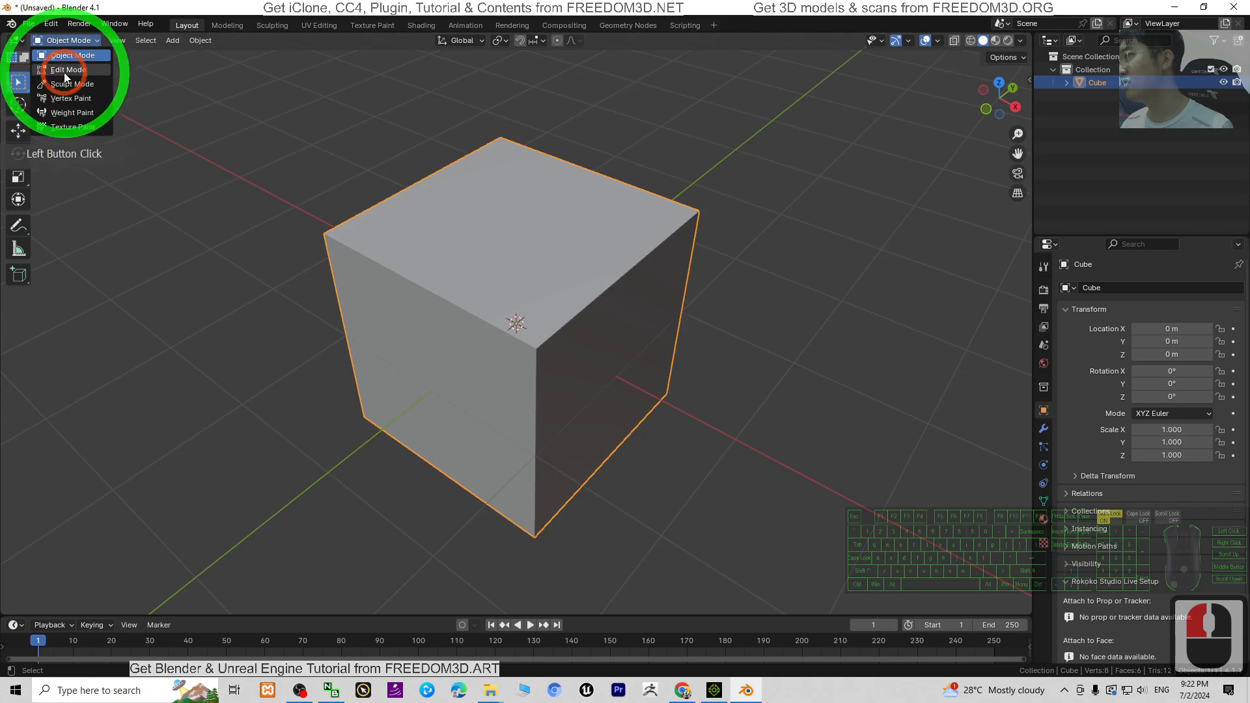
left_click(67, 69)
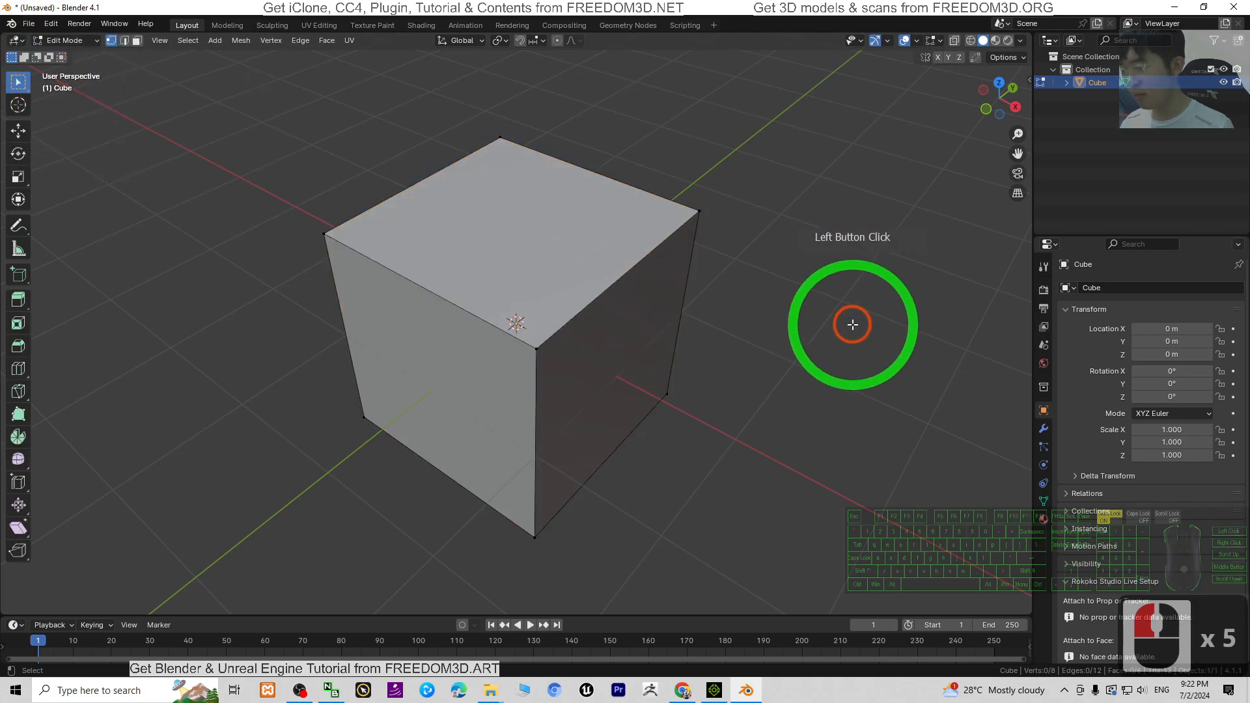
right_click(529, 222)
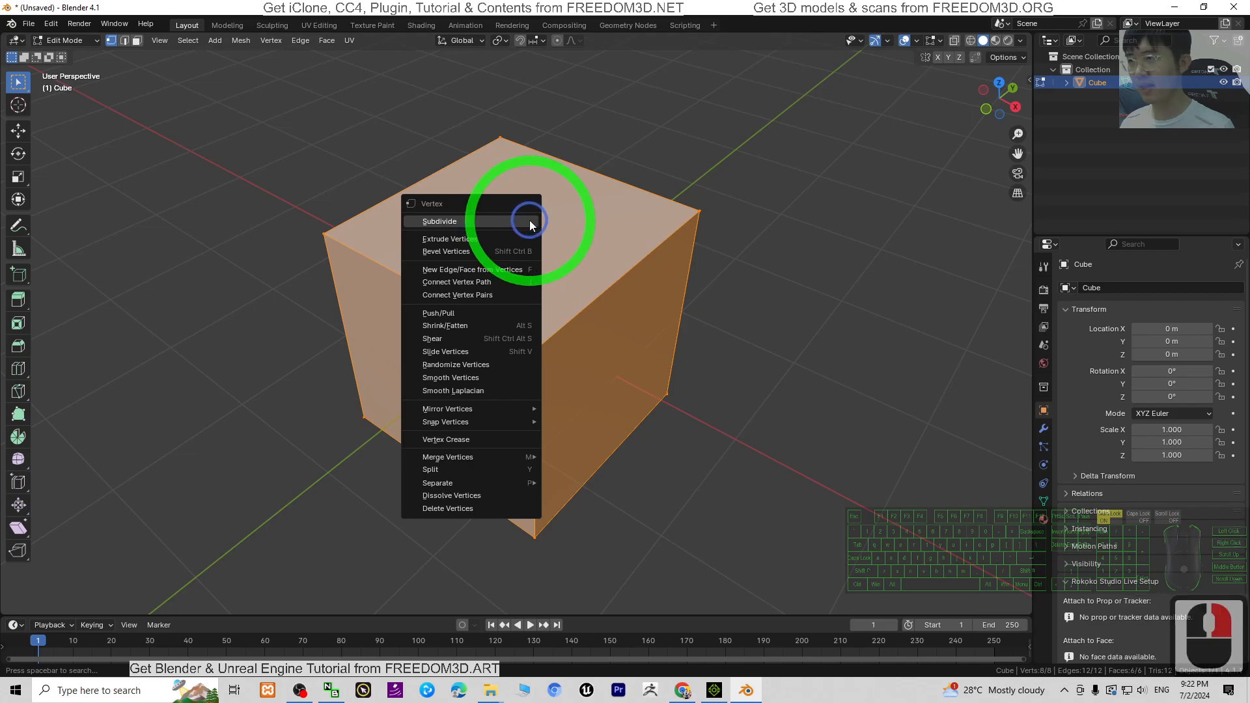
mouse_move(446, 407)
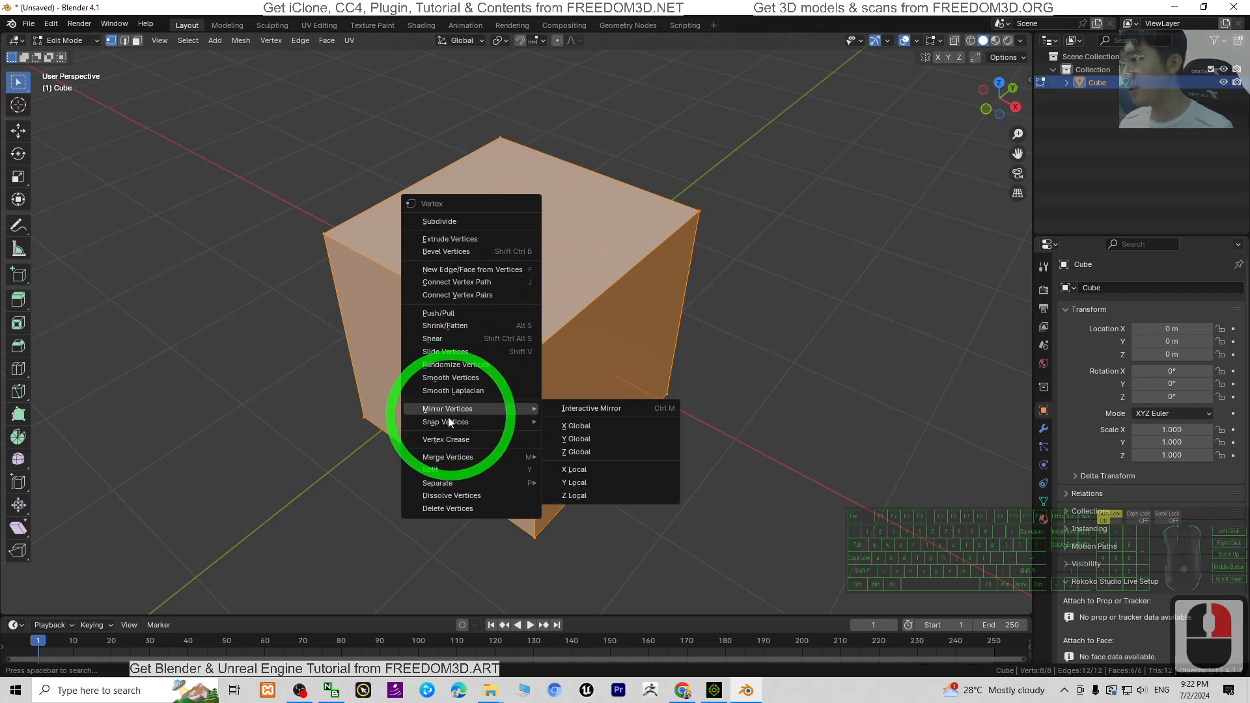
mouse_move(446, 422)
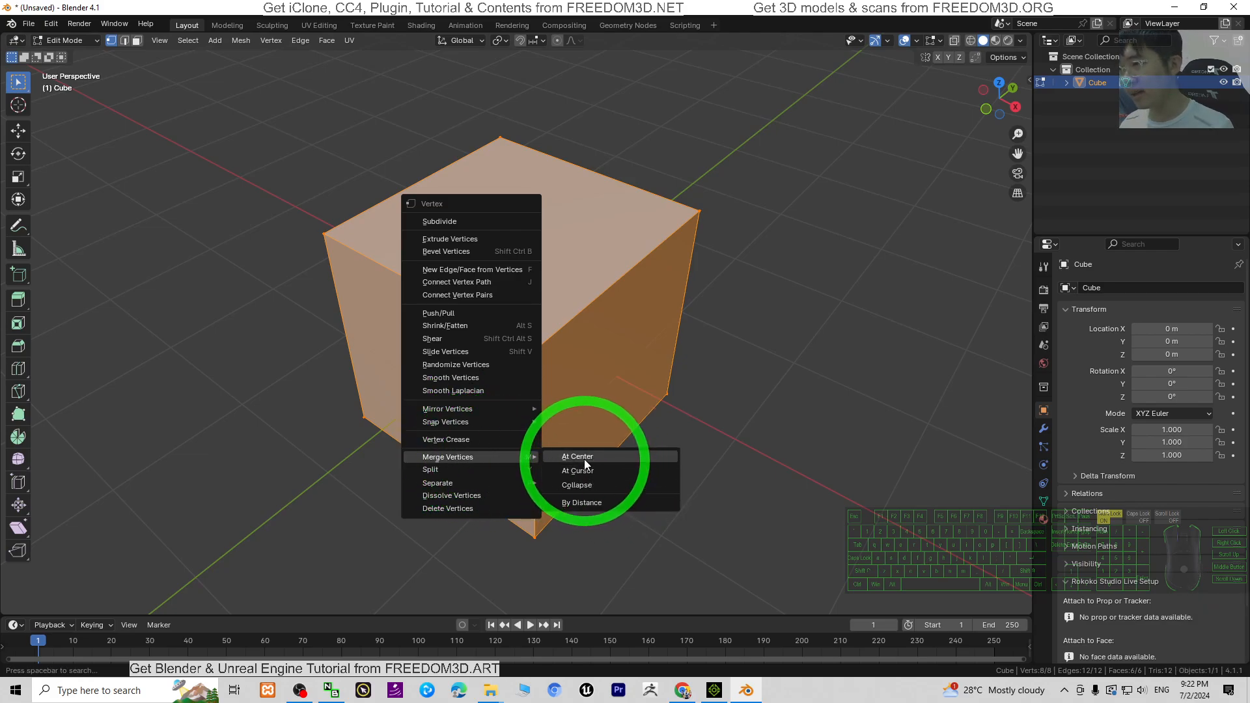
left_click(576, 456)
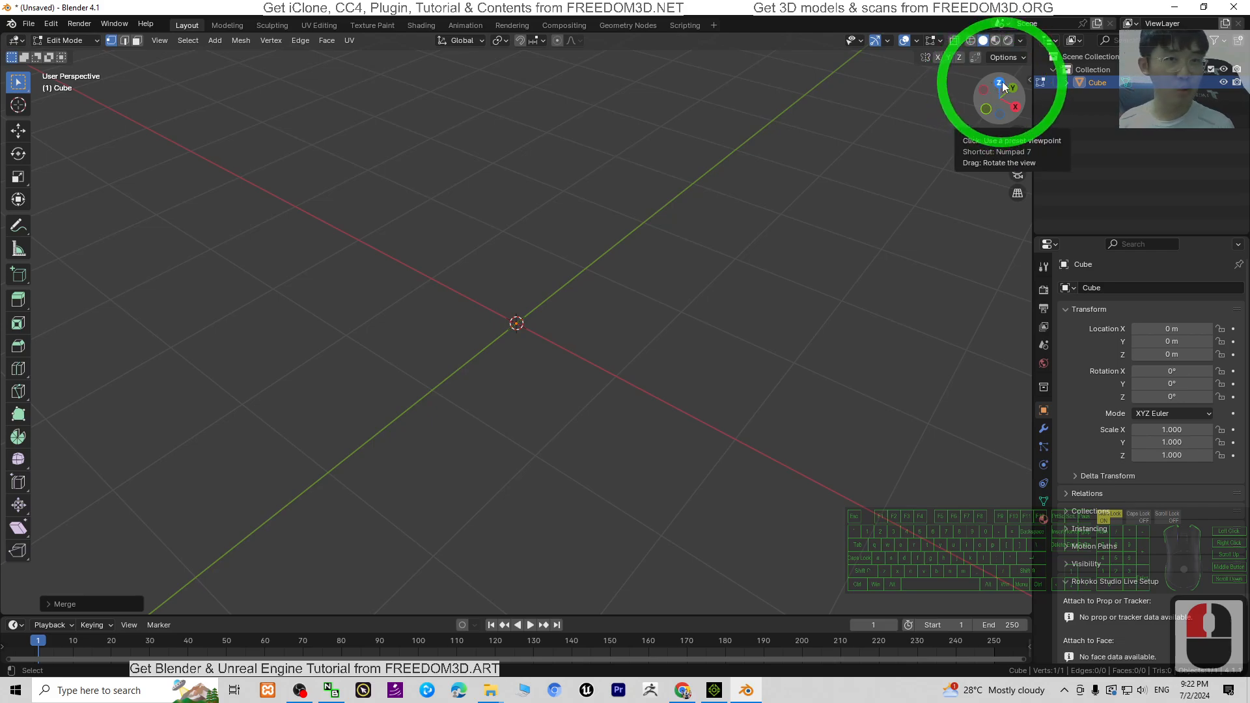
Step: From Top view, extrude the vertex repeatedly into a winding chain of points
left_click(999, 83)
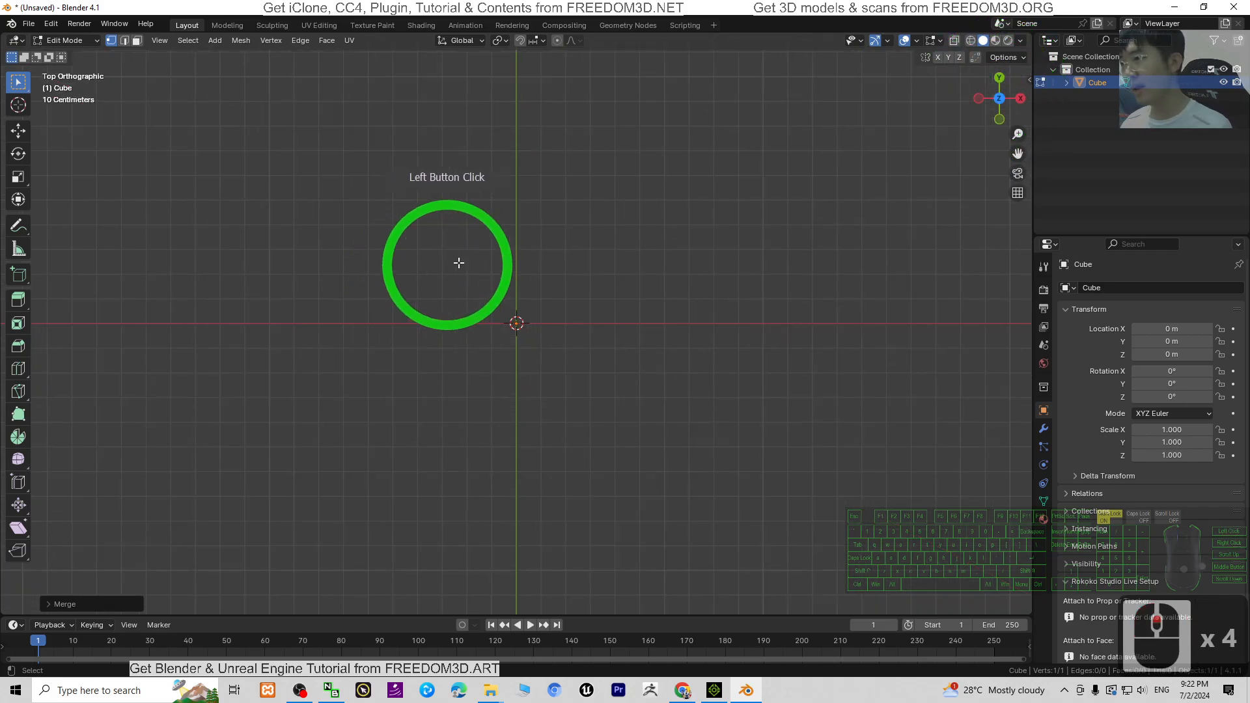
left_click(458, 263)
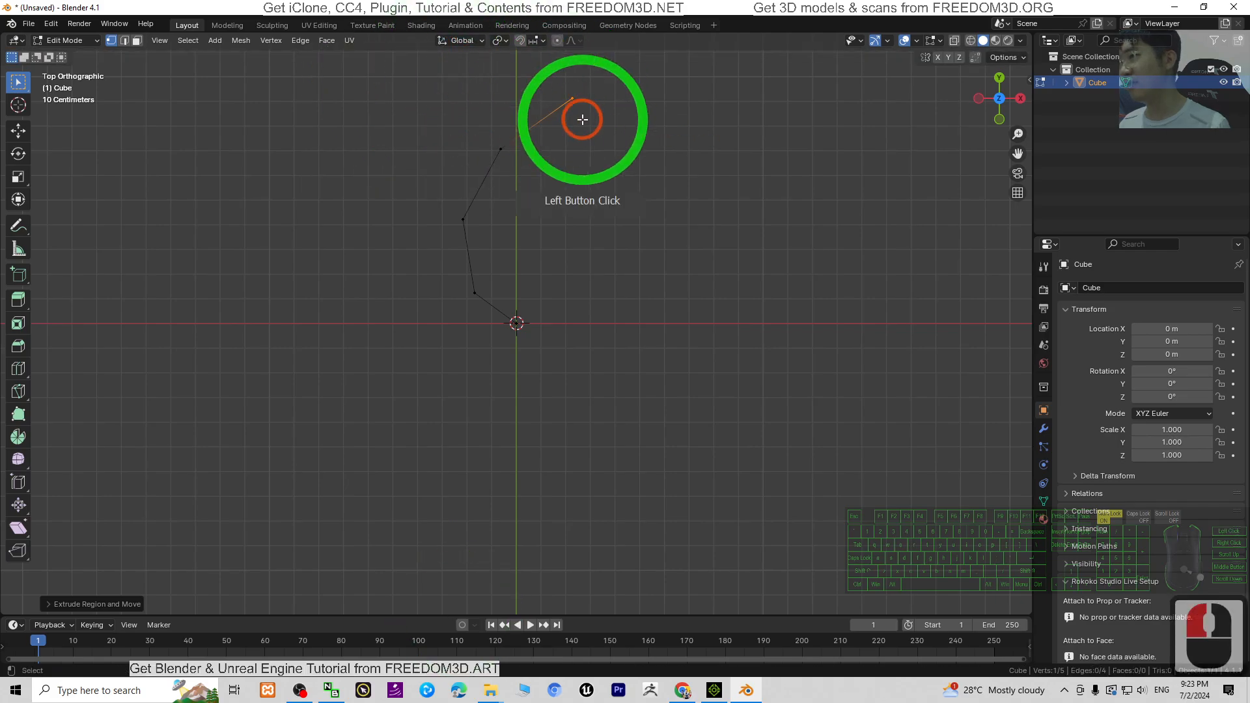
left_click_drag(582, 120, 893, 184)
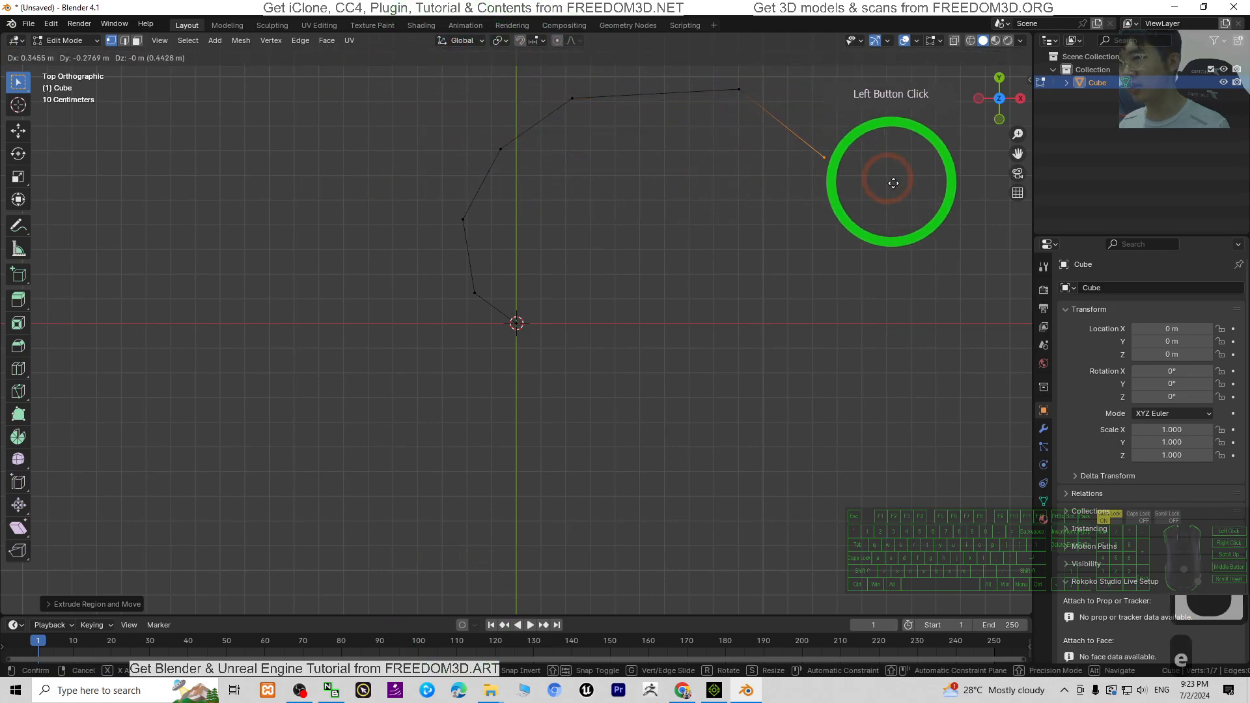
left_click(827, 468)
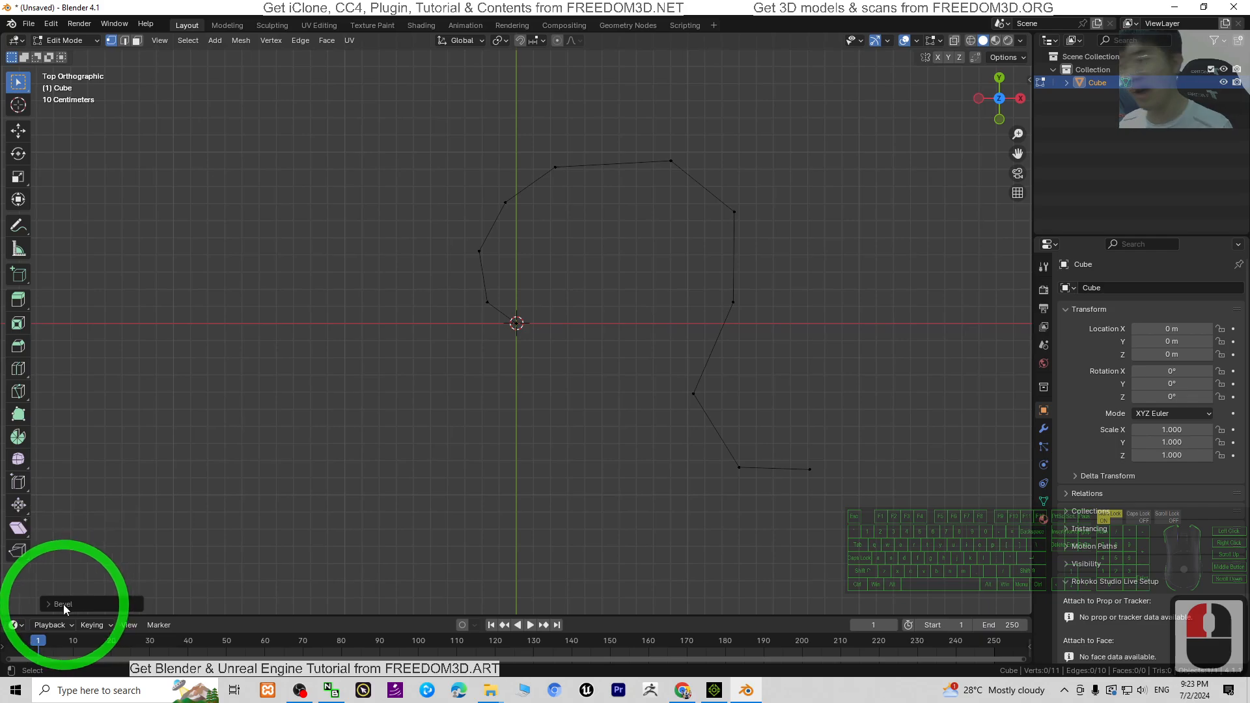
Step: Bevel the path's vertices with width 0.1 m and 3 segments to round every corner
left_click(61, 603)
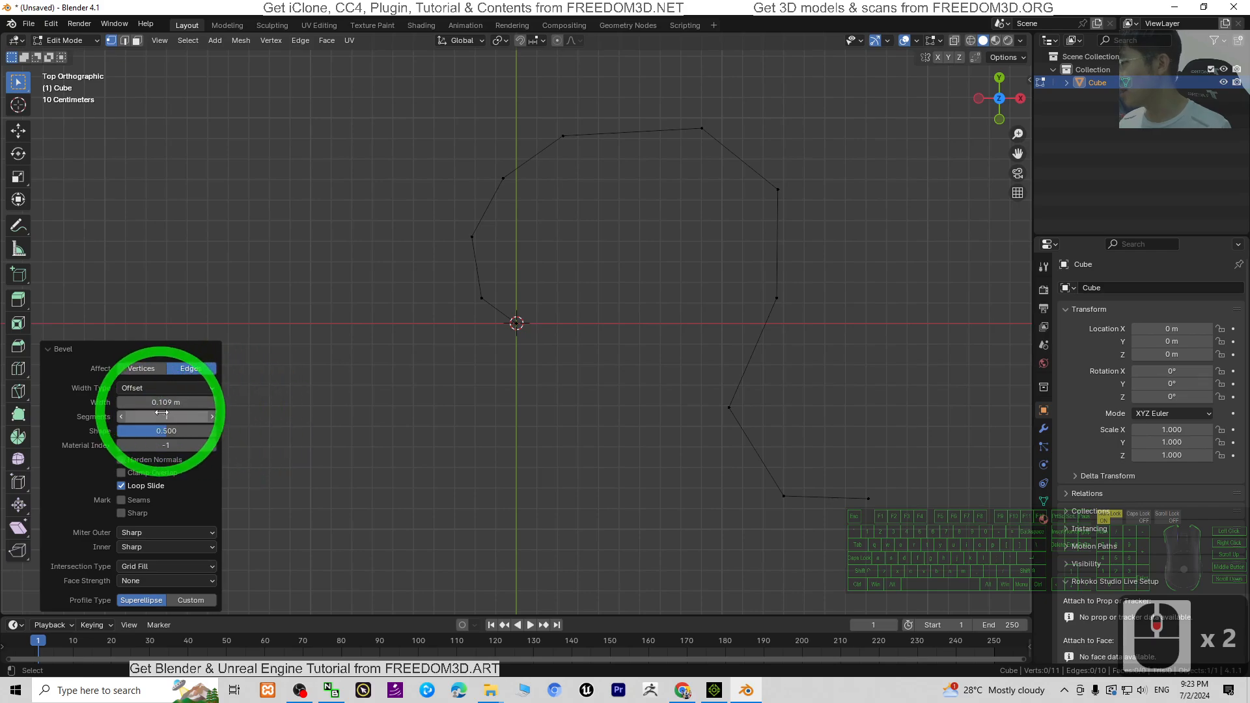
left_click_drag(143, 402, 184, 402)
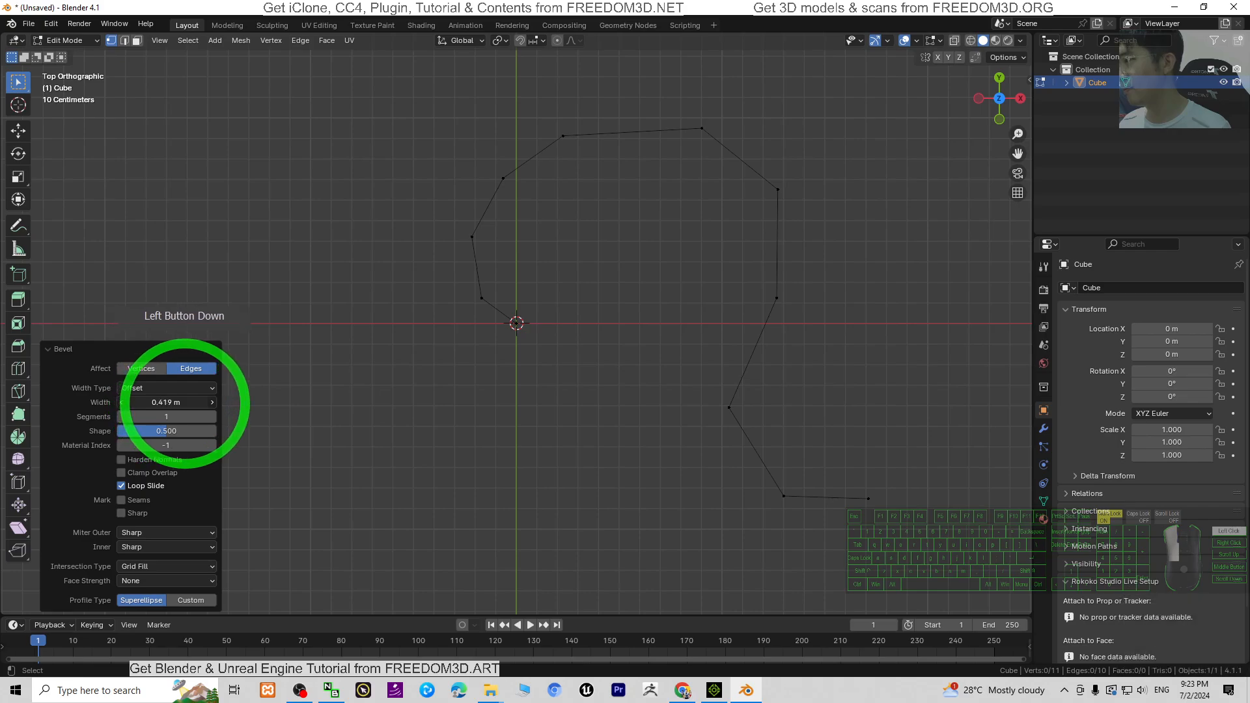
key("ctrl+z")
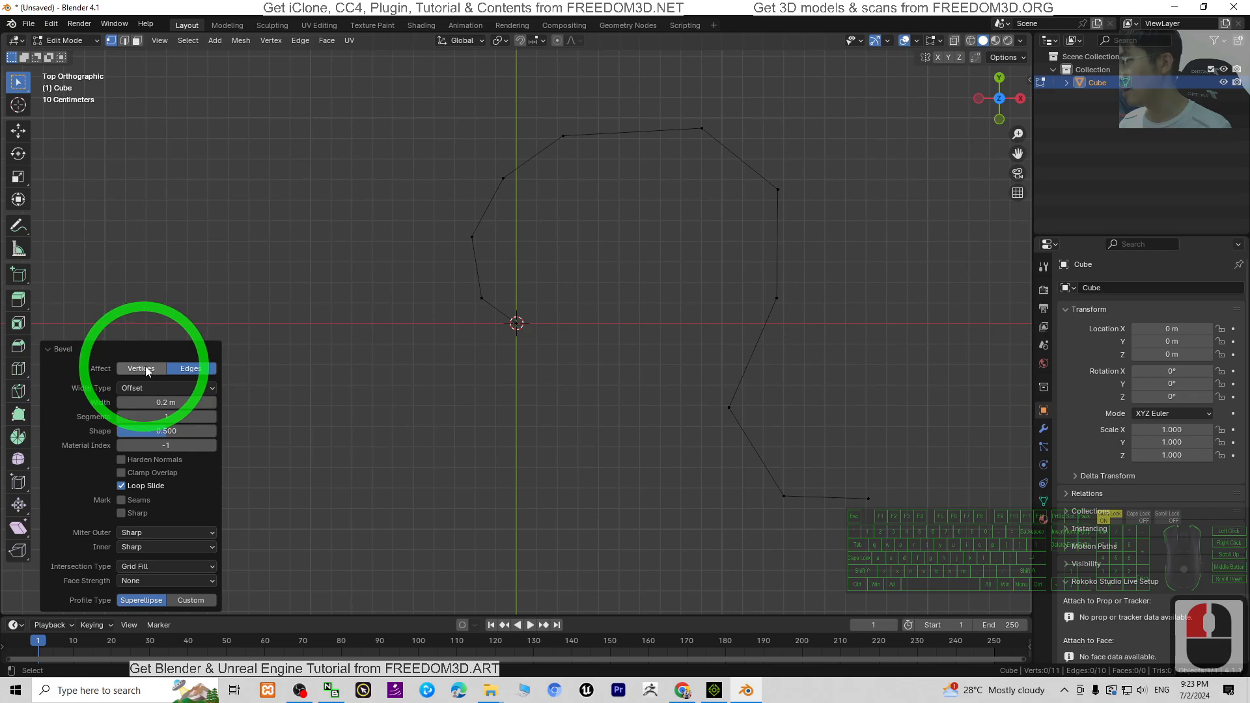
left_click(141, 369)
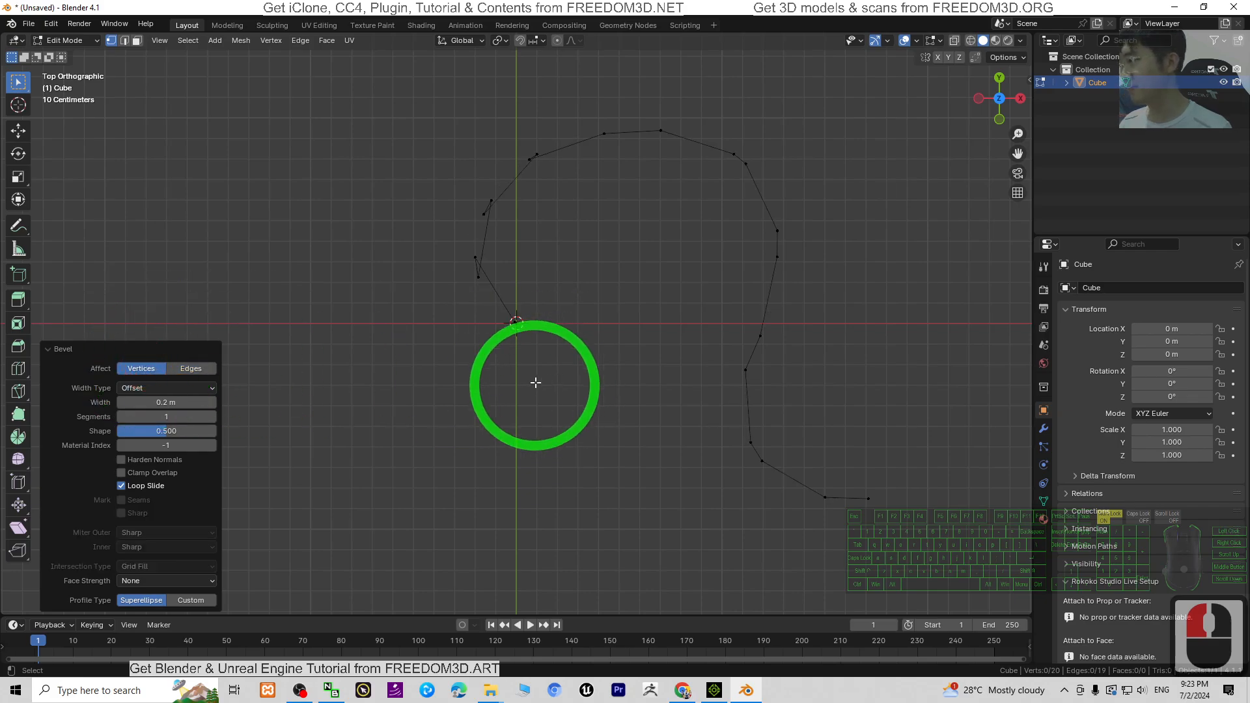
left_click_drag(184, 403, 165, 402)
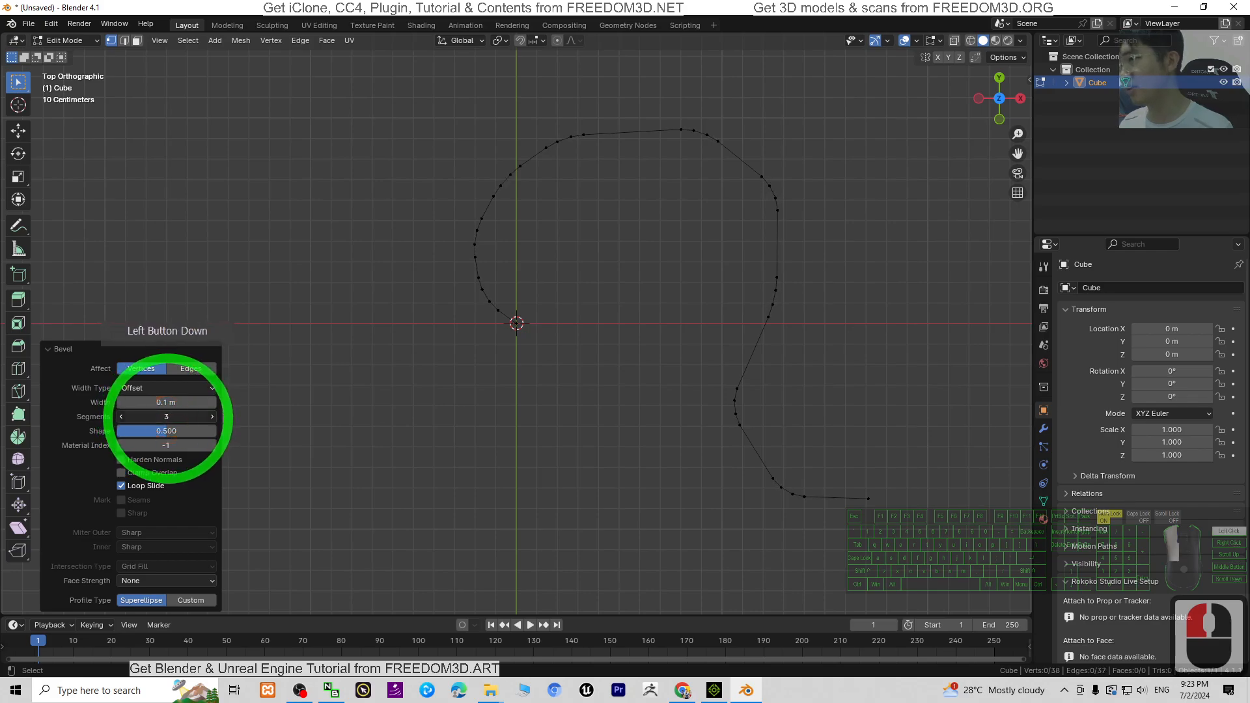
left_click(653, 350)
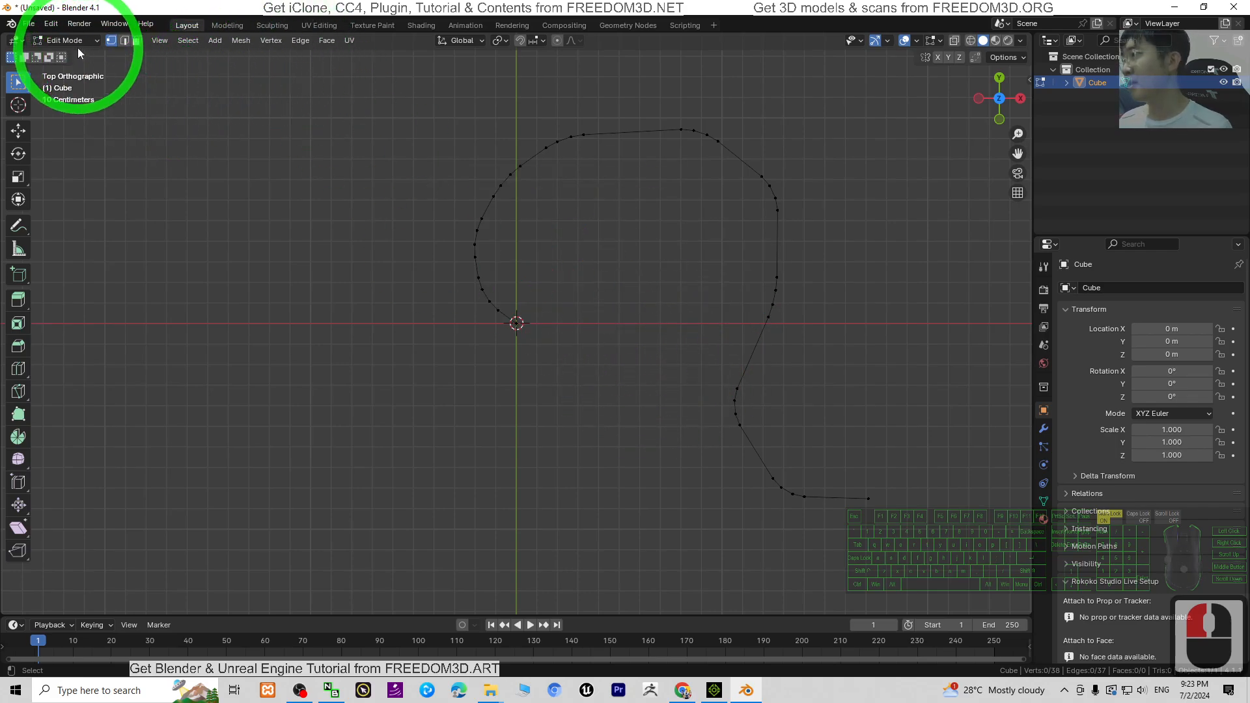
Step: Return to Object Mode and convert the winding mesh line into a curve
left_click(65, 40)
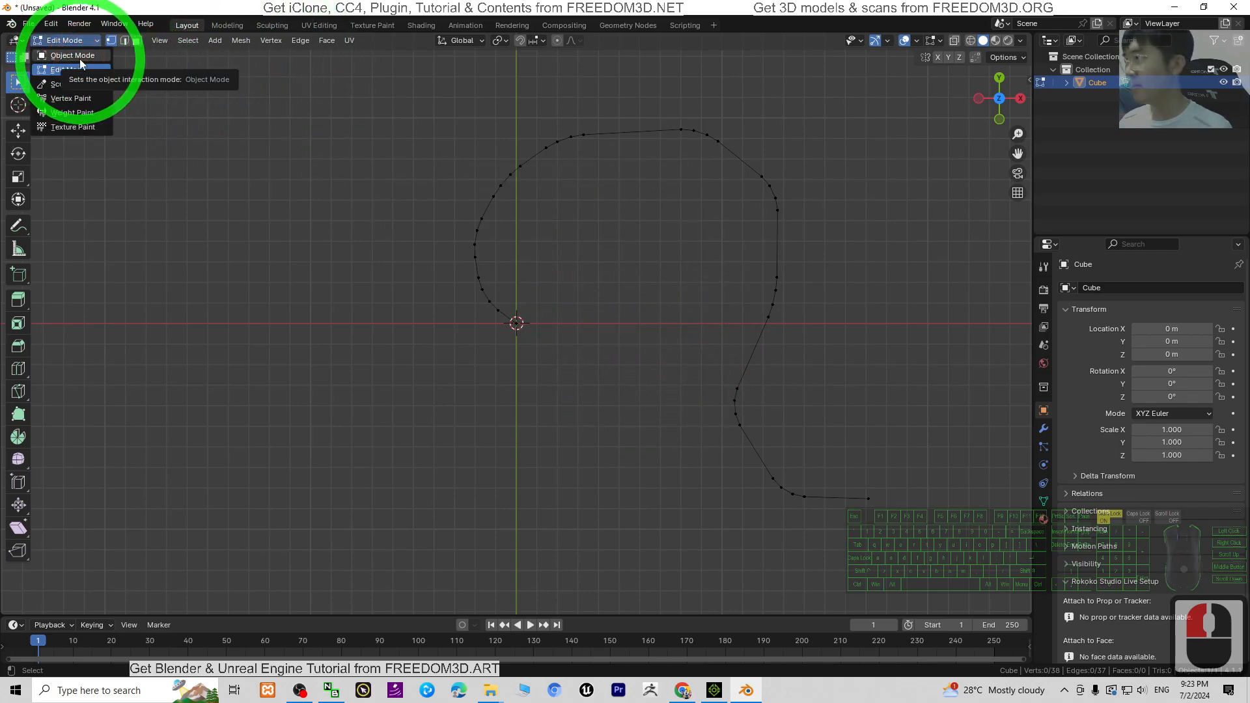
left_click(73, 54)
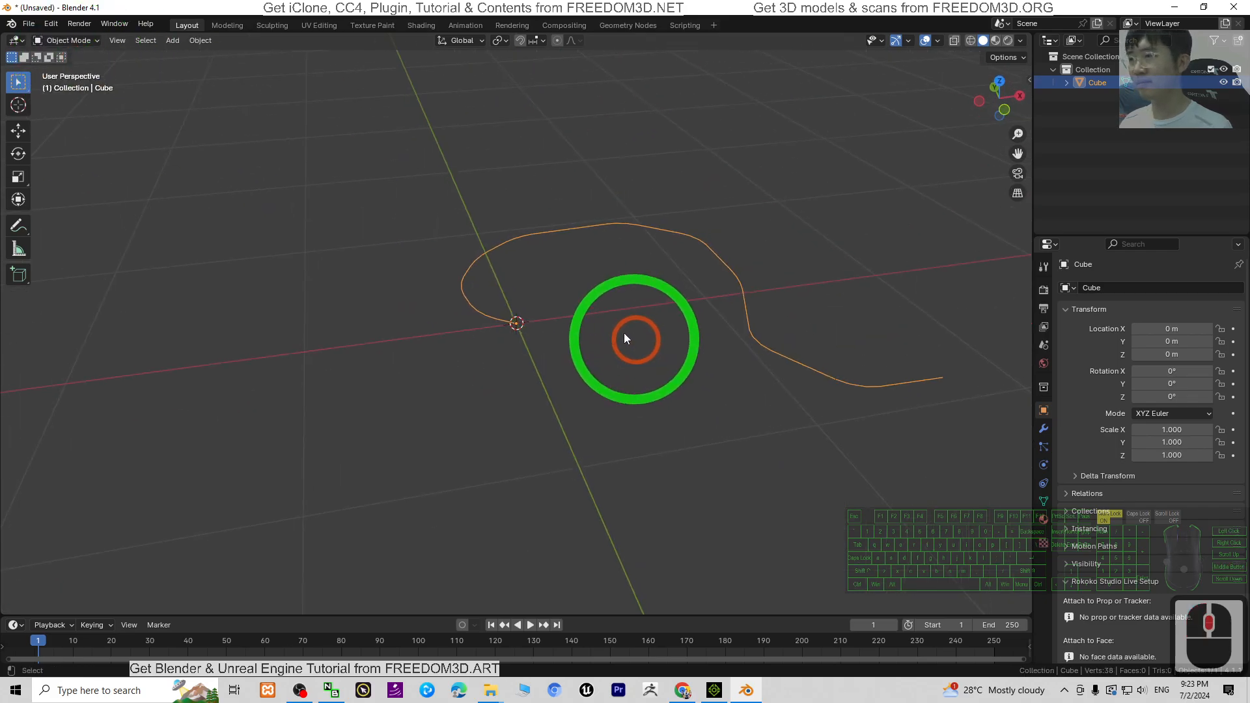
left_click_drag(634, 338, 646, 472)
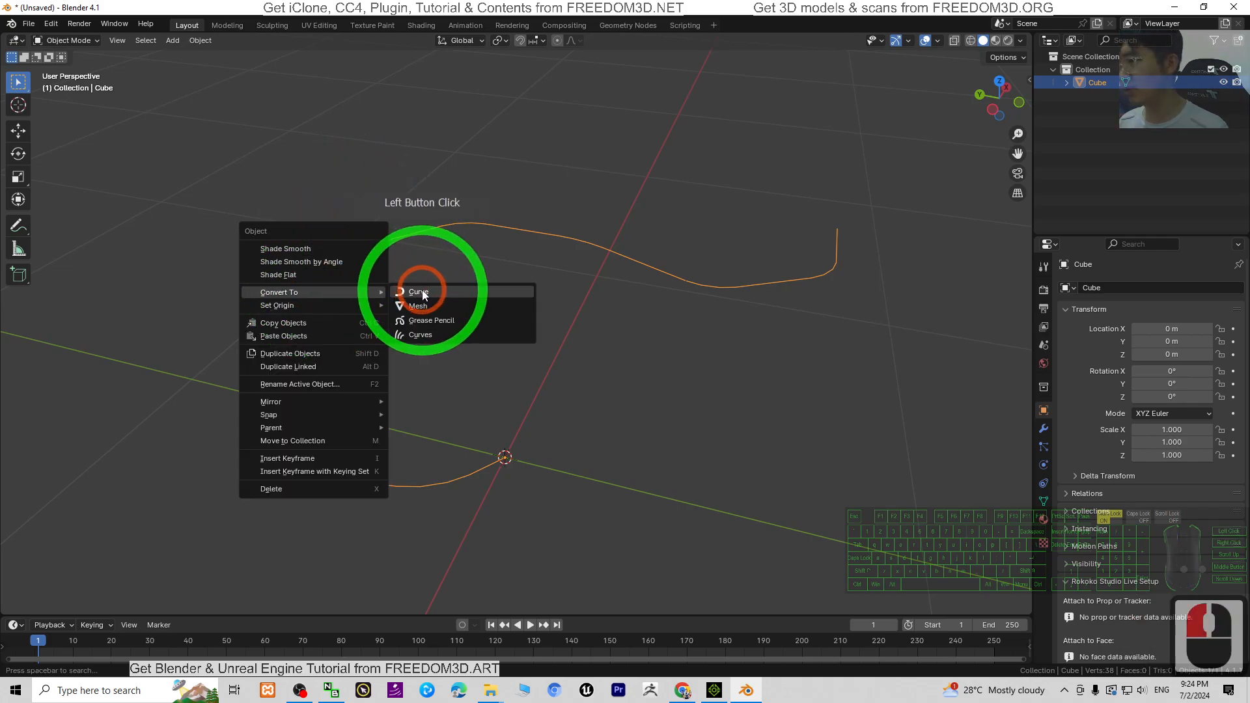
left_click(418, 291)
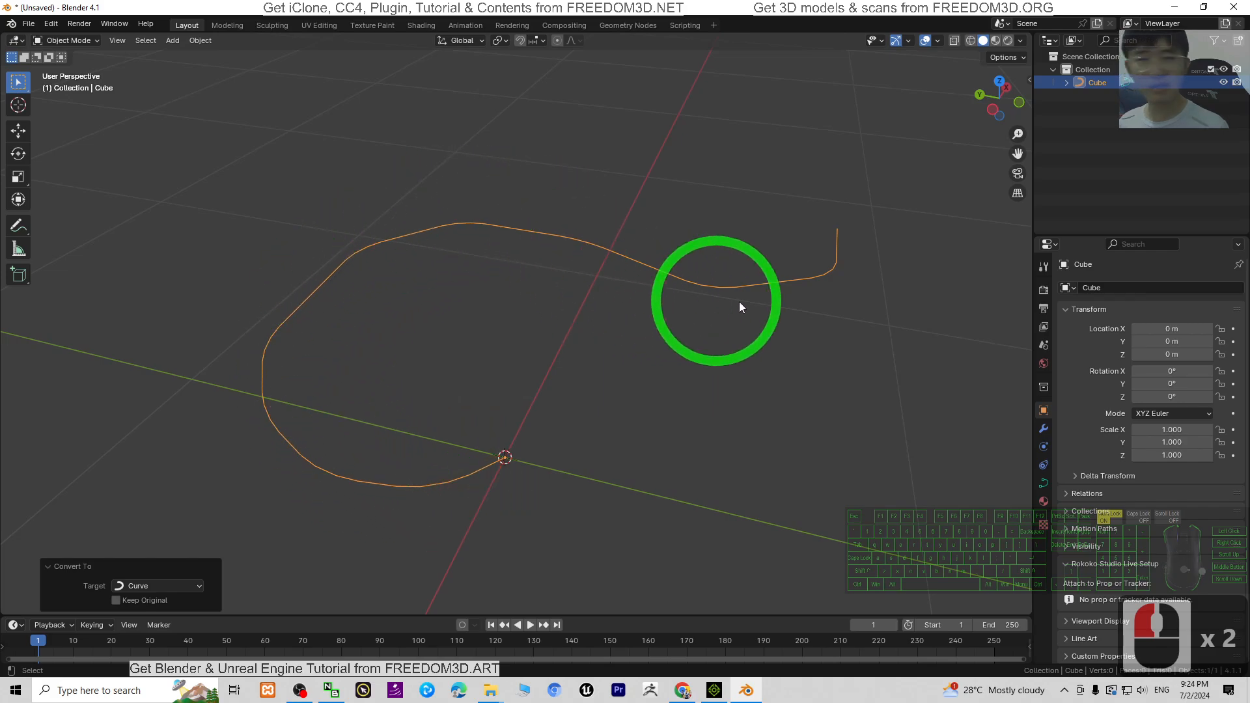
left_click(172, 41)
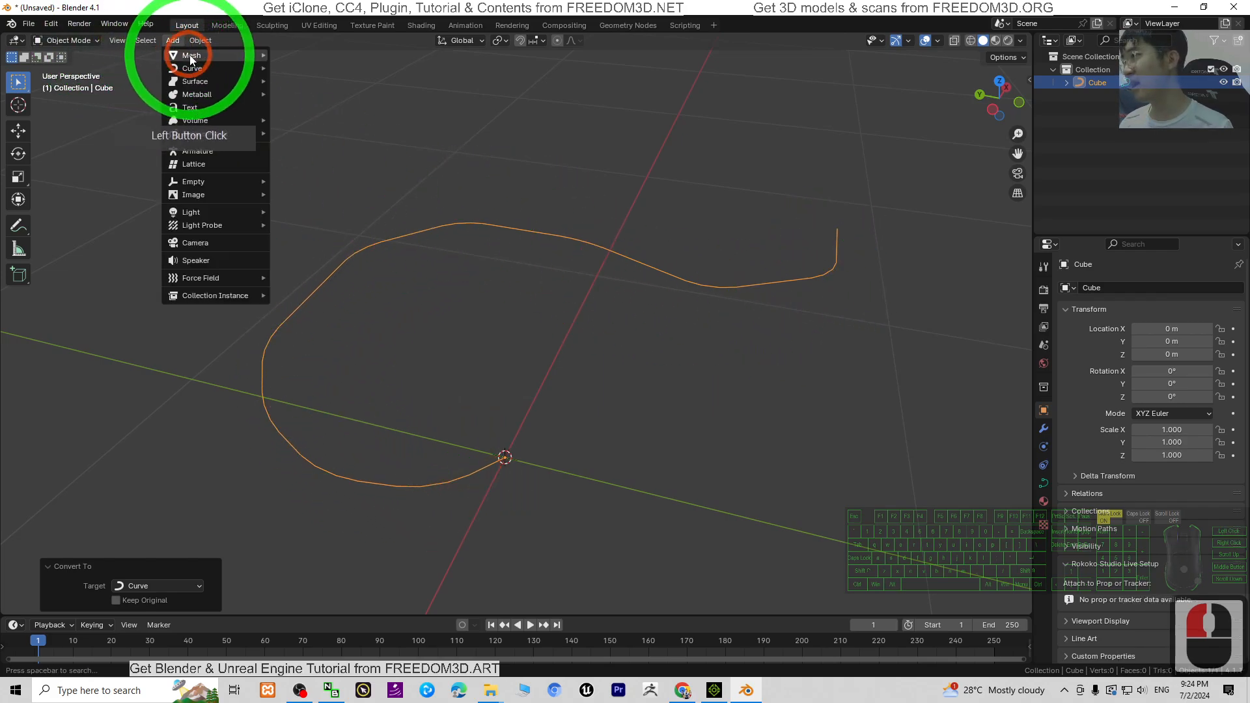
Step: Add a plane mesh next to the curve and give it Material.001
left_click(190, 54)
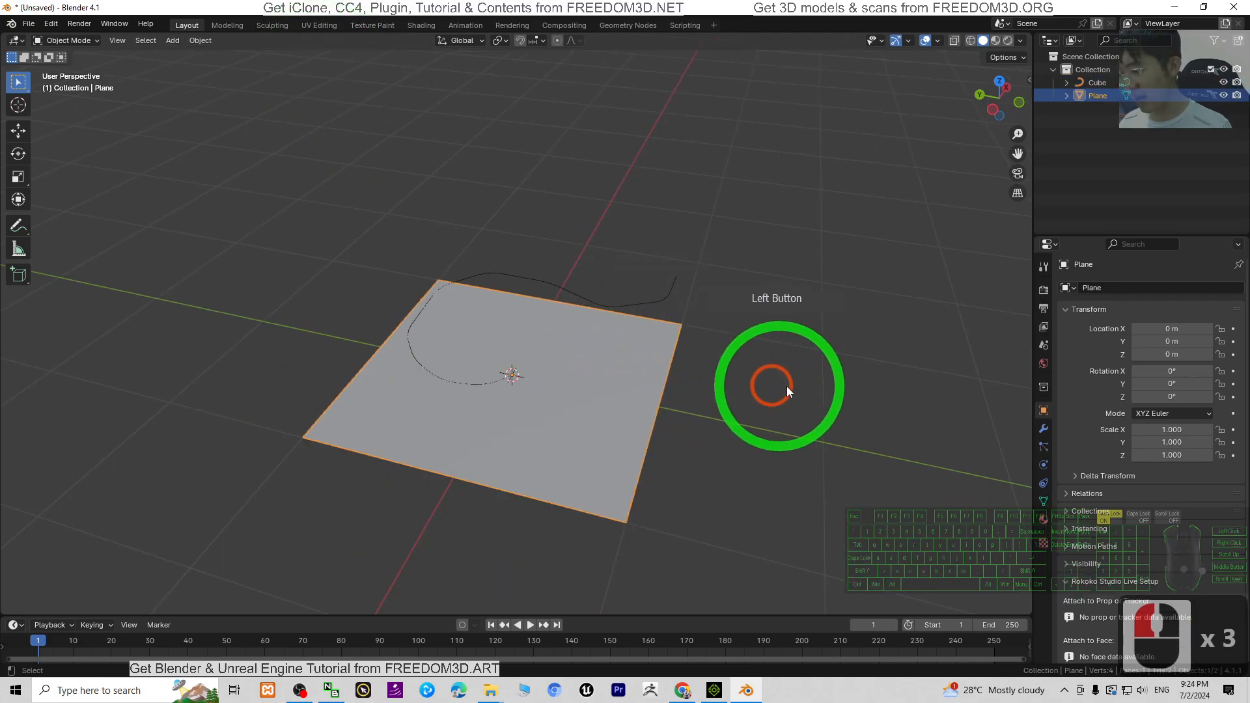
left_click_drag(788, 391, 555, 379)
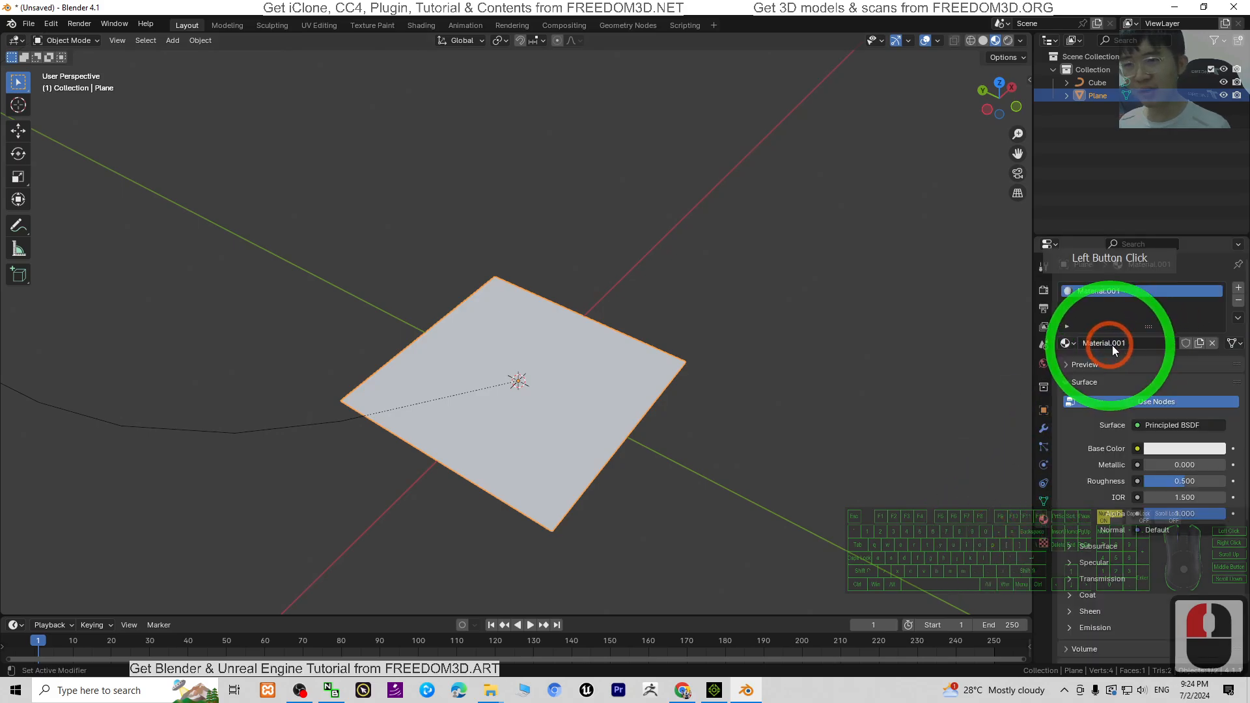
Step: Feed the Base Color with an Image Texture loading the asphalt road JPG from the Desktop
left_click(1136, 448)
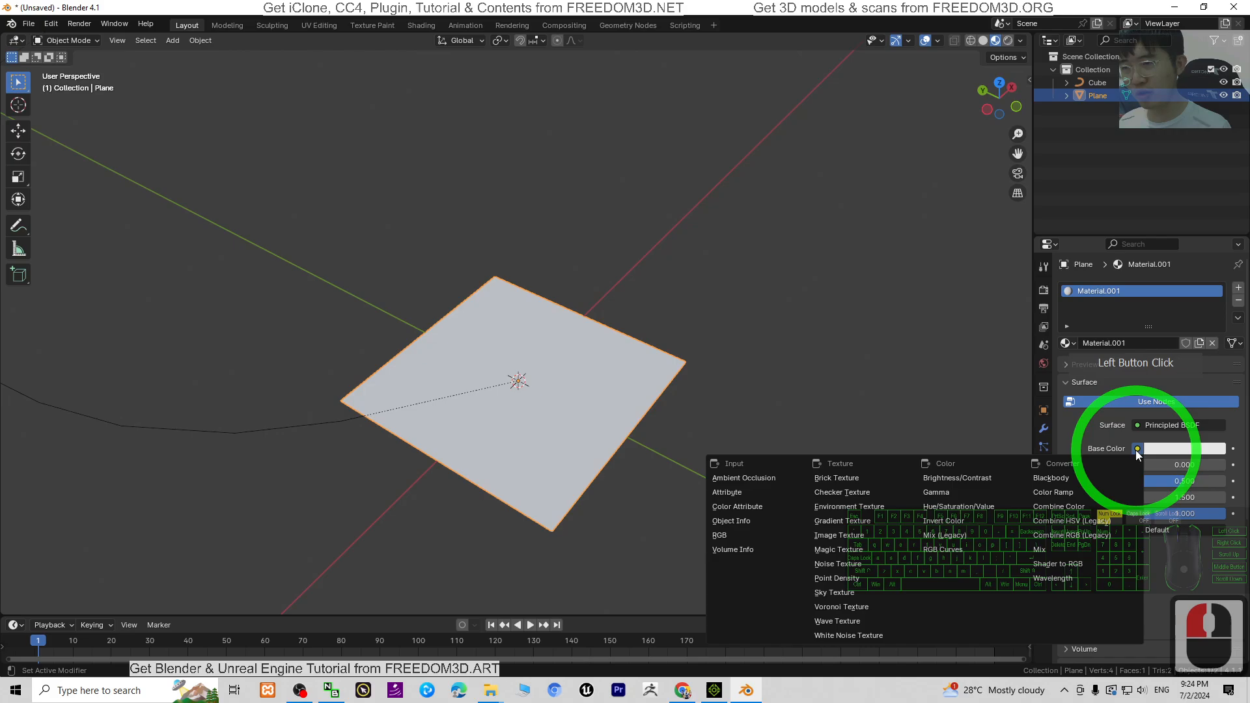
left_click(837, 535)
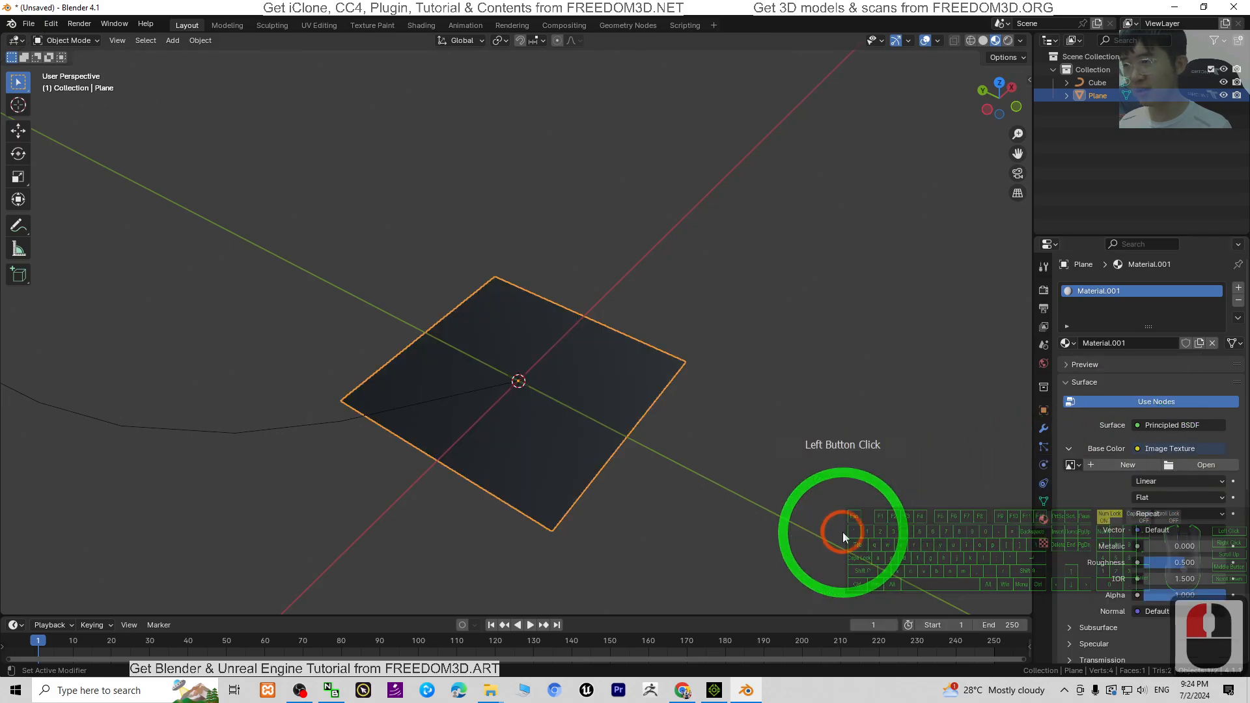
left_click(1205, 465)
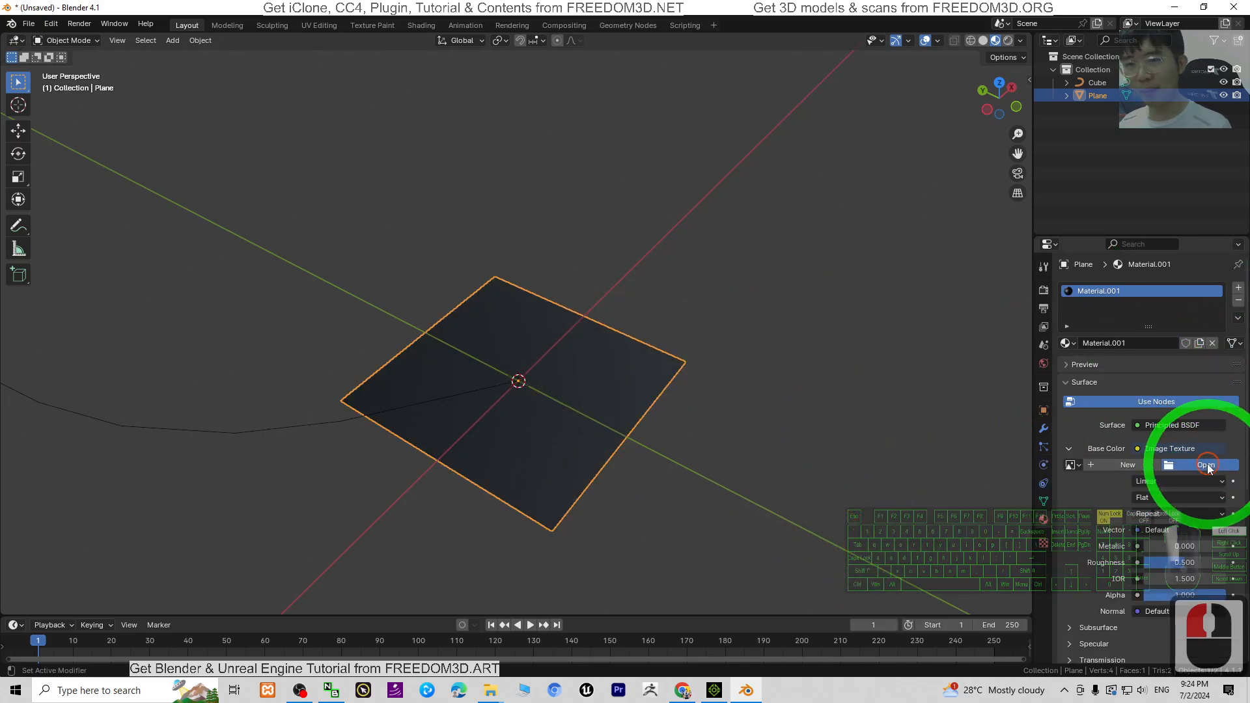
left_click(1205, 465)
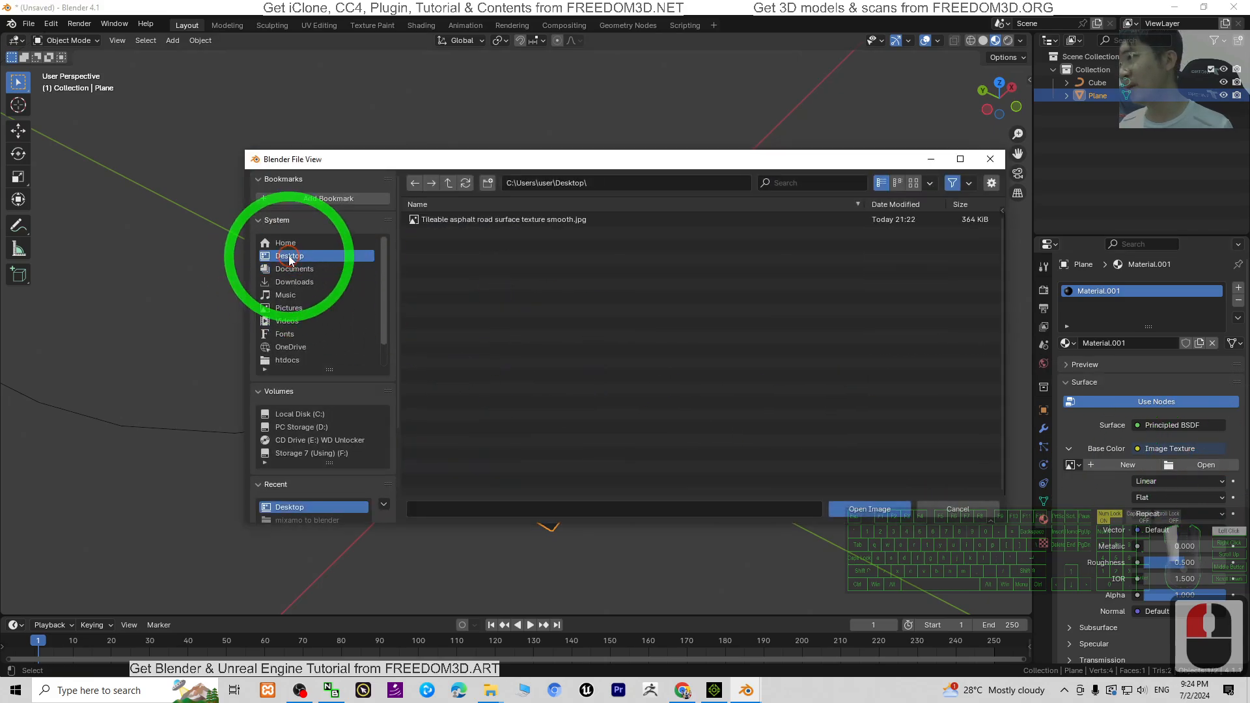
left_click(505, 219)
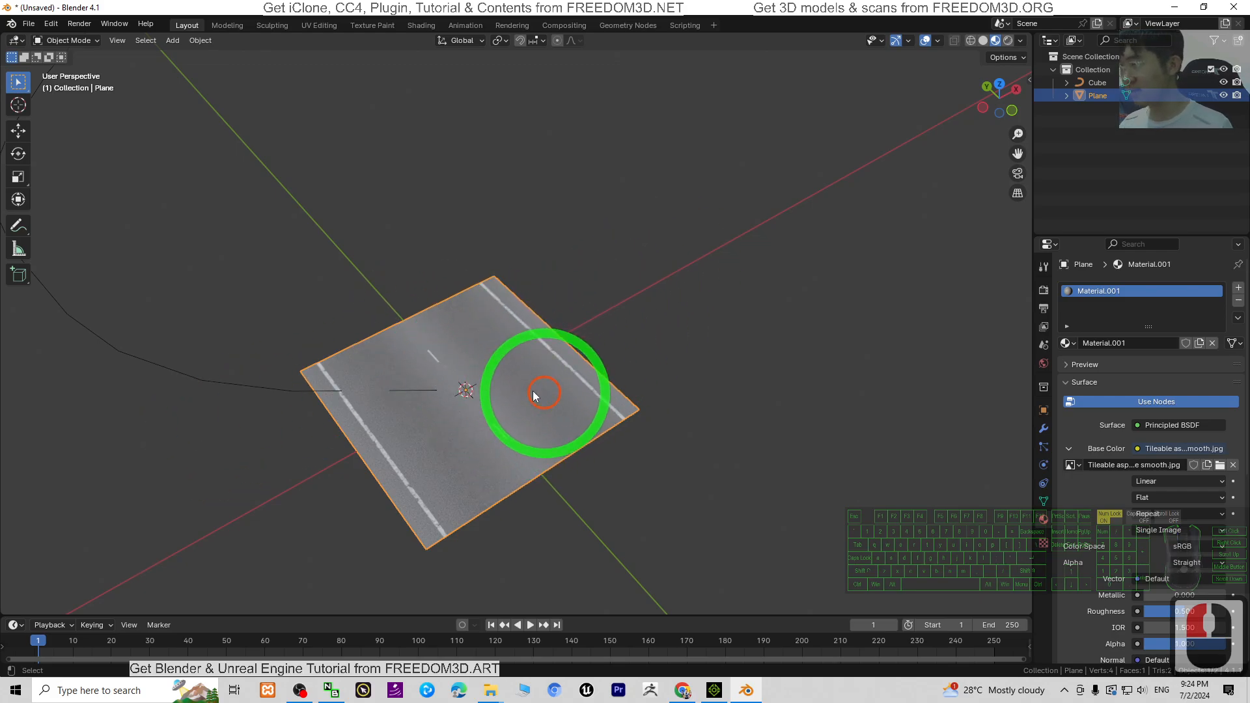
Step: Rotate the road plane and apply All Transforms so rotation reads 0 and scale 1
left_click(17, 154)
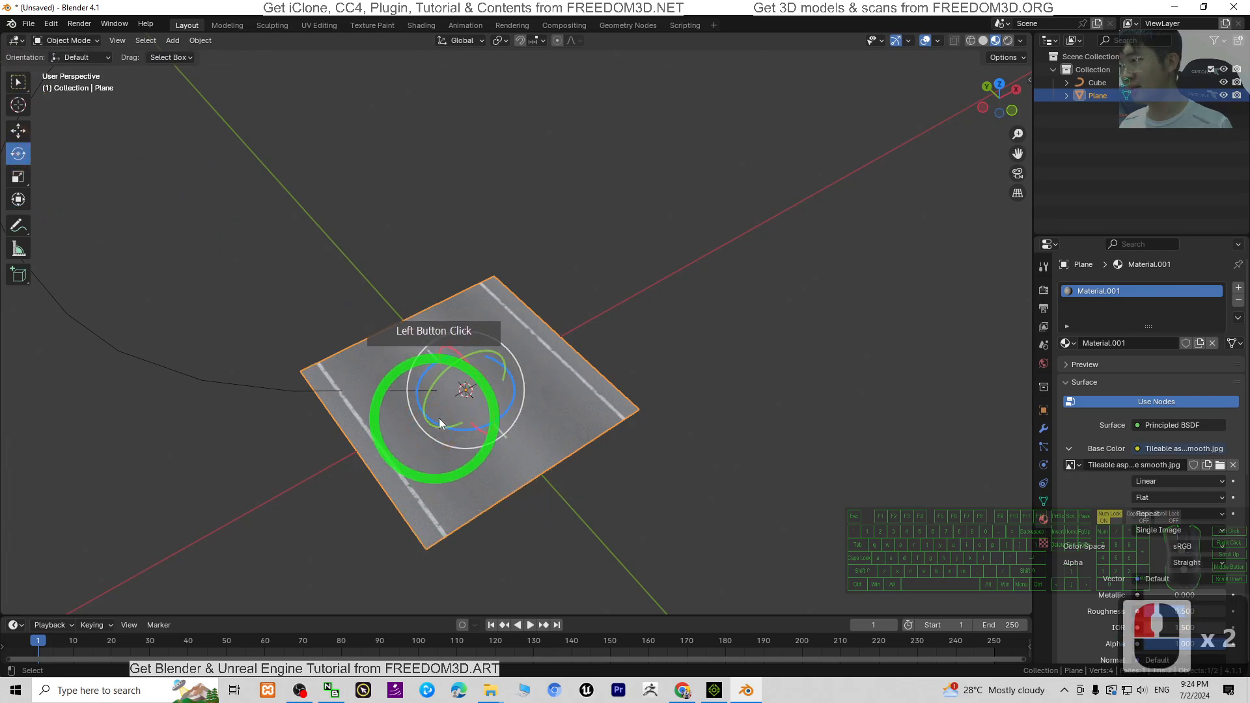
left_click_drag(438, 422, 534, 420)
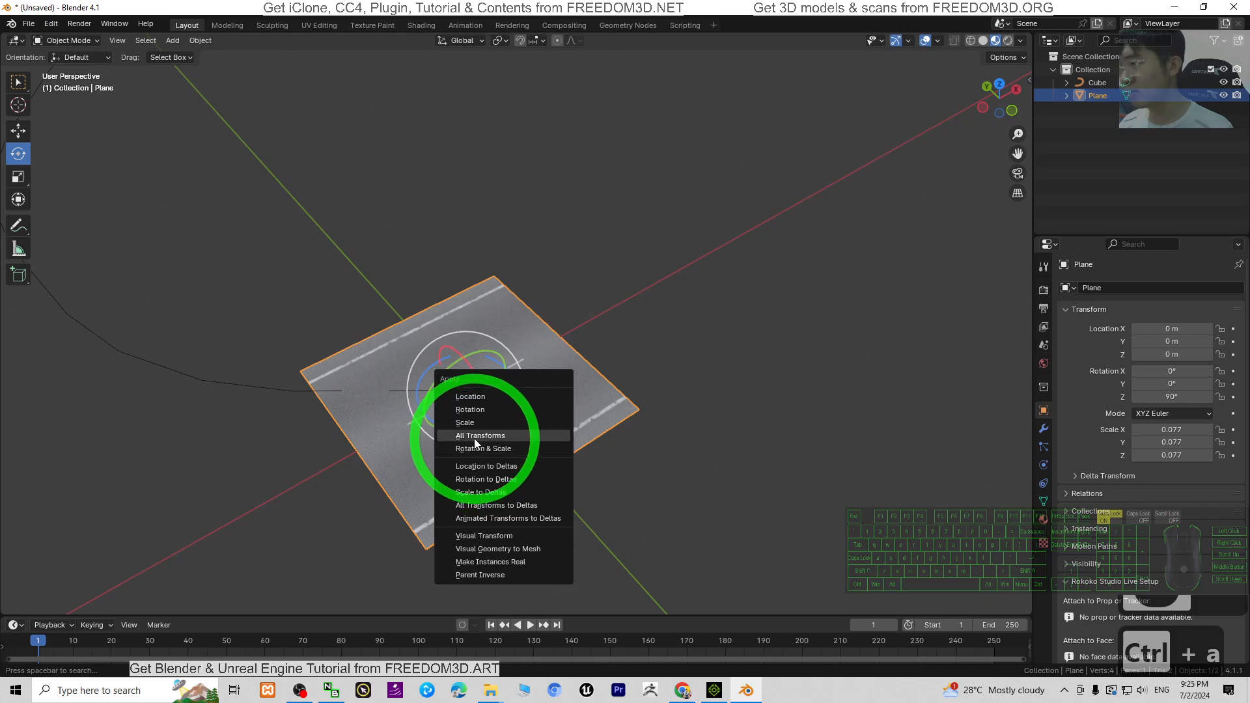
left_click(480, 435)
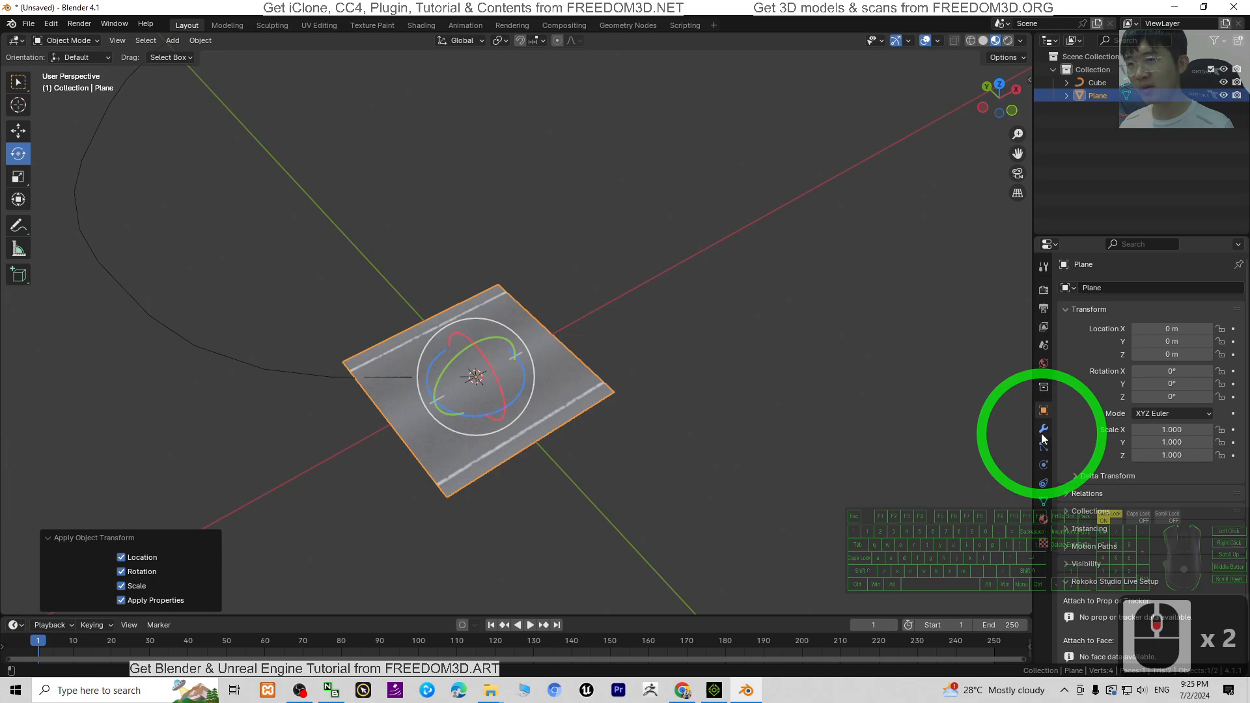
Step: Add an Array modifier to the road plane so the asphalt tile repeats
left_click(1043, 427)
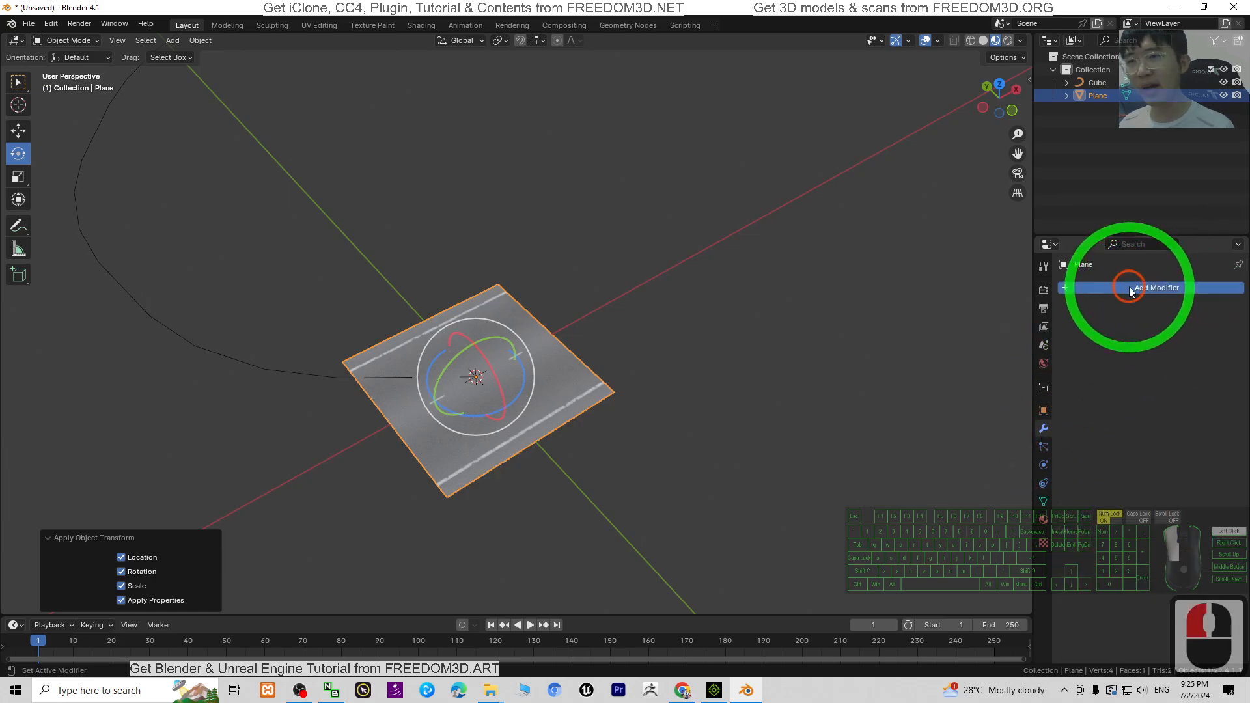
left_click(1156, 286)
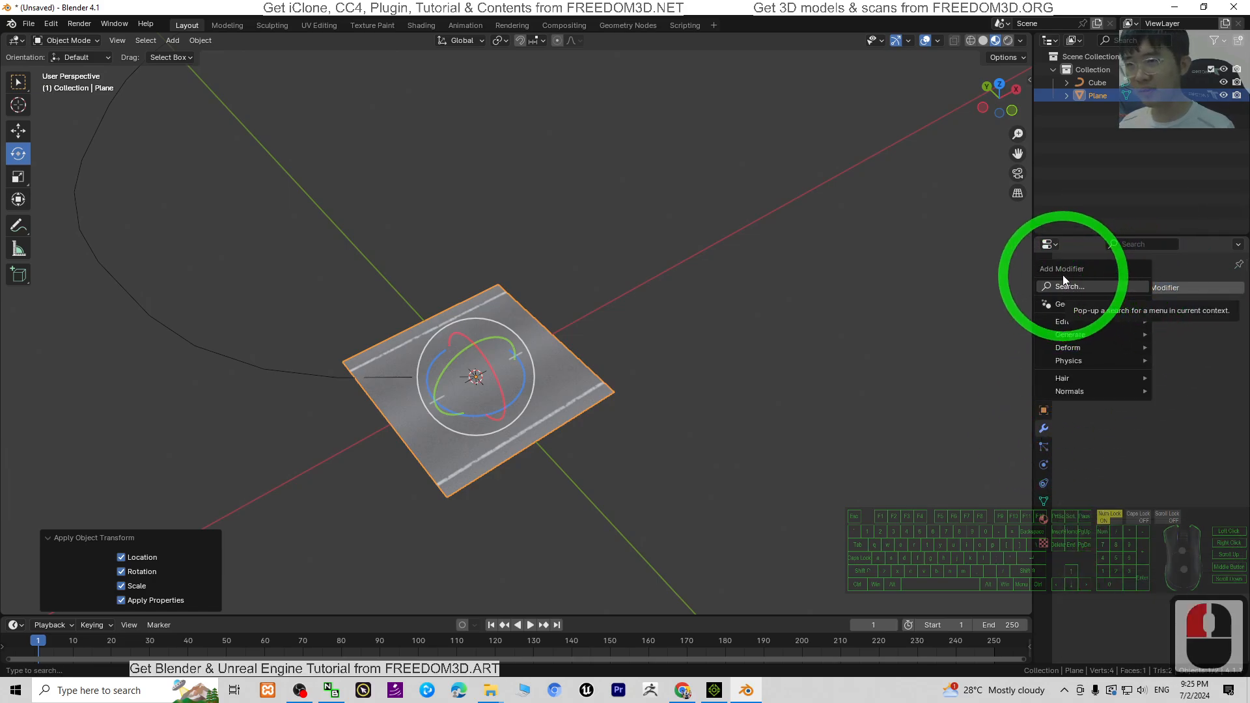
left_click(1067, 286)
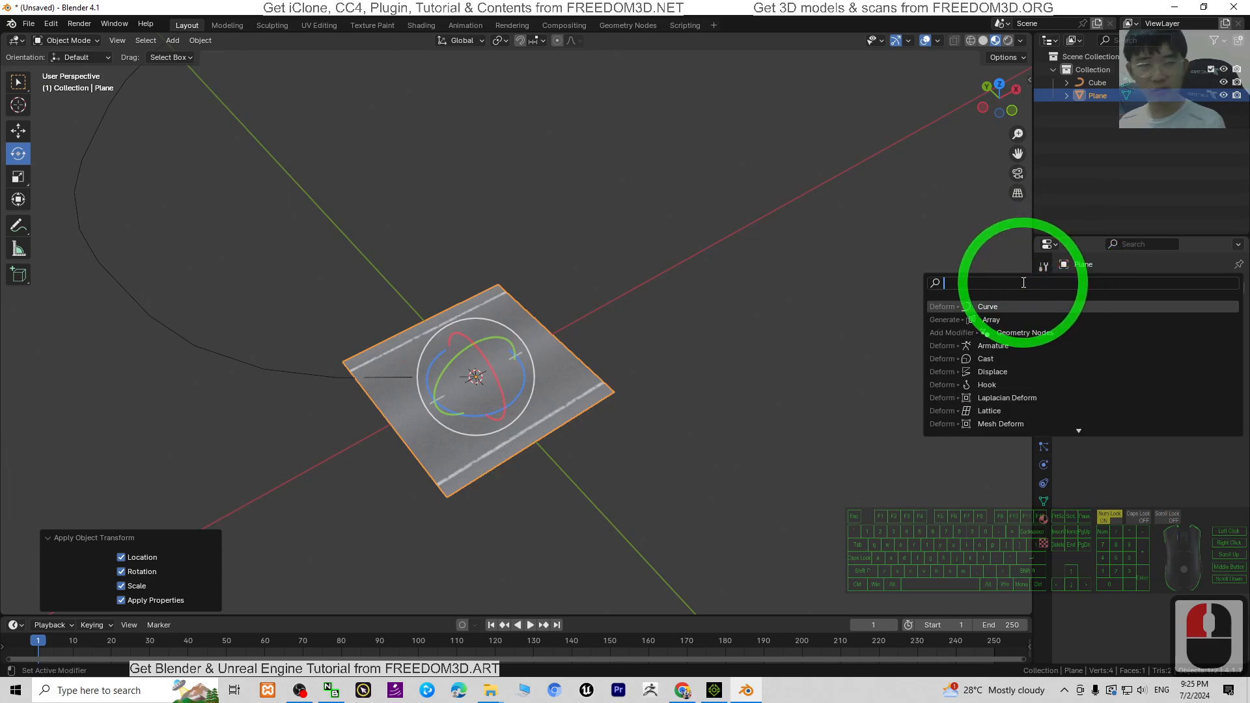
type("arra")
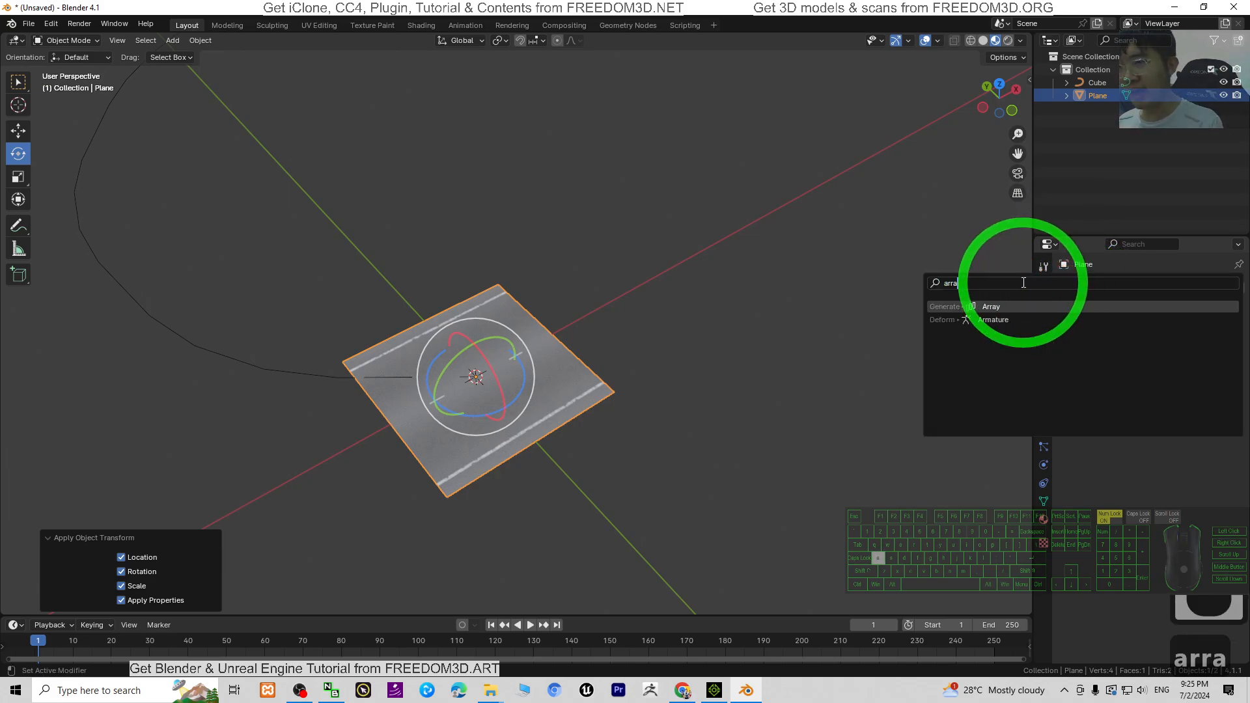
left_click(991, 306)
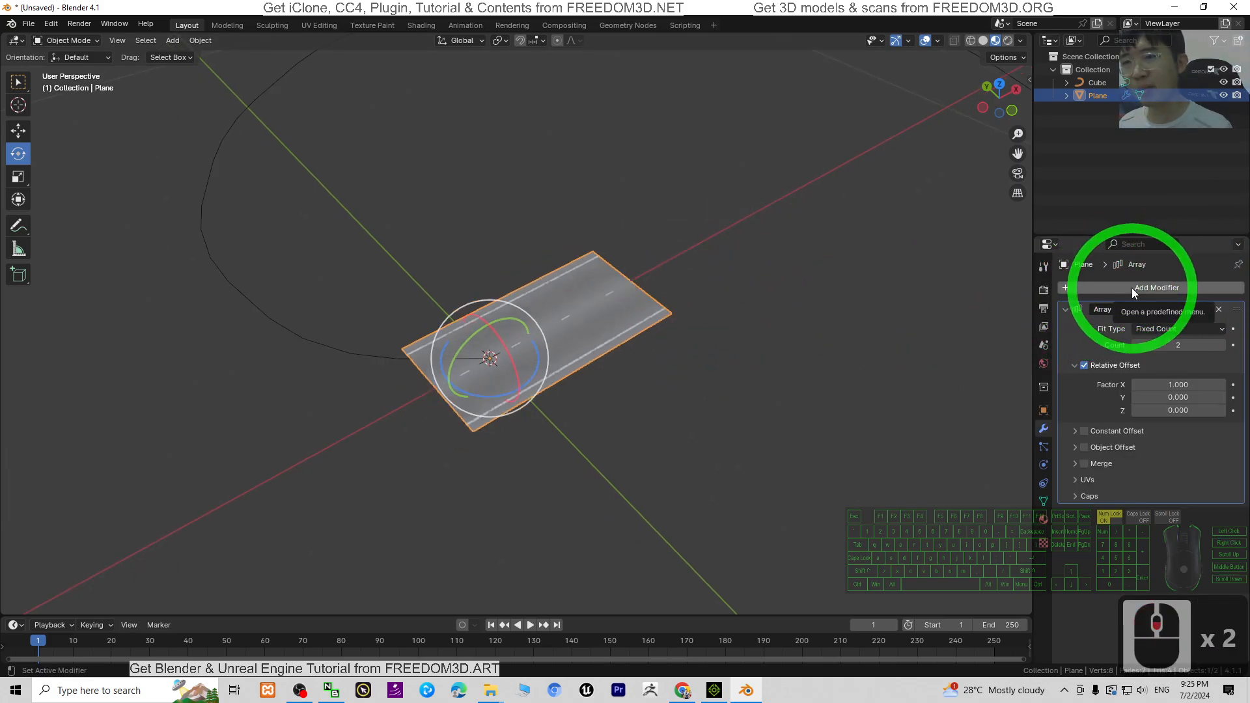
Step: Add a Curve modifier to the road and pick the guide curve as its Curve Object
left_click(1156, 288)
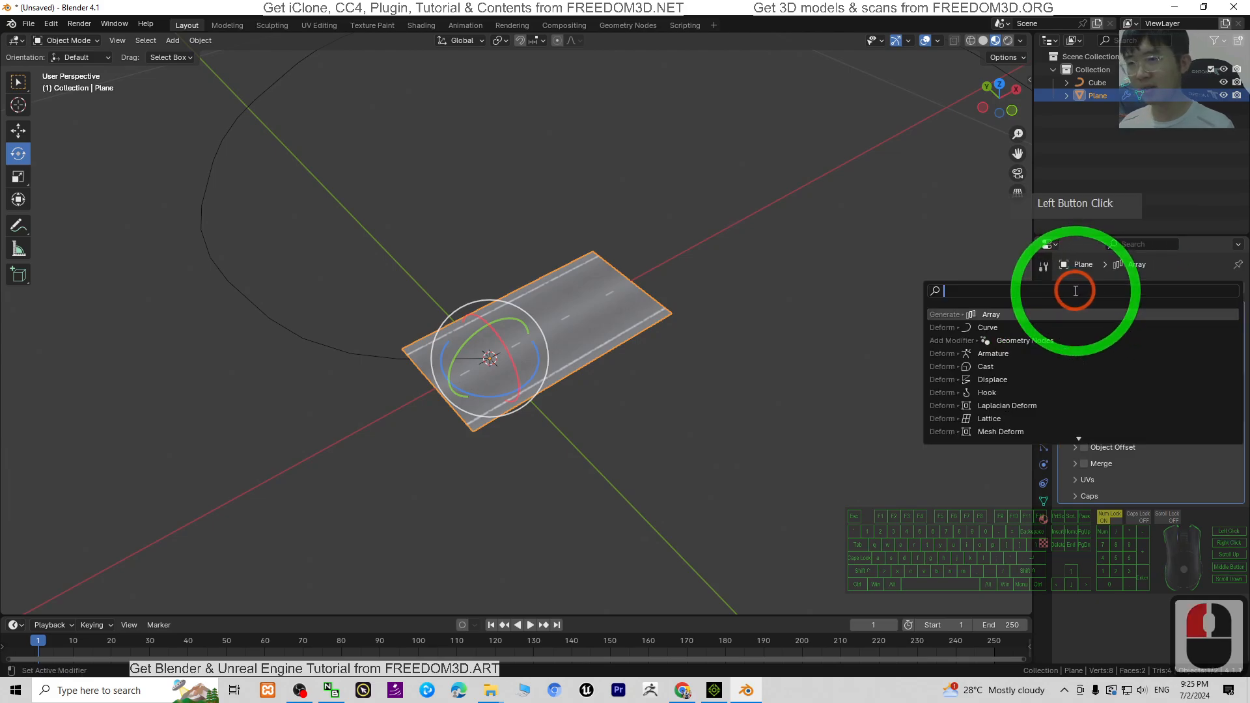
type("cur")
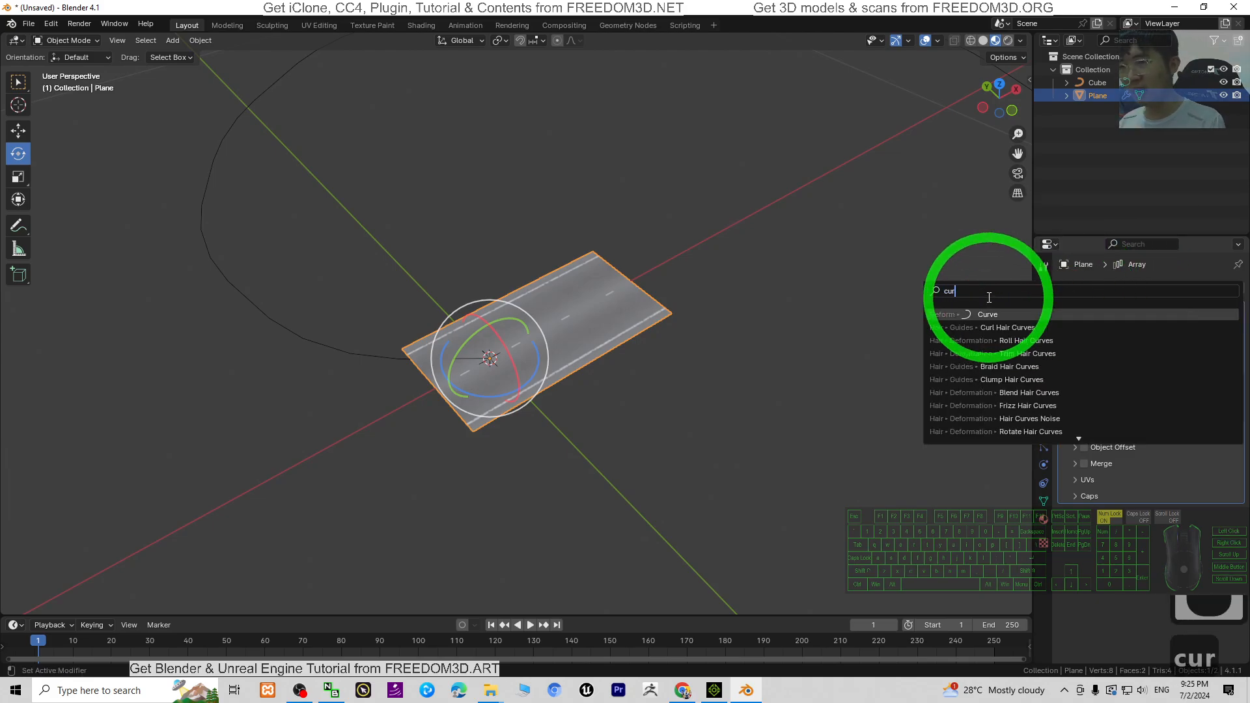
left_click(986, 314)
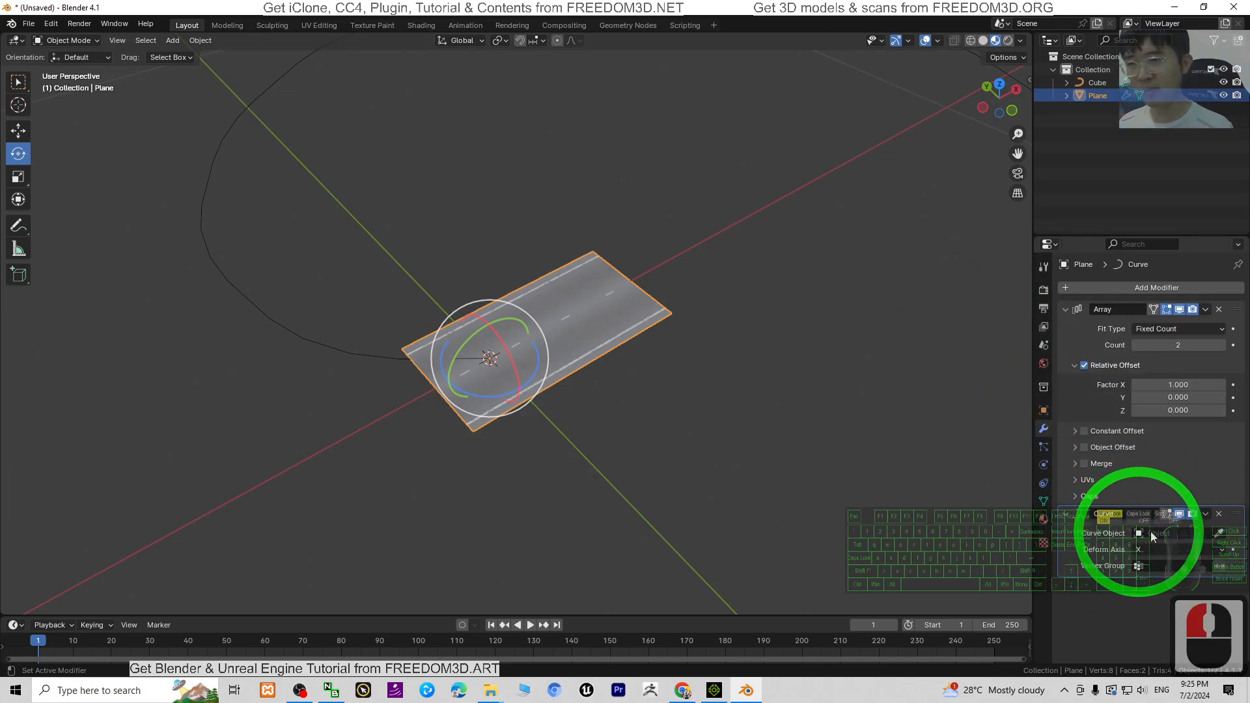
mouse_move(1218, 532)
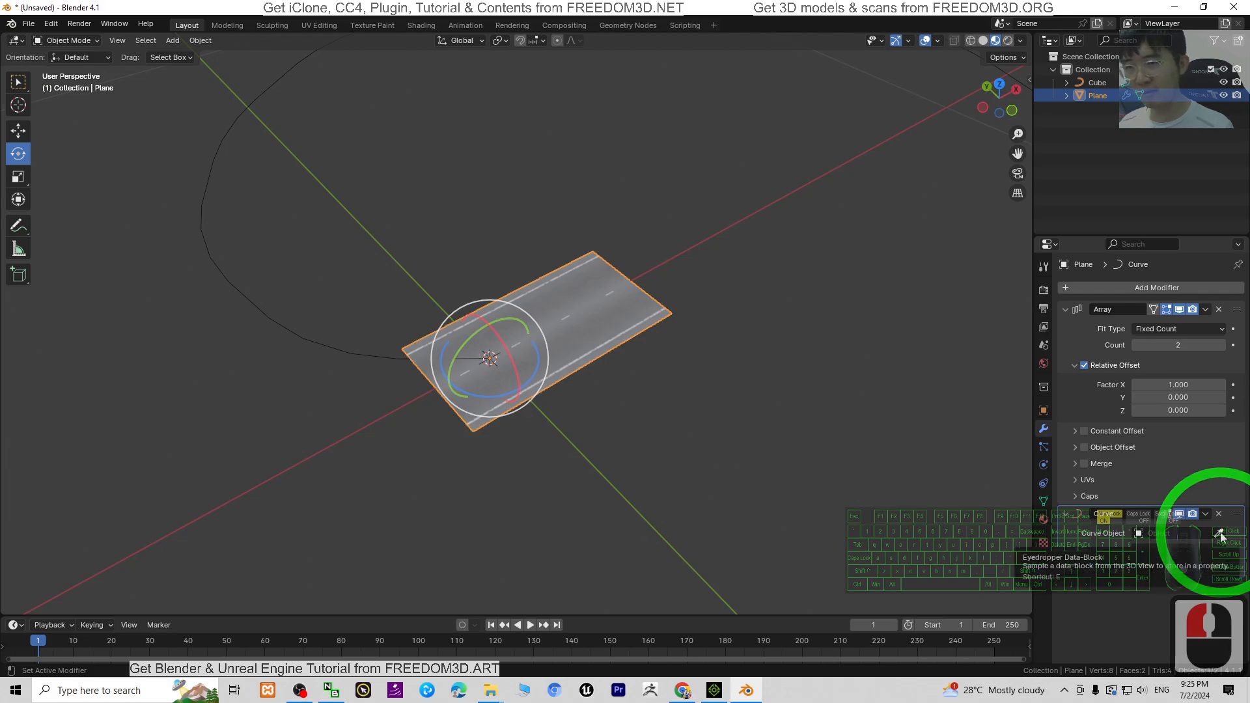
left_click(342, 352)
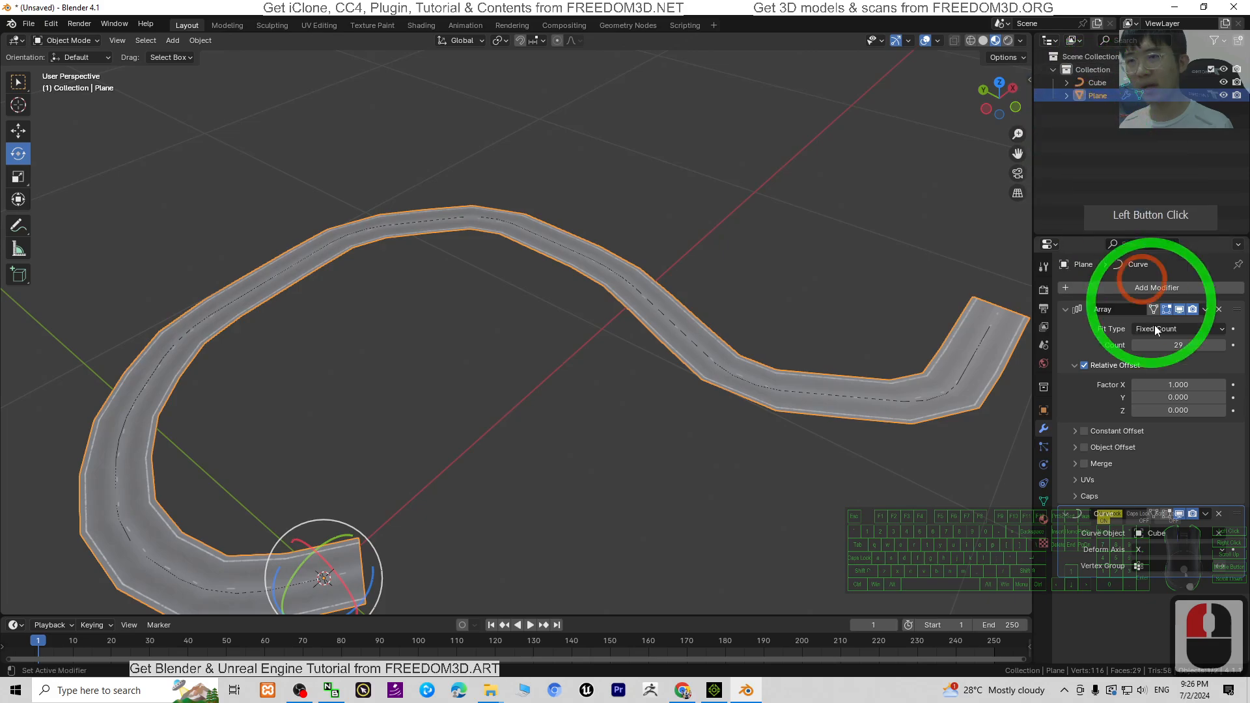
Step: Apply the Array and Curve modifiers so the winding road becomes a single permanent mesh
left_click(1206, 310)
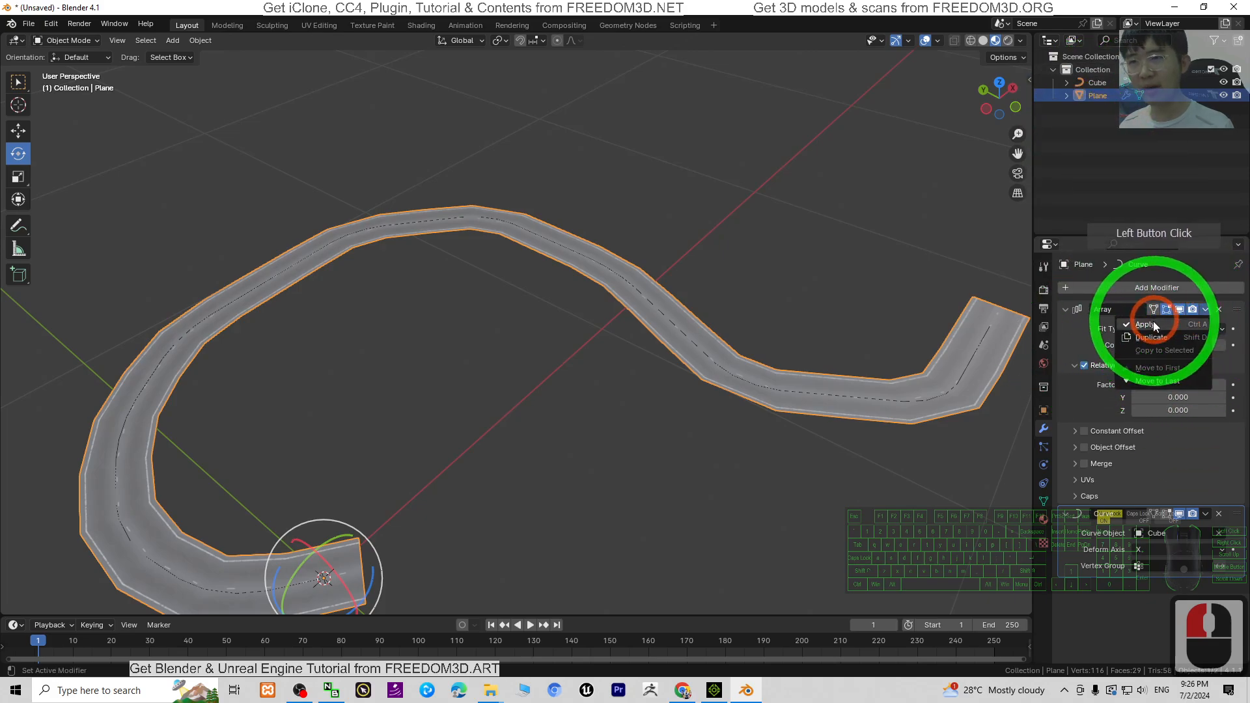
left_click(1146, 325)
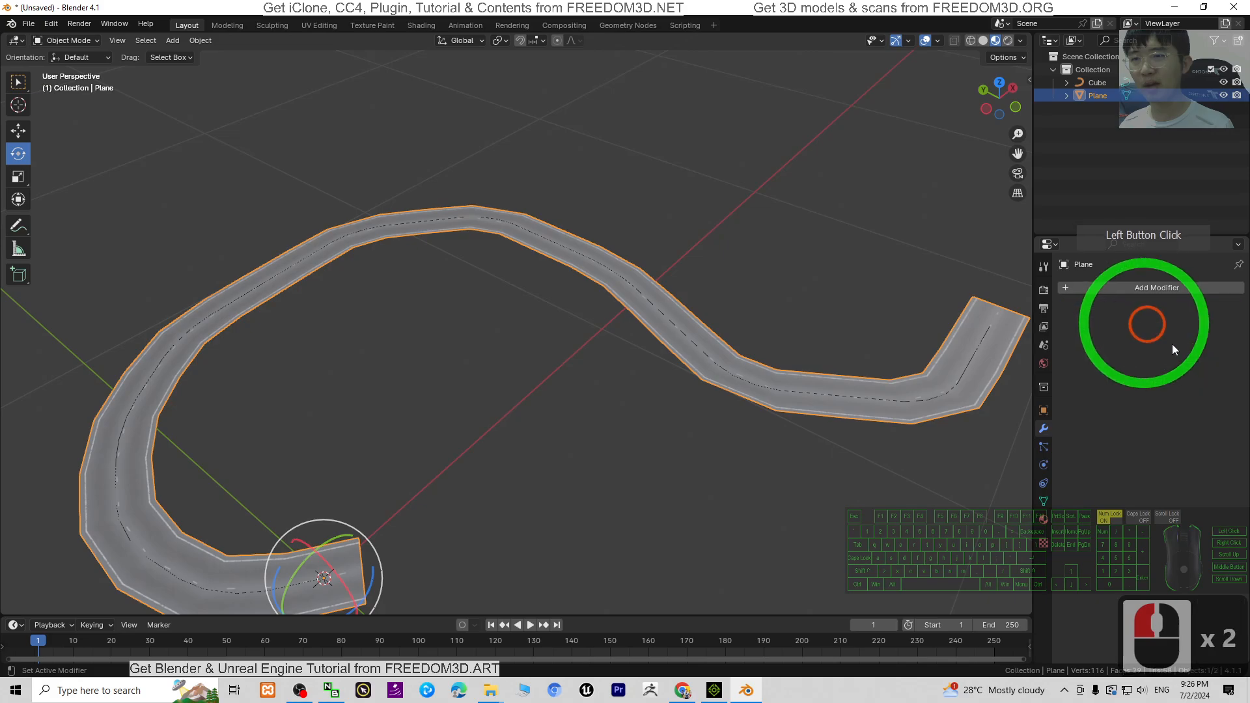
left_click(1097, 84)
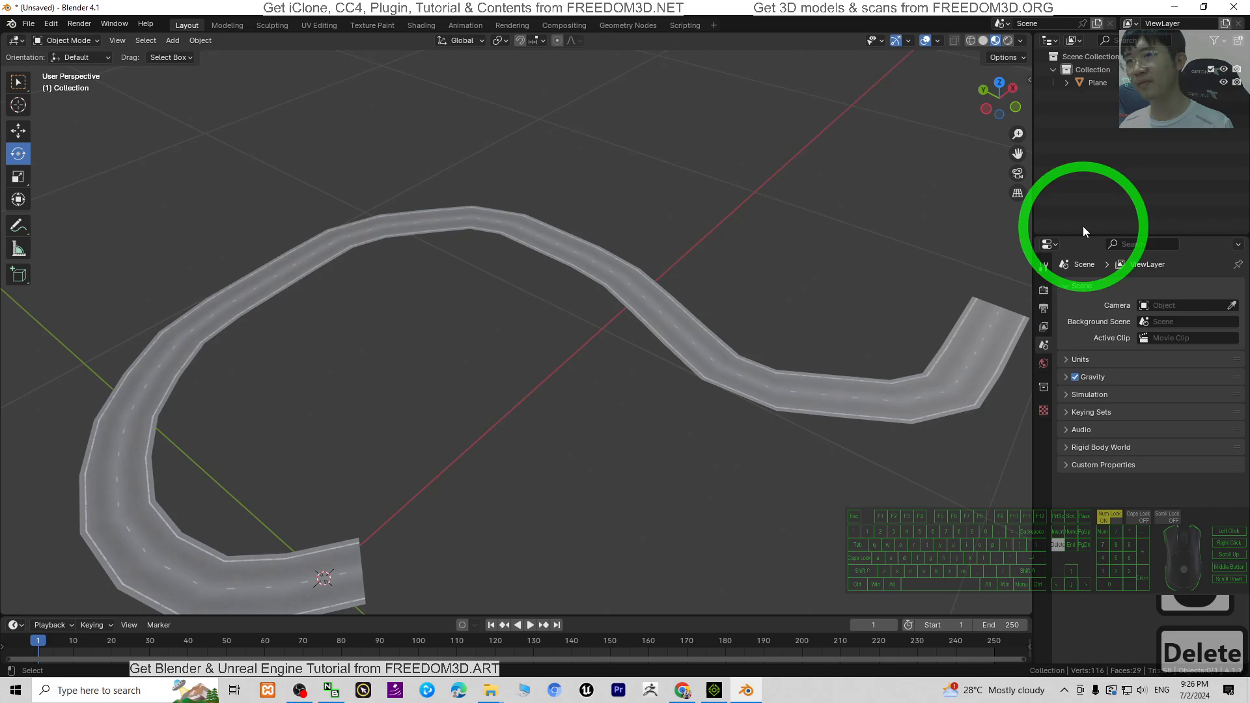
left_click(431, 435)
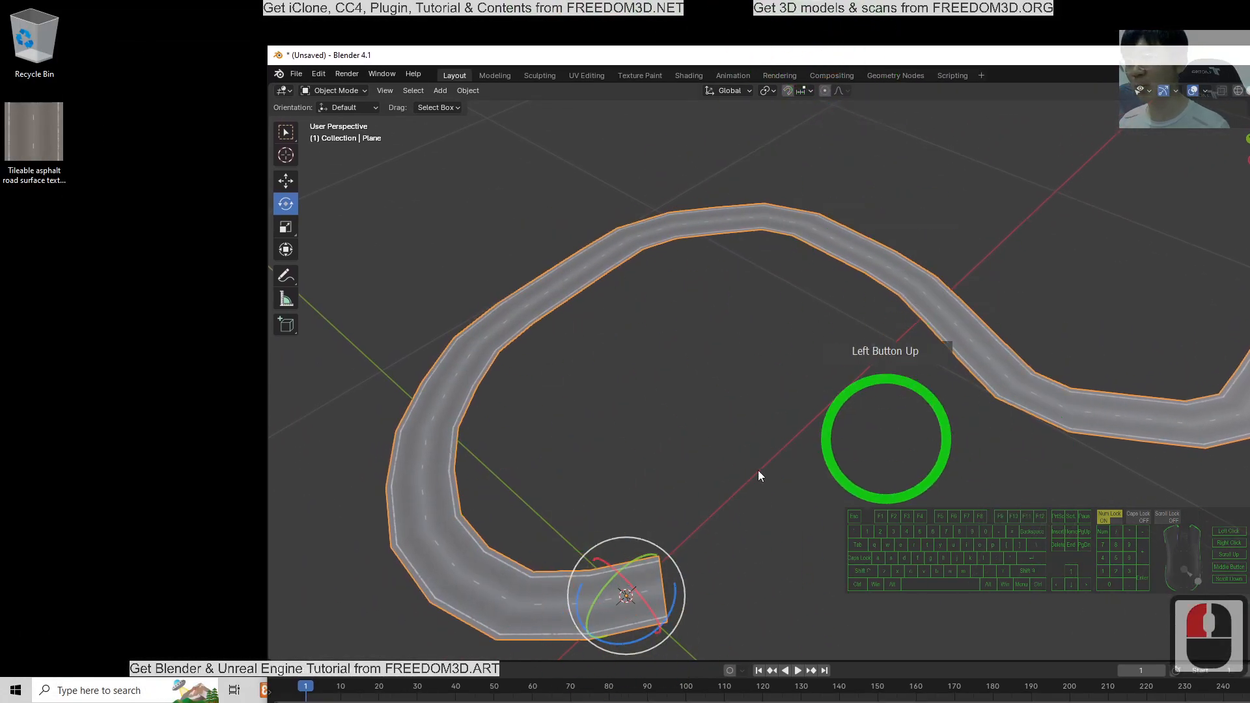
left_click(296, 76)
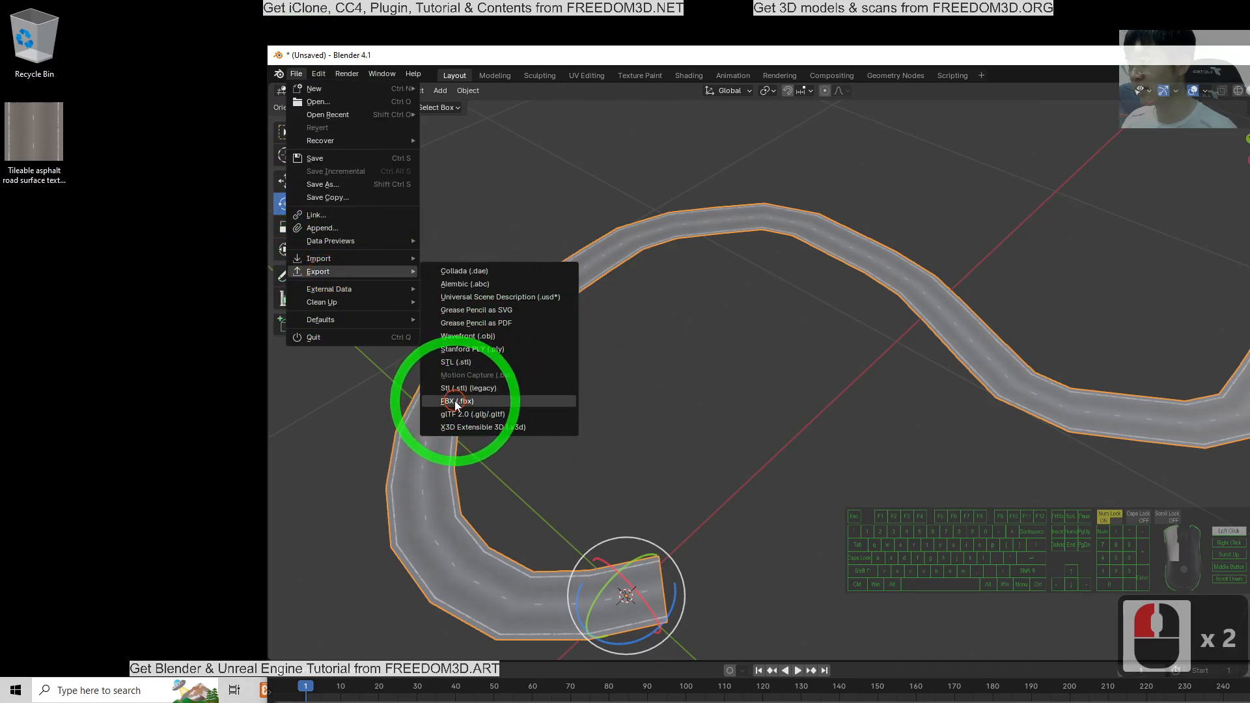
Step: Start an FBX (.fbx) export of the road scene via File > Export
left_click(457, 399)
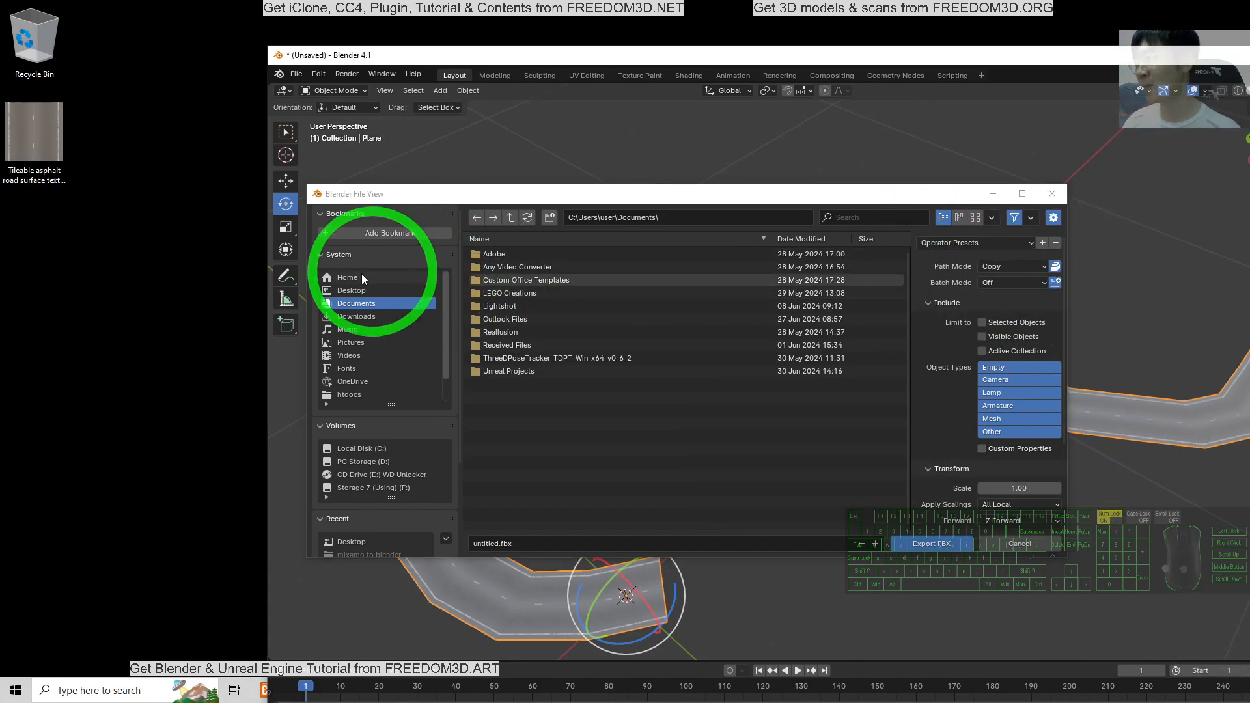
Step: Export the road as road0.fbx onto the Desktop
left_click(352, 289)
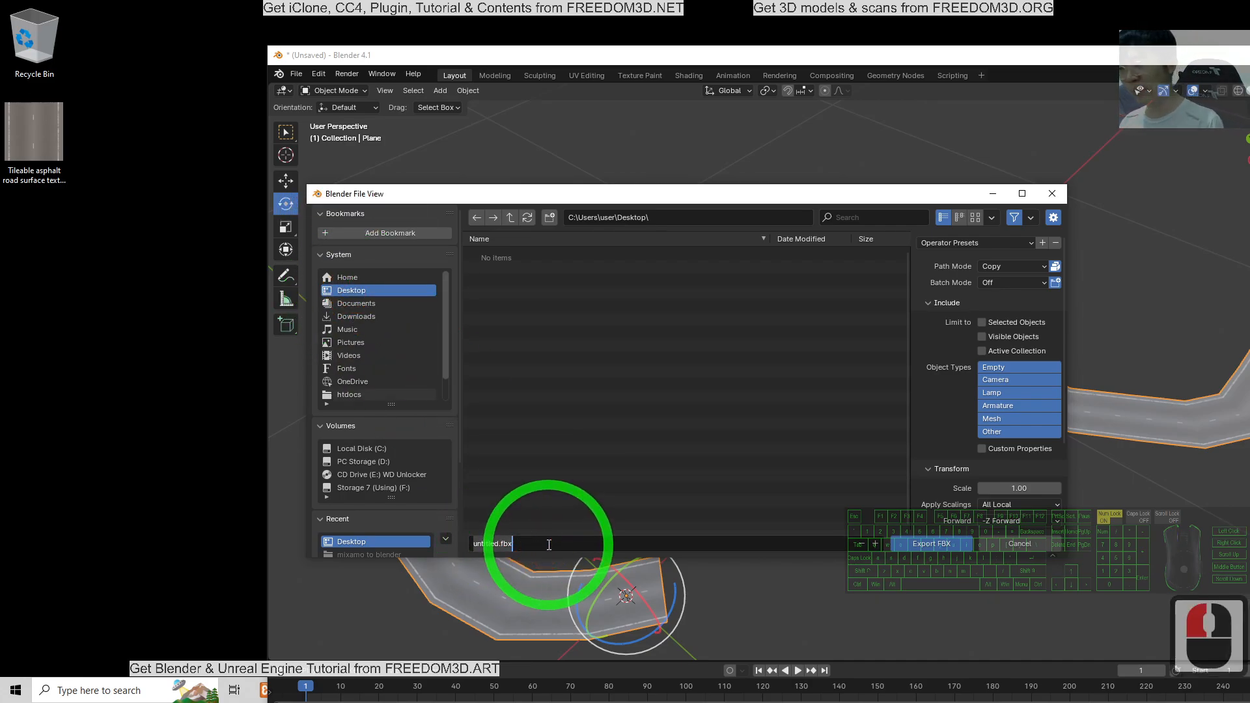
type("road0")
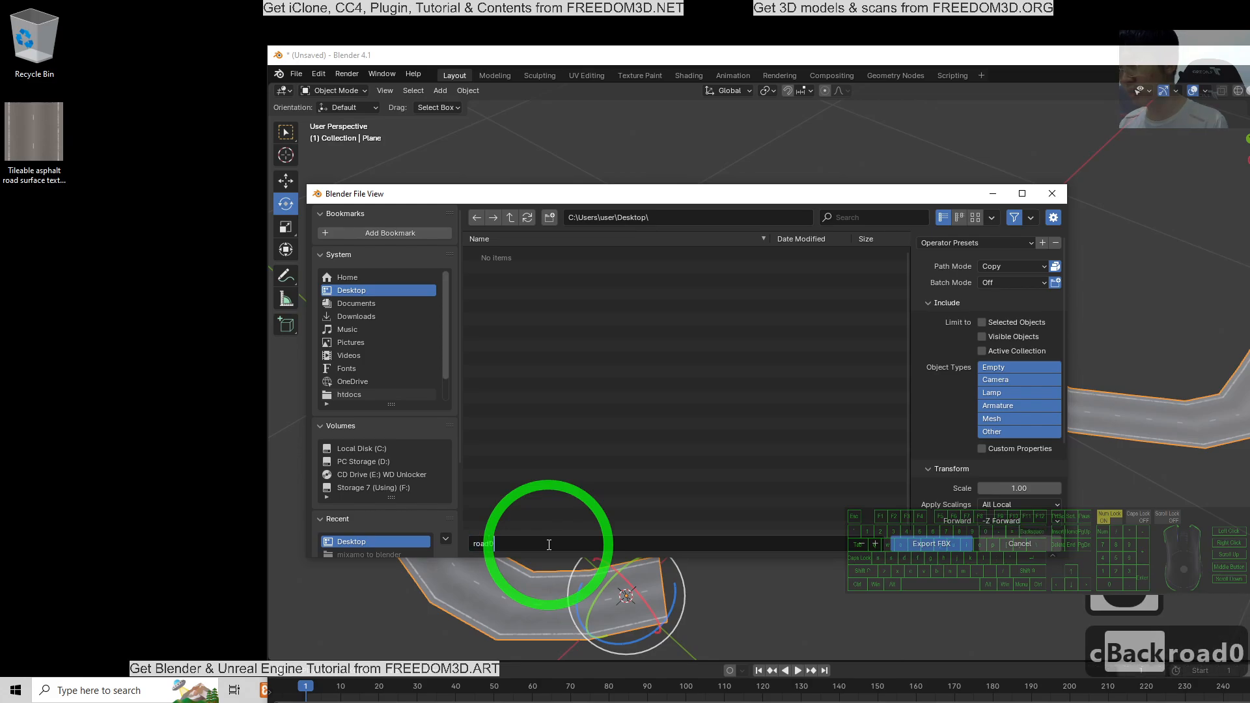
left_click(929, 544)
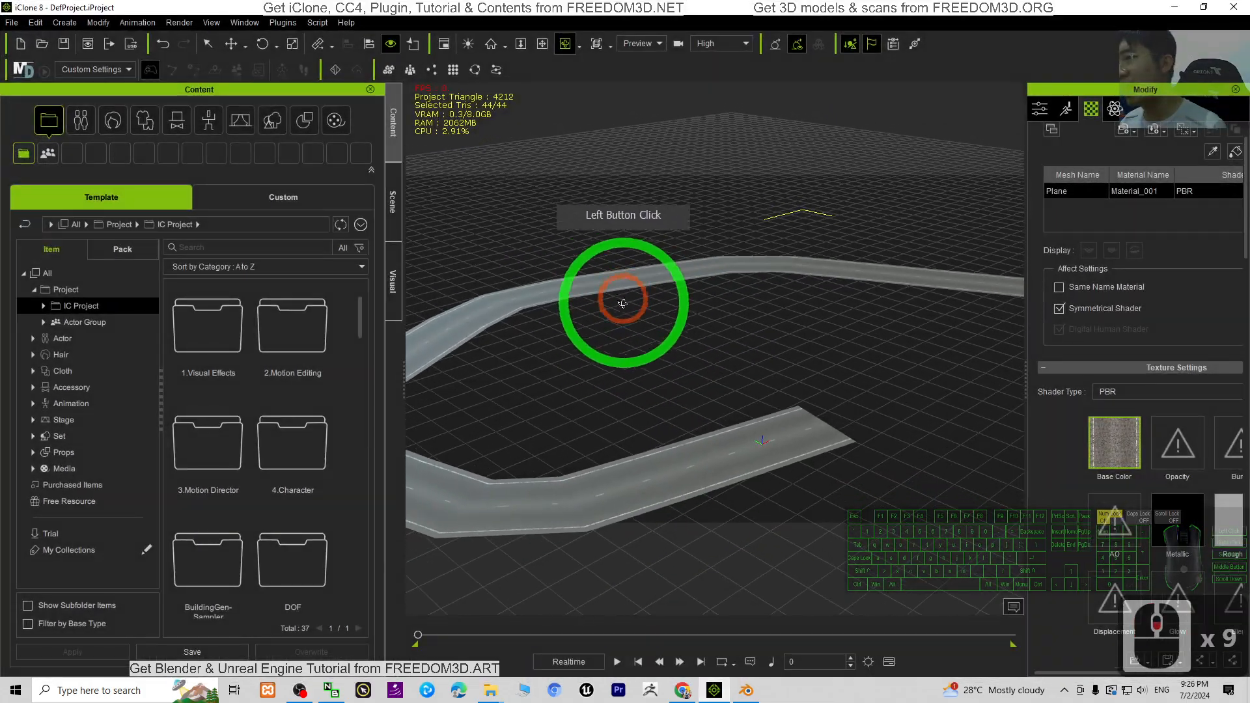
left_click_drag(624, 301, 784, 323)
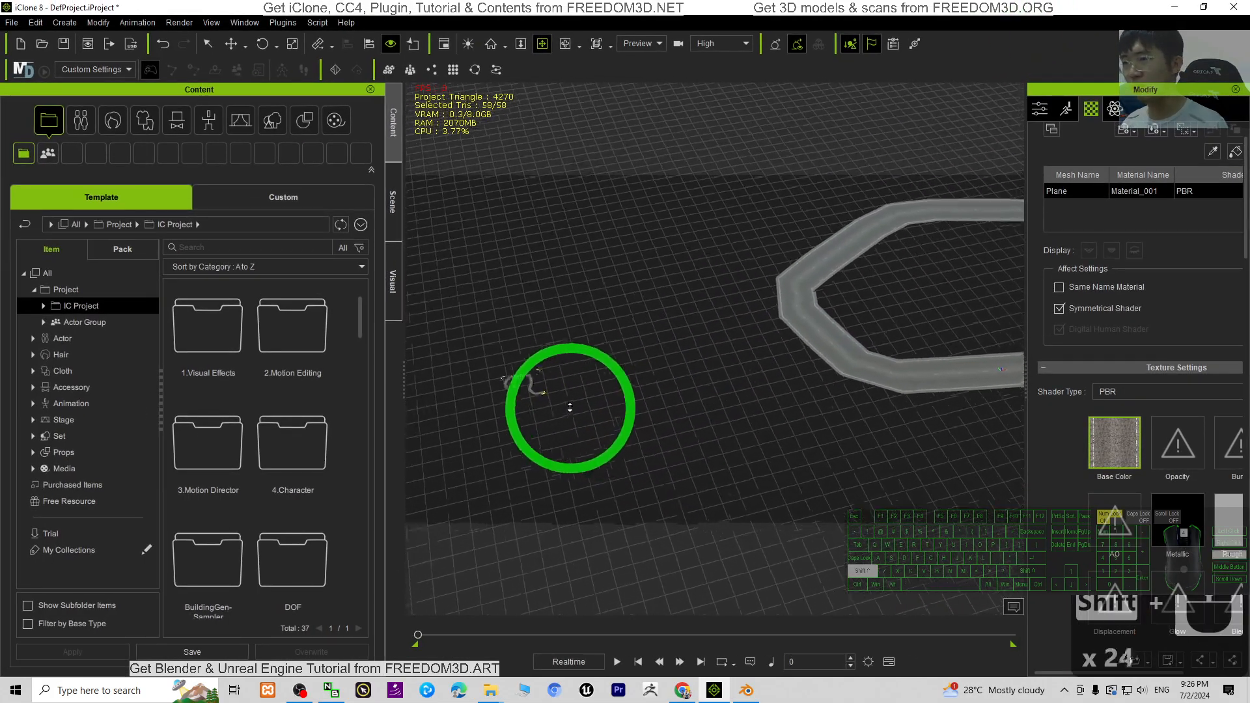
left_click_drag(569, 407, 604, 359)
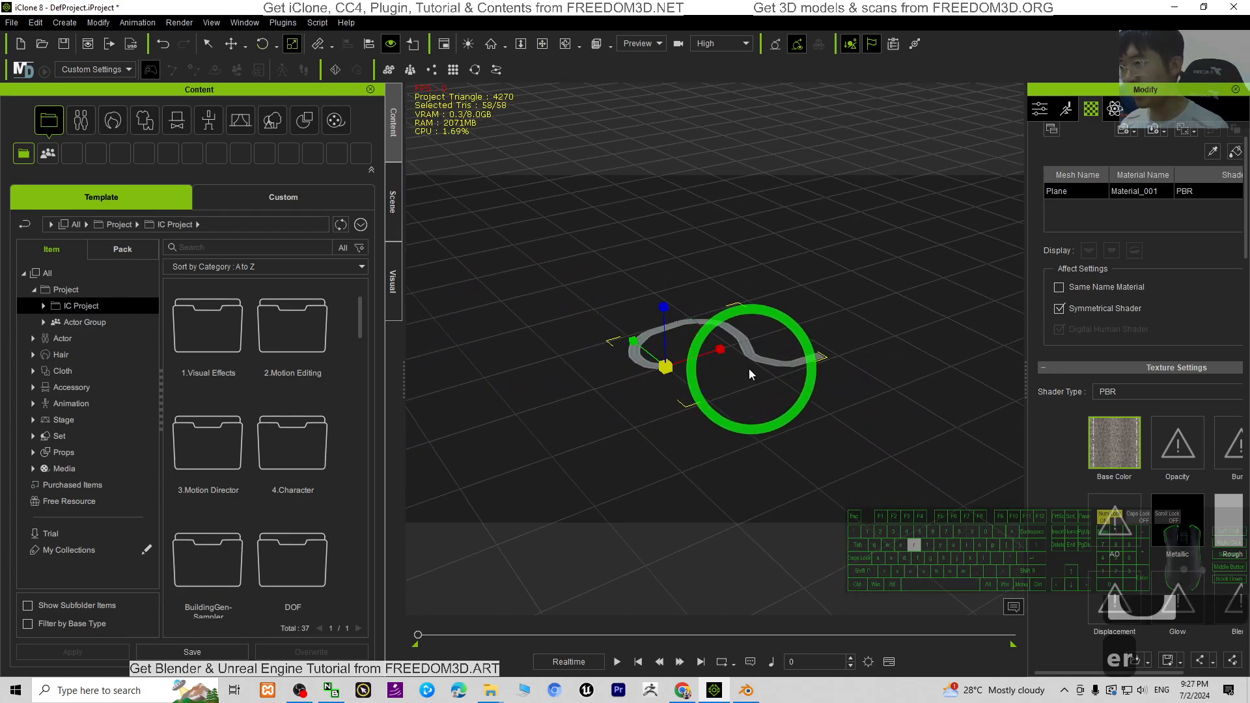
left_click_drag(750, 375, 857, 211)
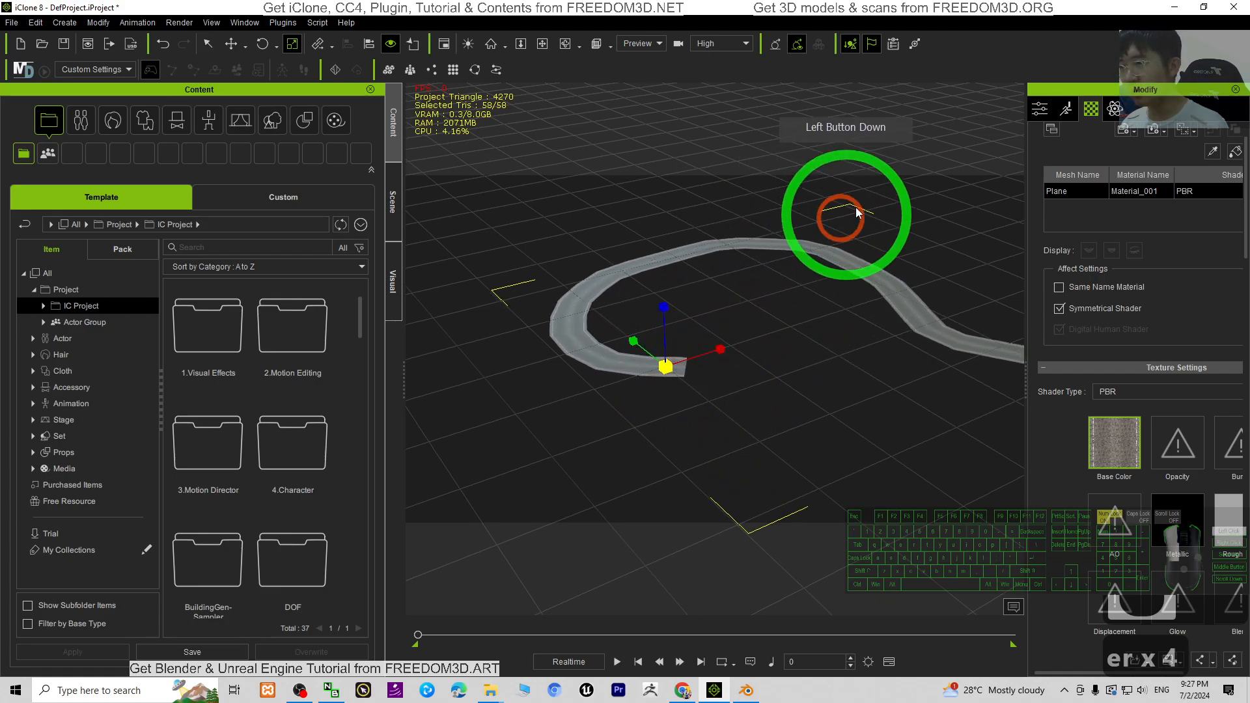
left_click_drag(856, 213, 741, 375)
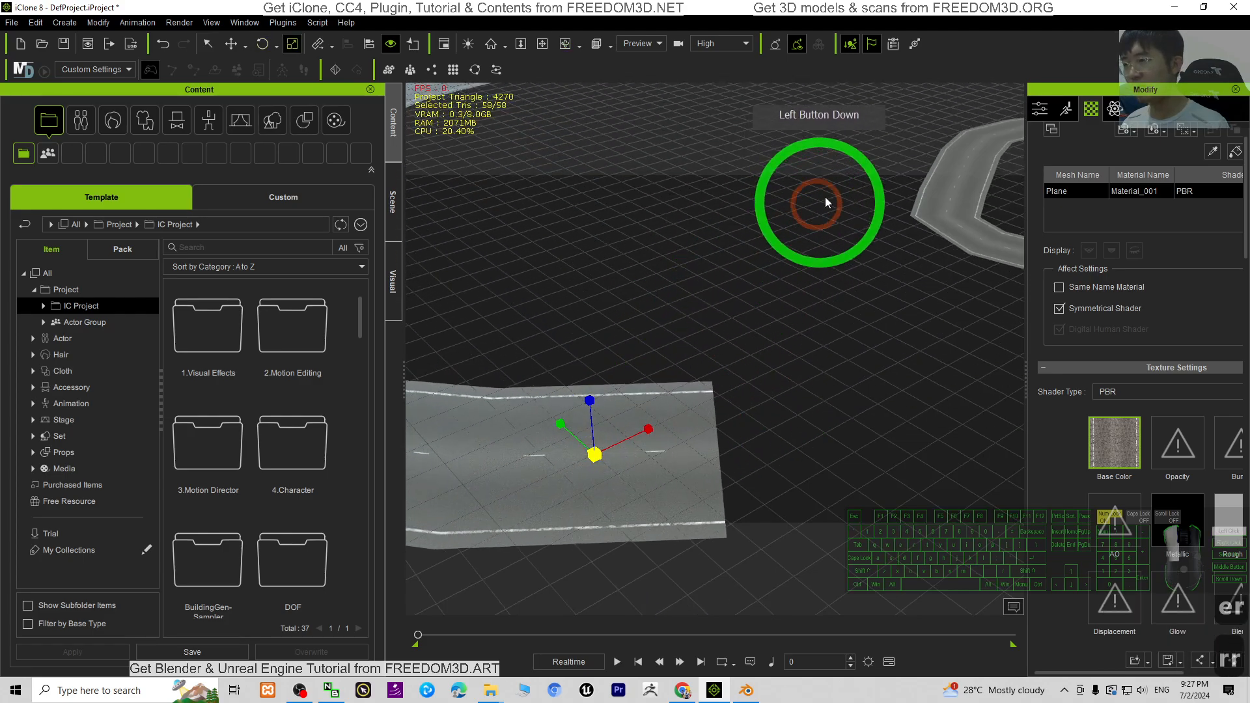
Step: Pull the second road piece apart, rotate it and move it so its end meets the first road
left_click_drag(819, 202, 729, 372)
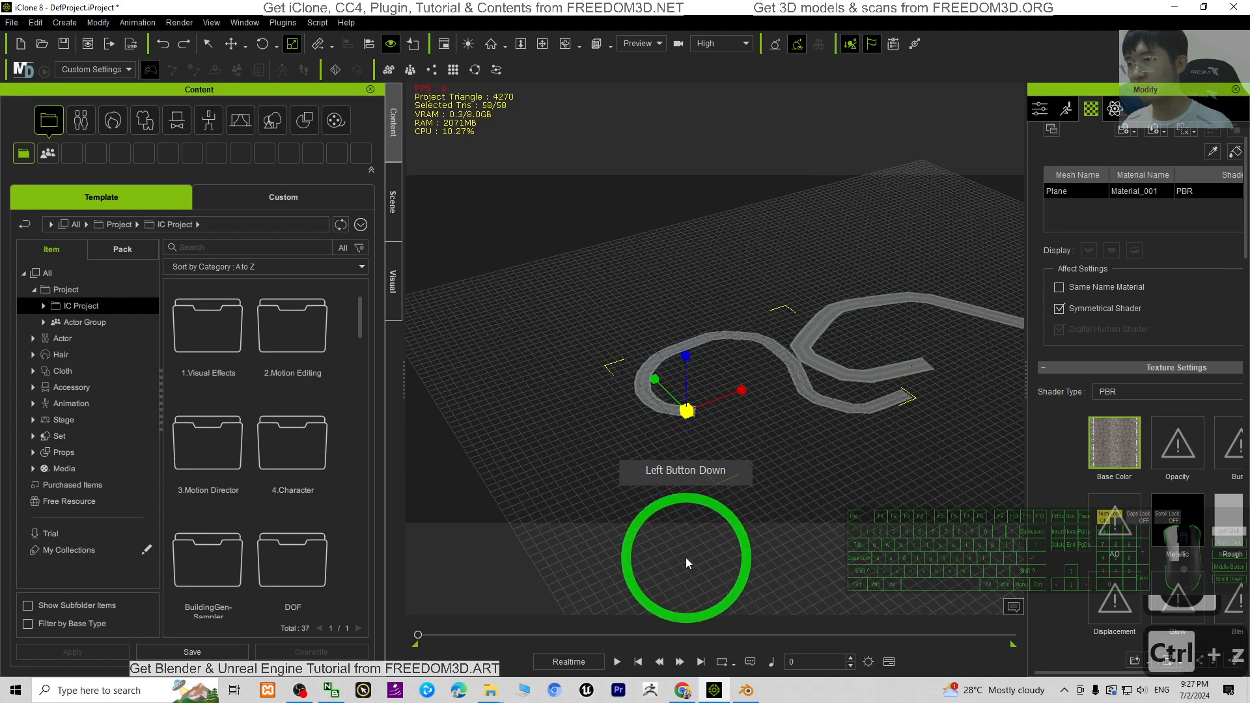
left_click_drag(686, 564, 676, 458)
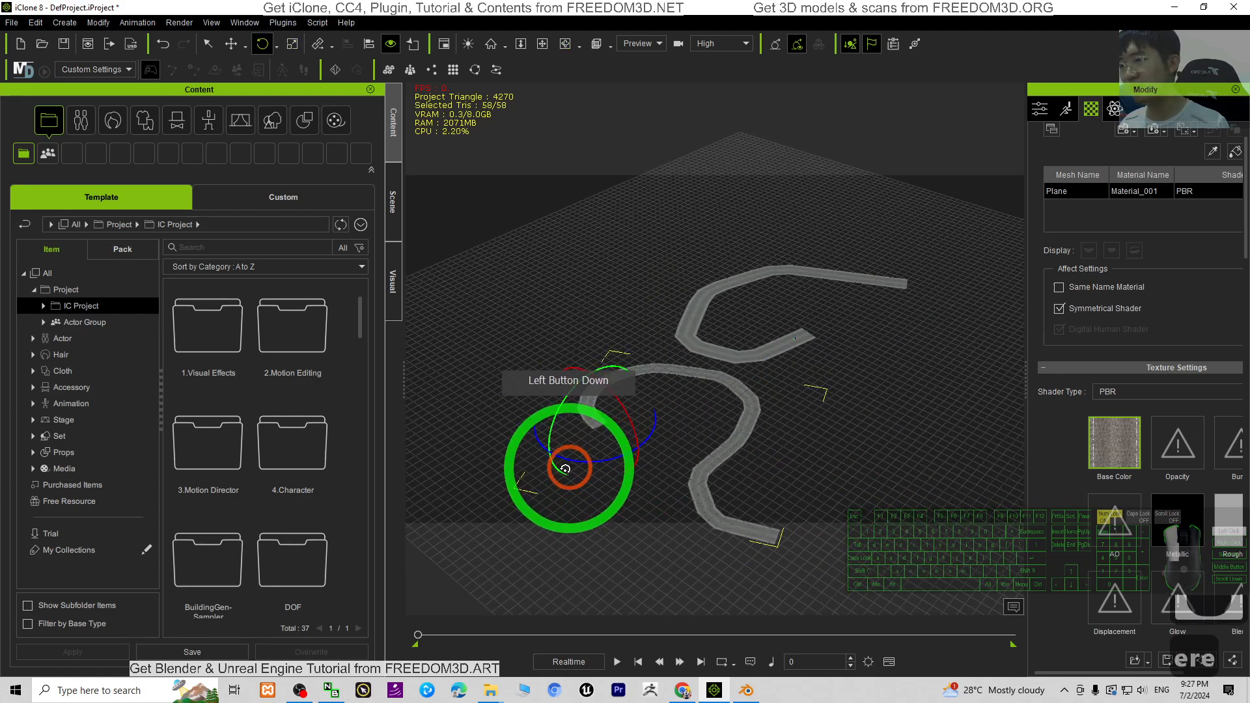
left_click_drag(571, 466, 518, 477)
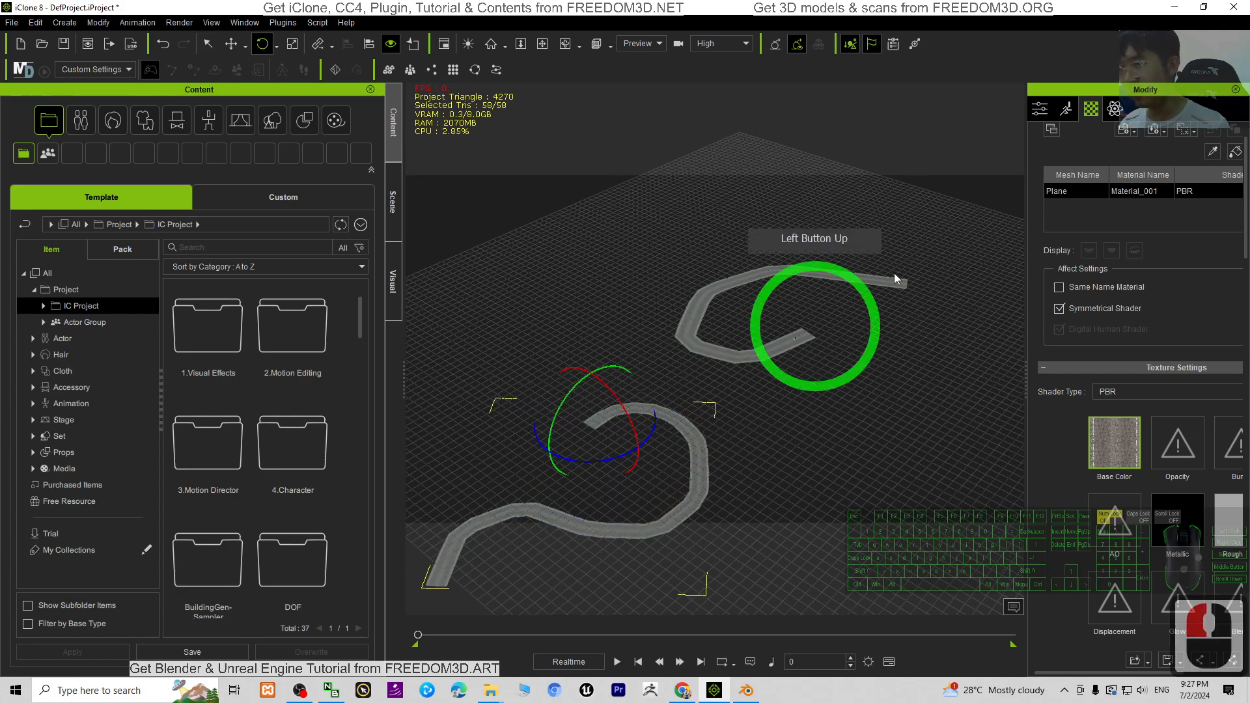
left_click_drag(813, 319, 534, 474)
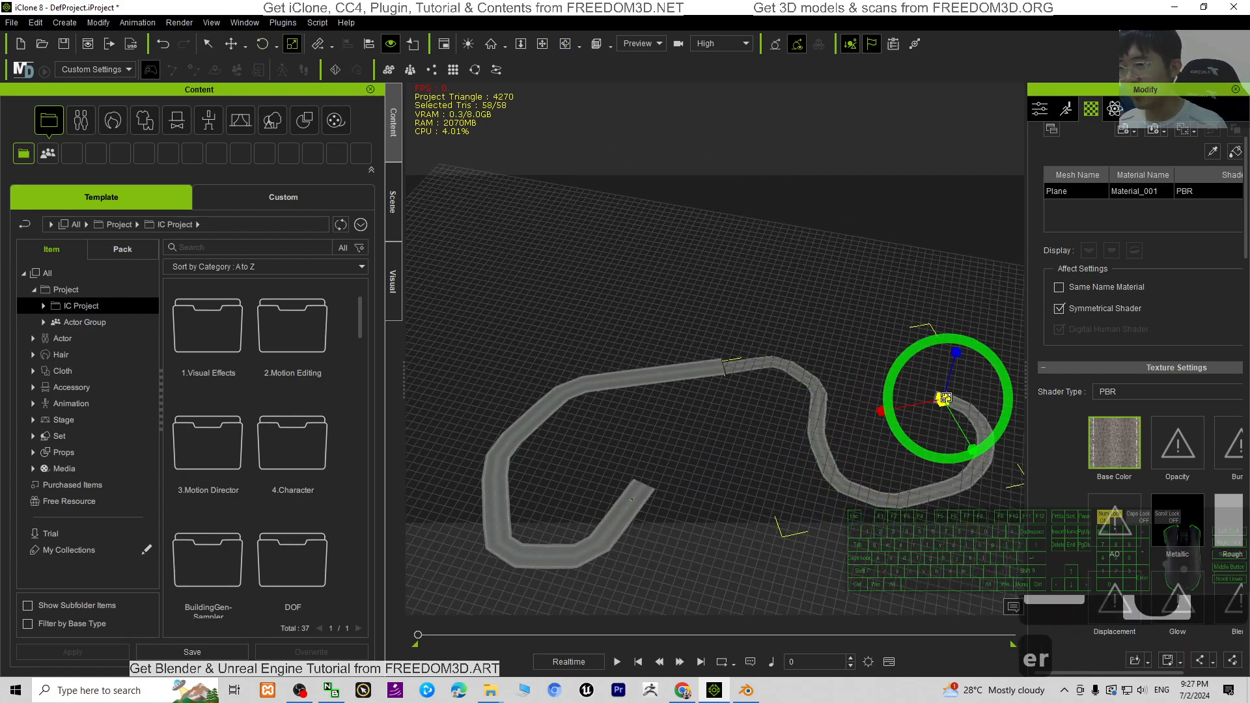
left_click_drag(945, 398, 972, 367)
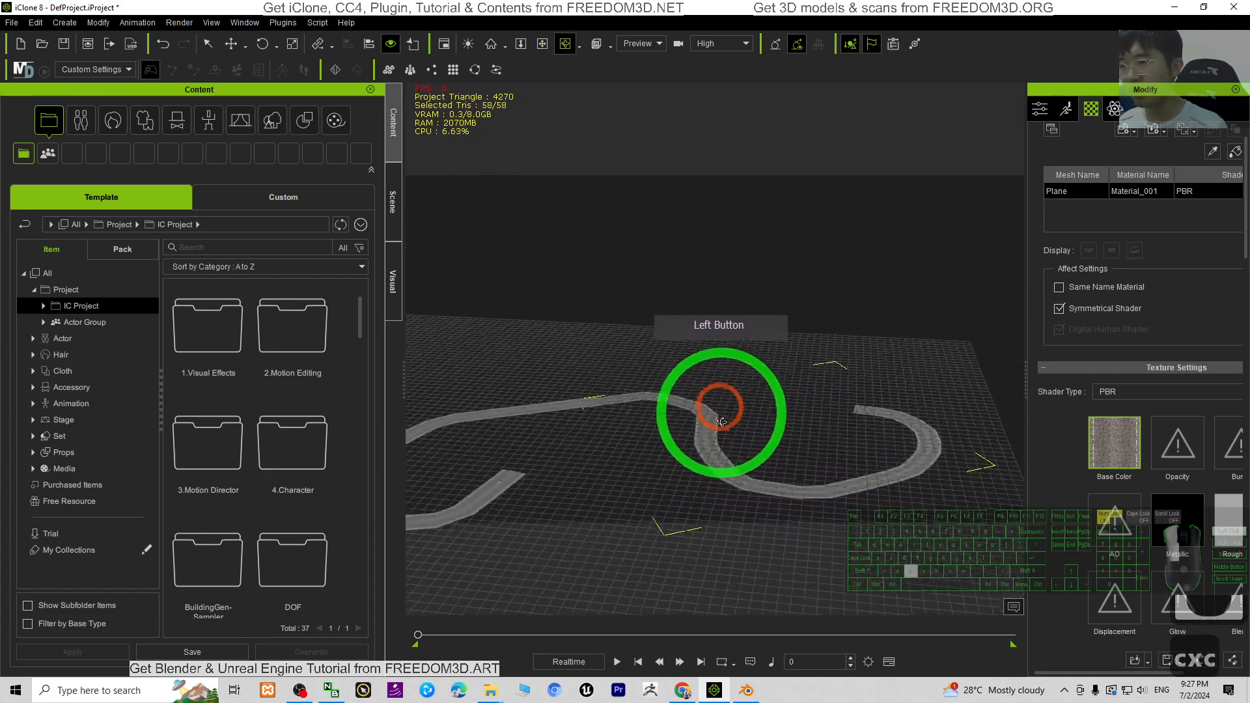
left_click_drag(717, 410, 856, 342)
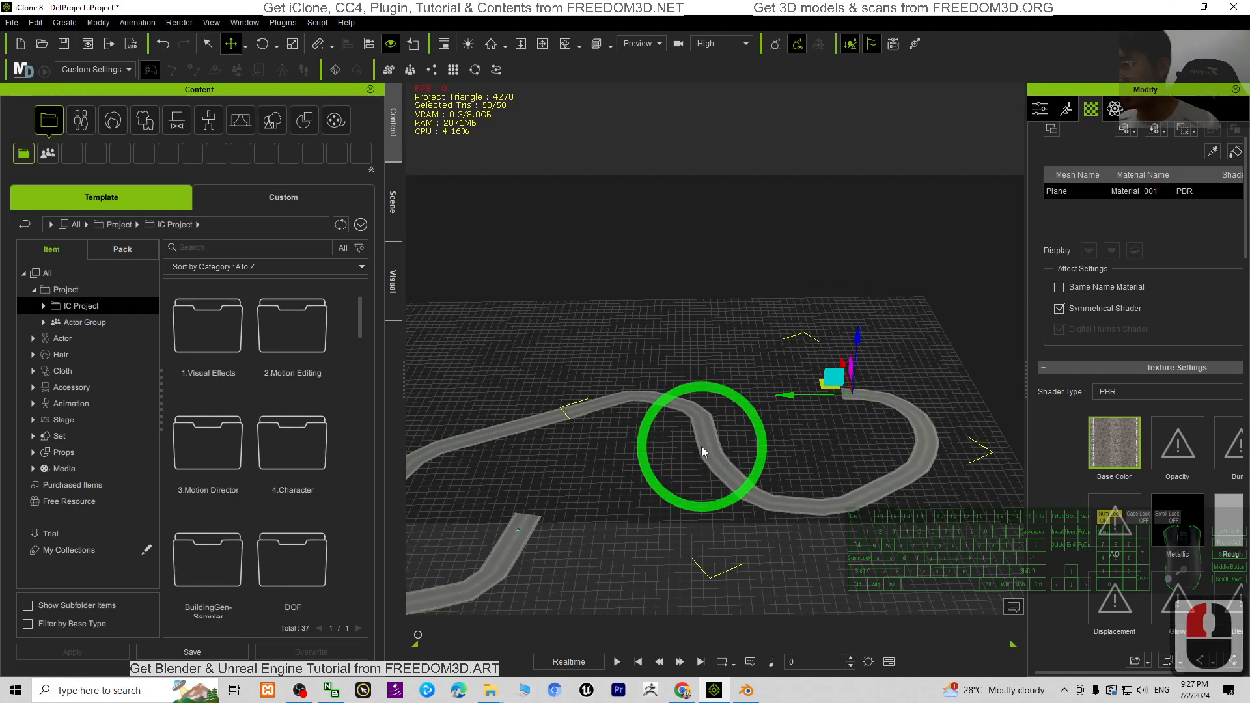
Step: Slide the road piece into position at the winding road's open end
left_click_drag(702, 446, 833, 461)
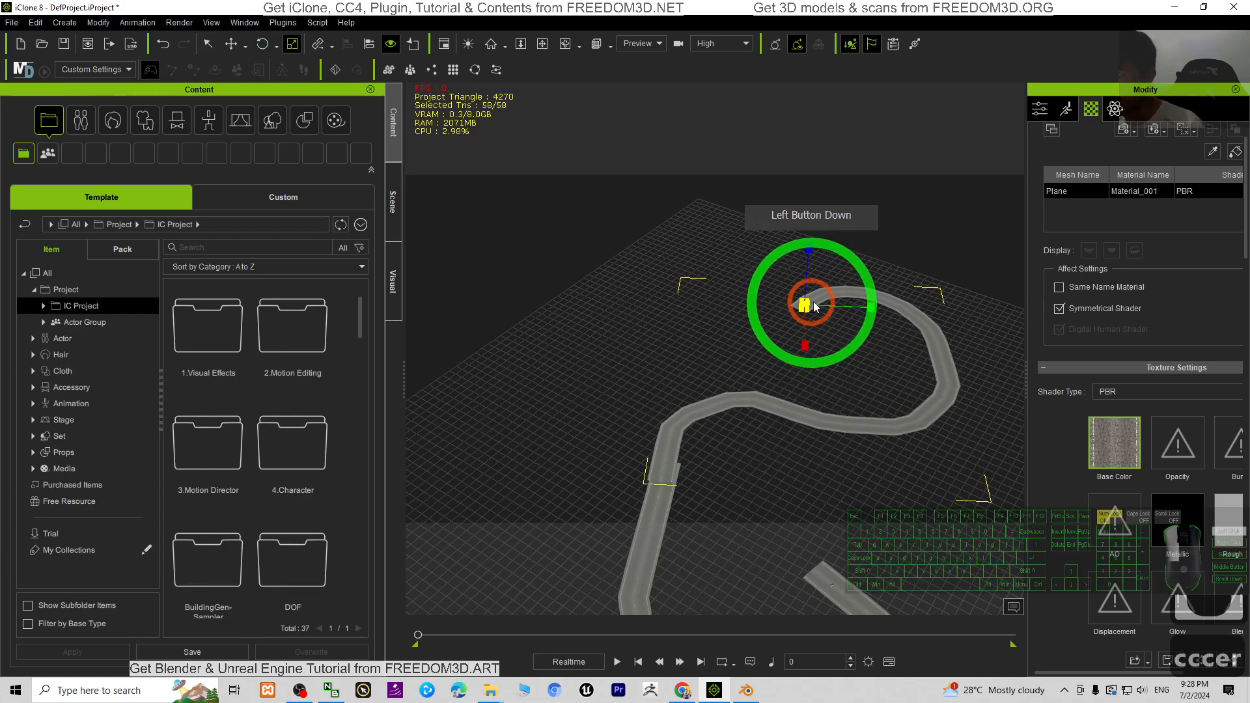
left_click_drag(811, 305, 785, 368)
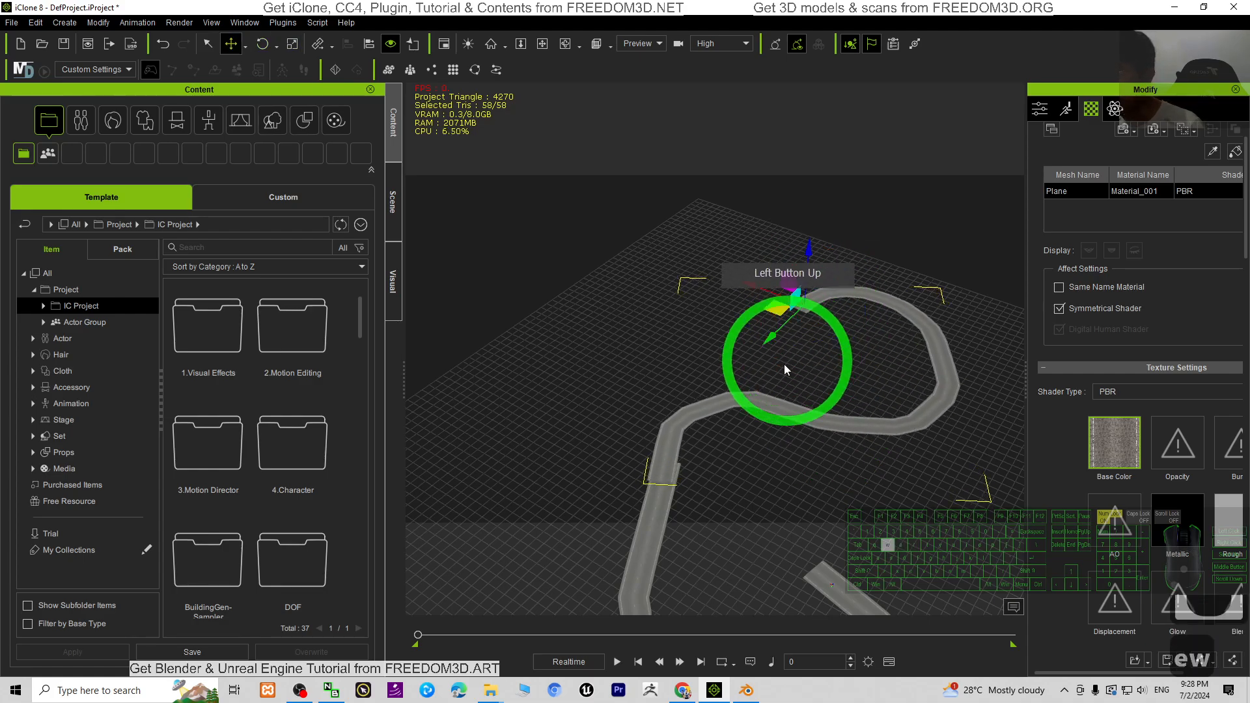
left_click_drag(785, 367, 757, 286)
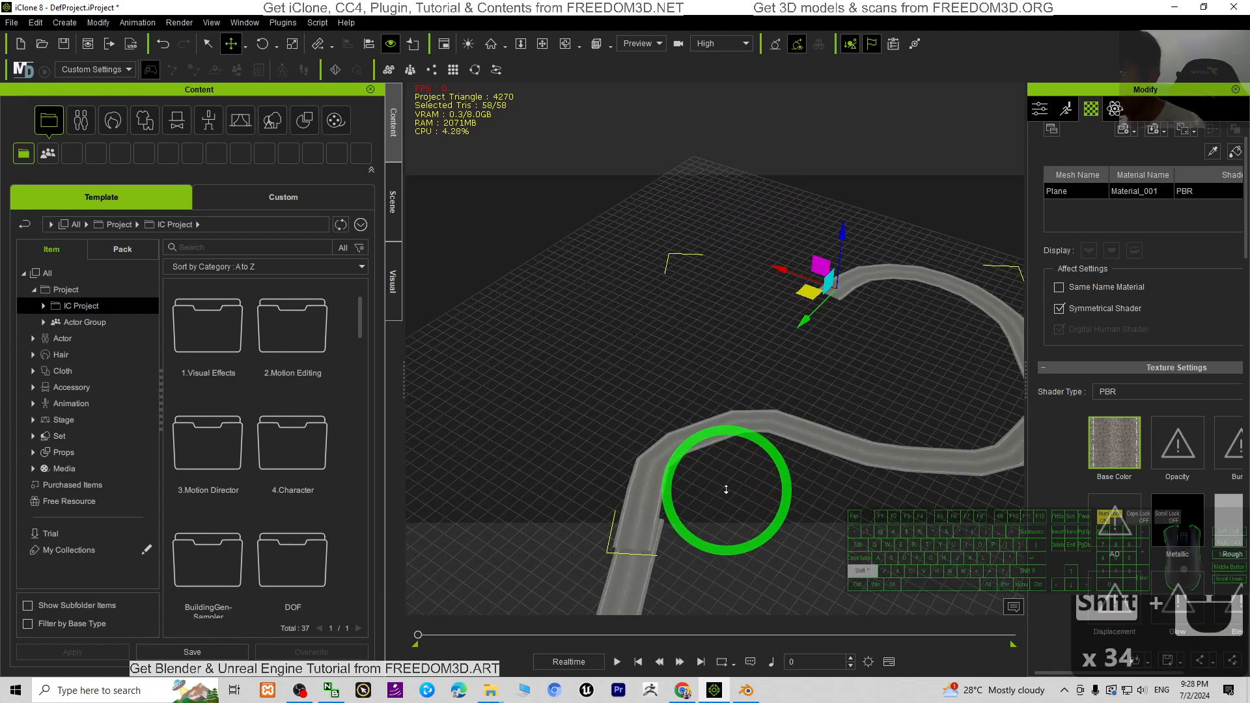
left_click_drag(725, 489, 803, 222)
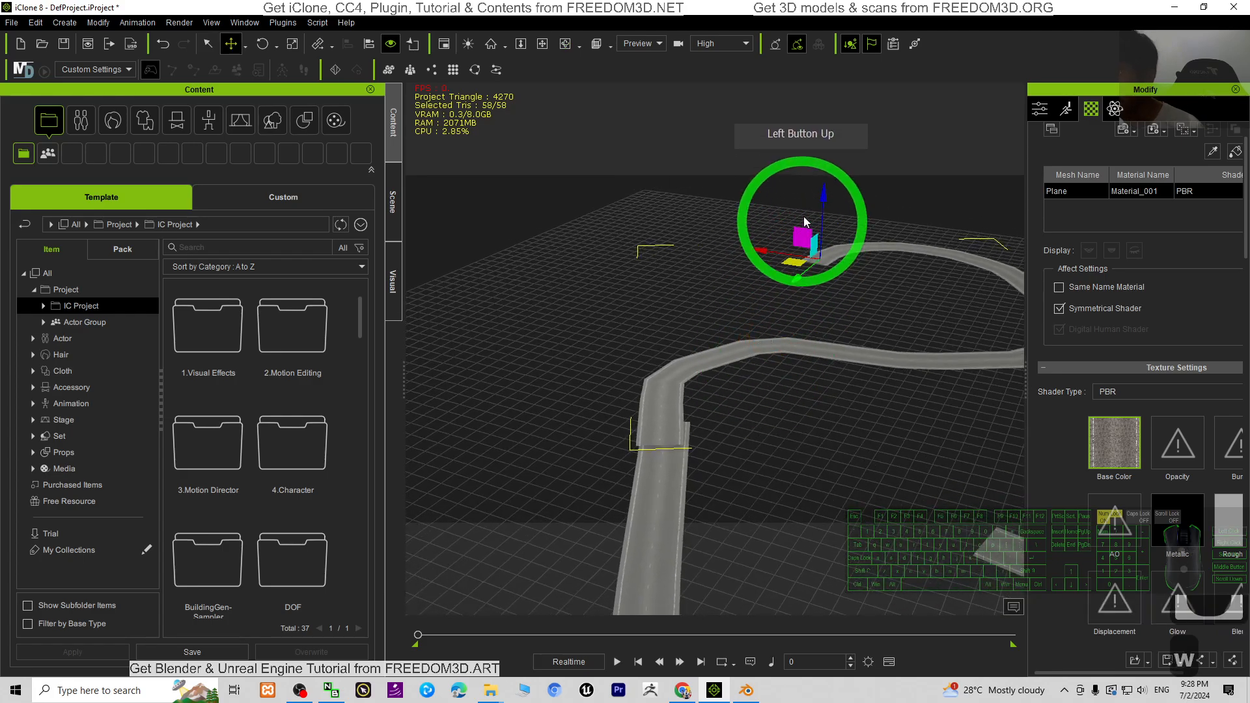
Step: Rotate the piece to follow the curve and settle it into place at the joint
left_click(829, 203)
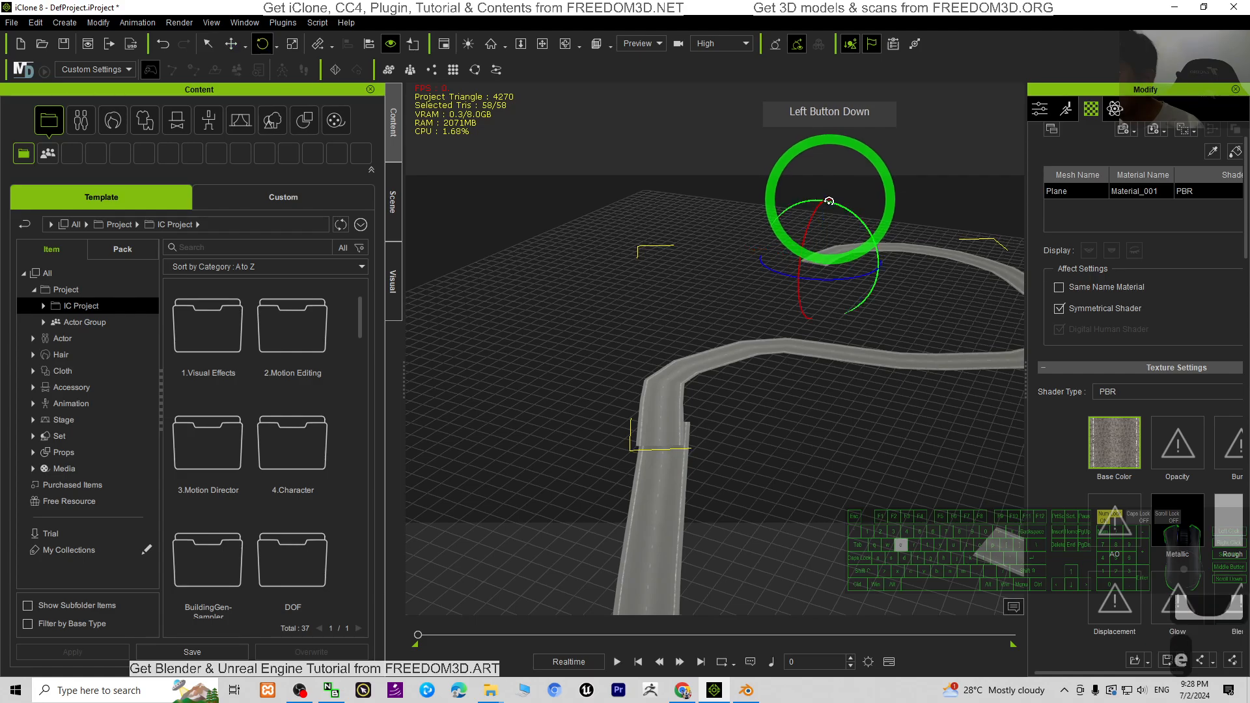
left_click_drag(829, 199, 837, 277)
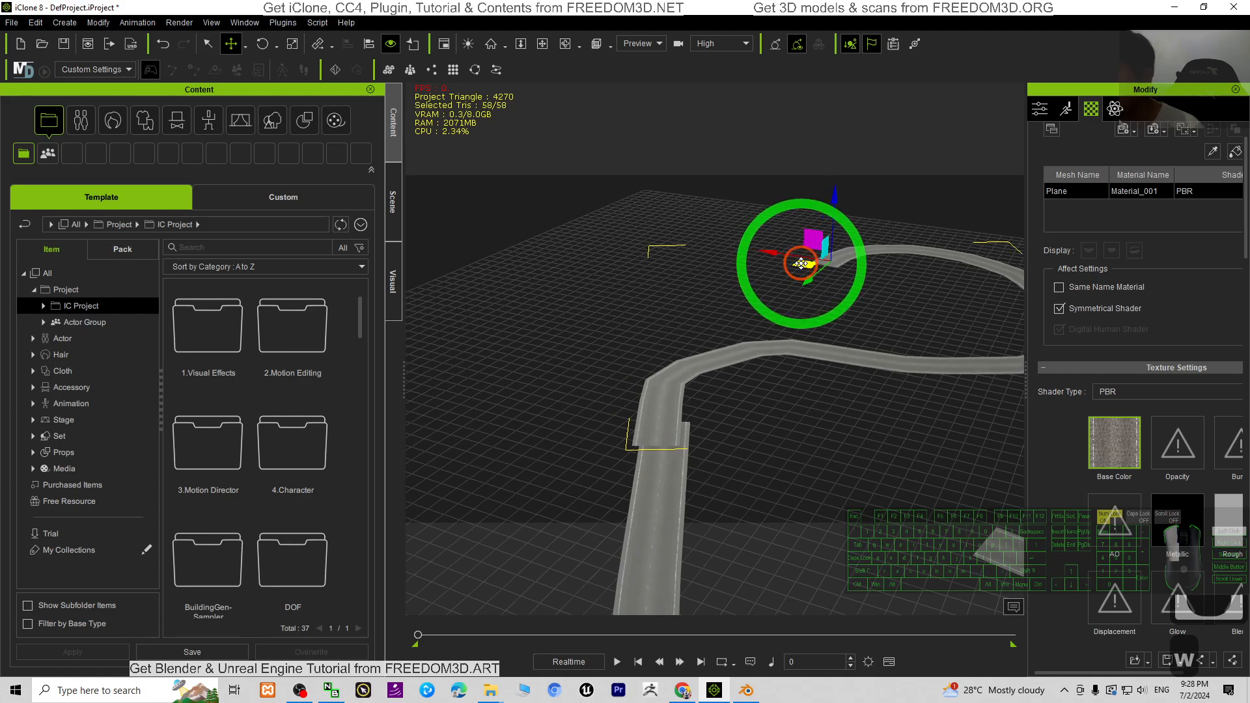
left_click_drag(797, 263, 829, 239)
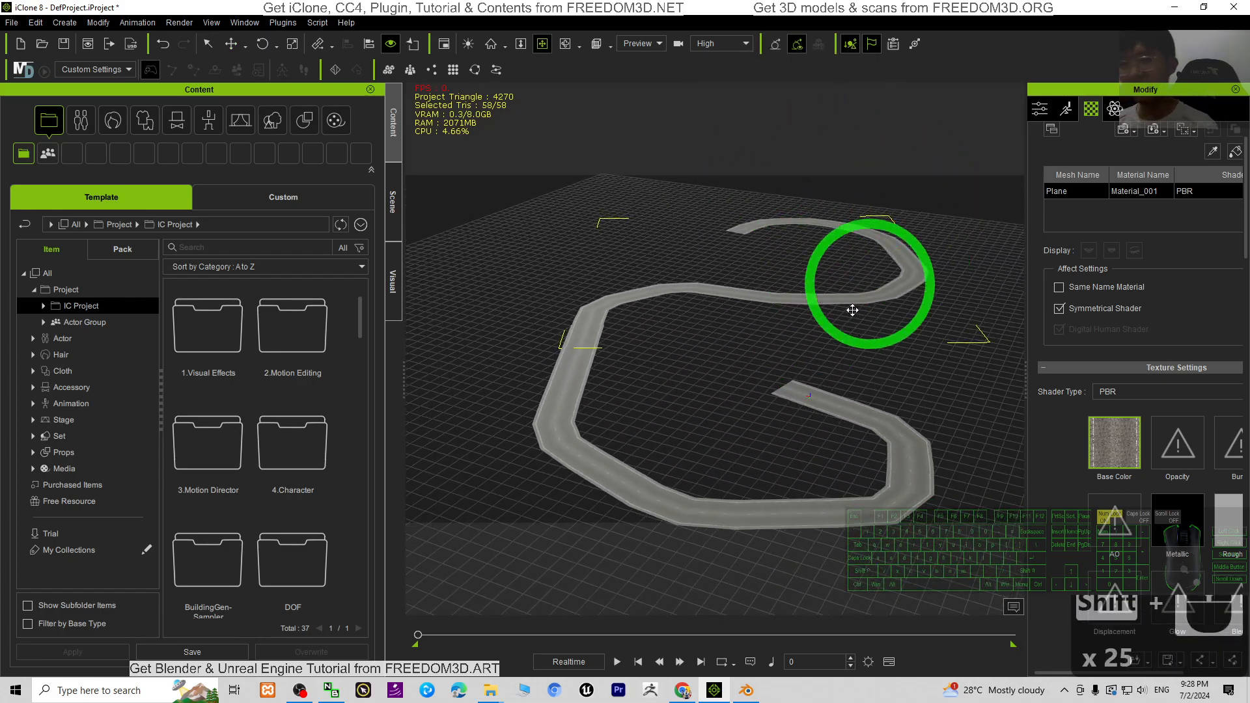
left_click_drag(851, 310, 569, 387)
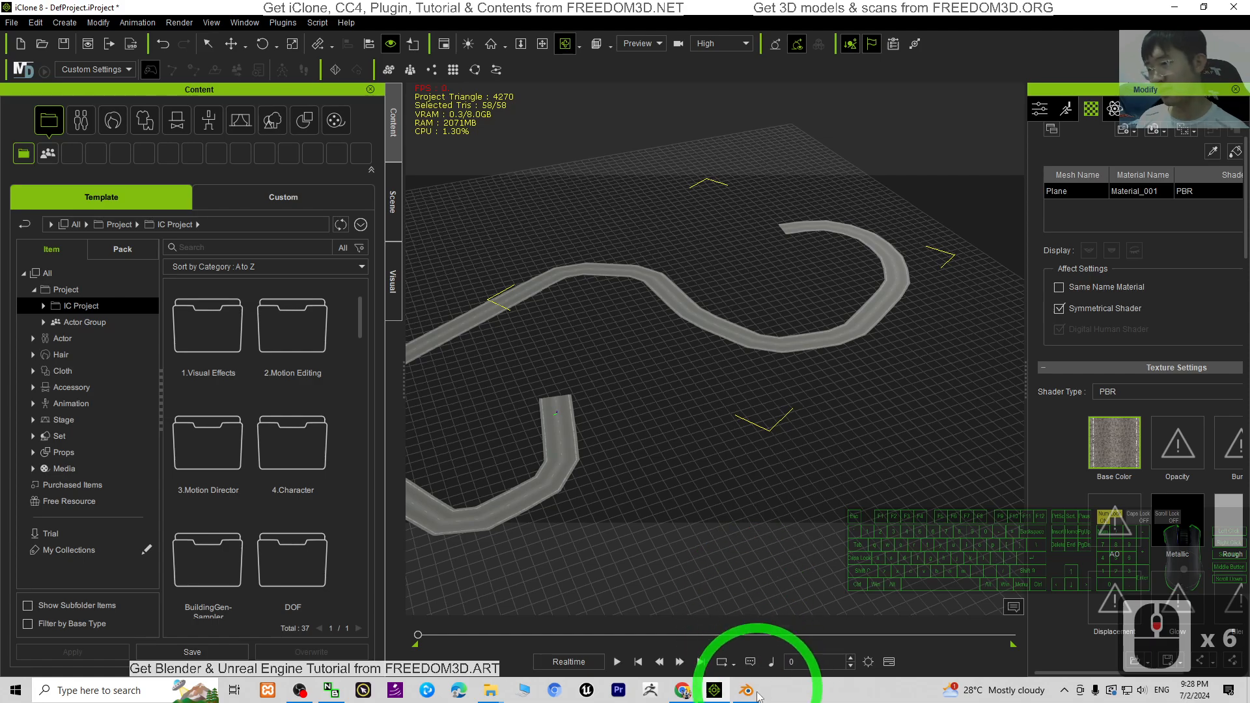
left_click(744, 690)
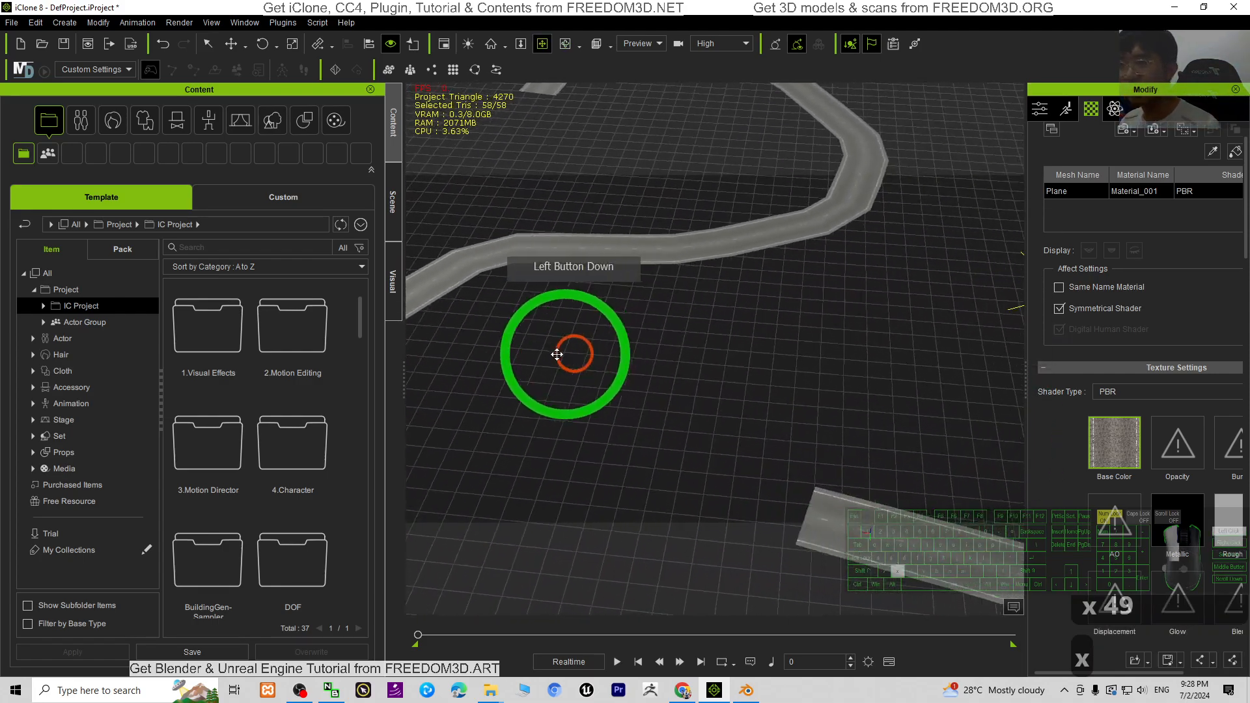
left_click_drag(558, 354, 709, 368)
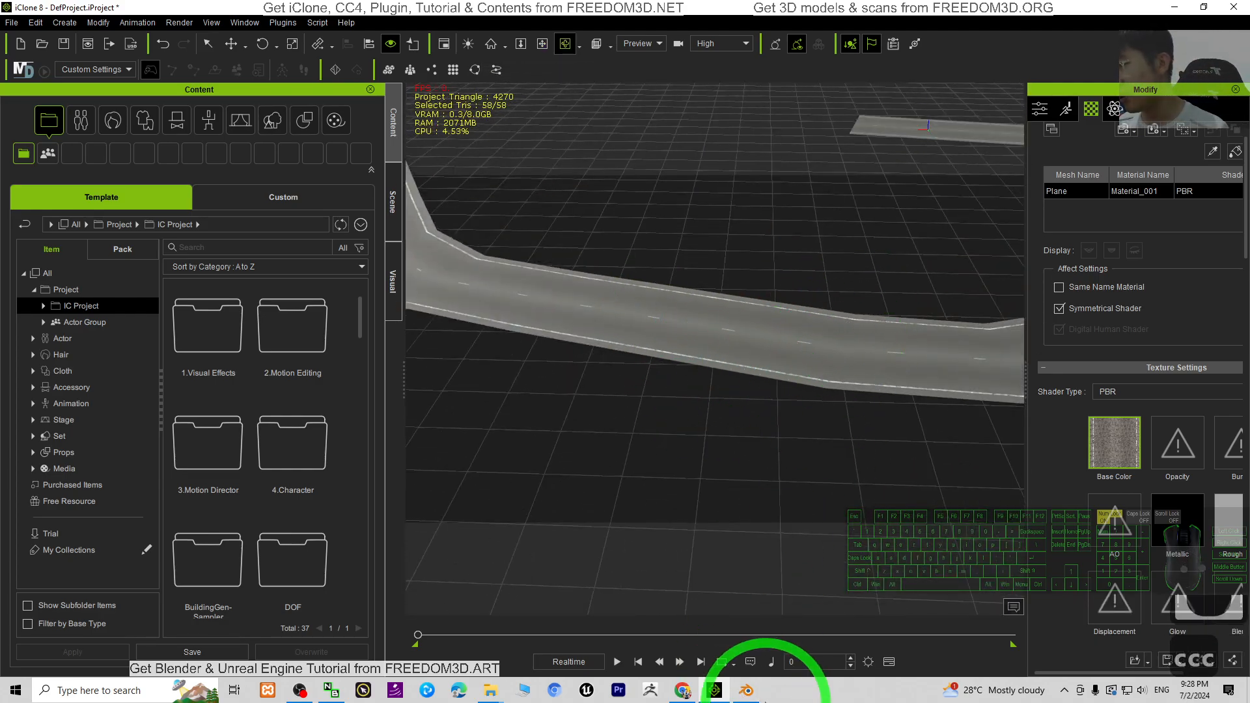
mouse_move(745, 690)
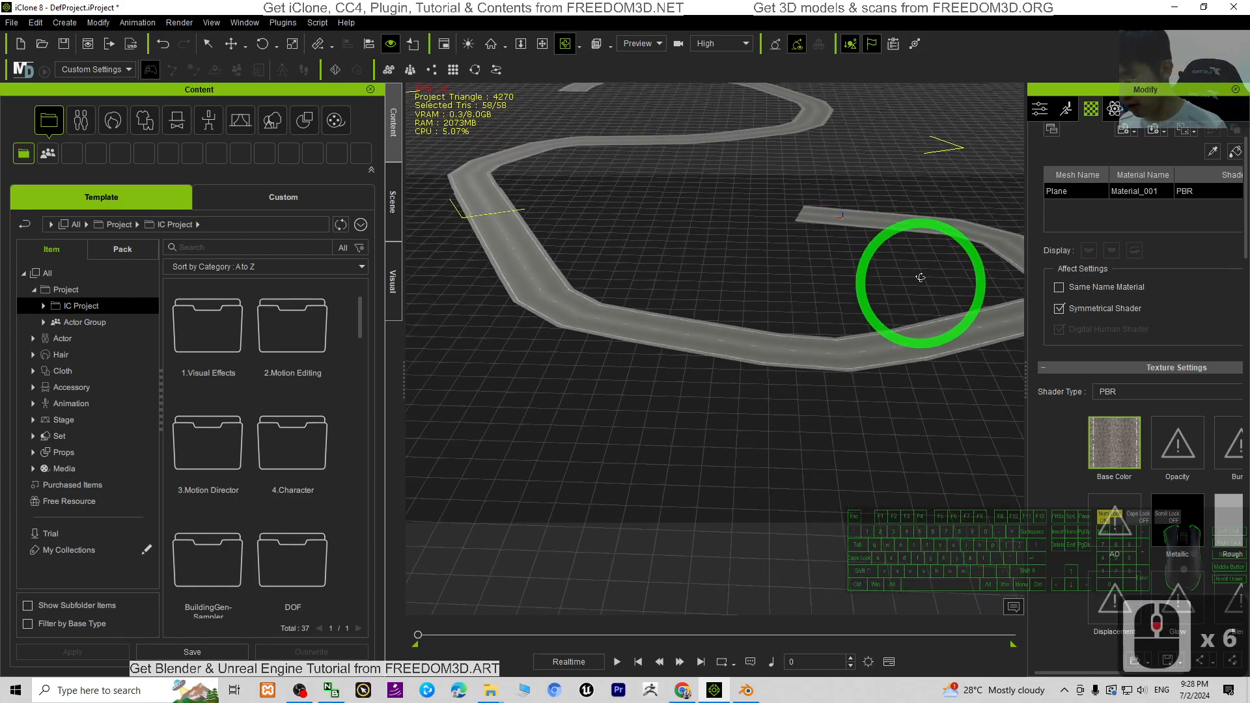
left_click_drag(920, 277, 886, 350)
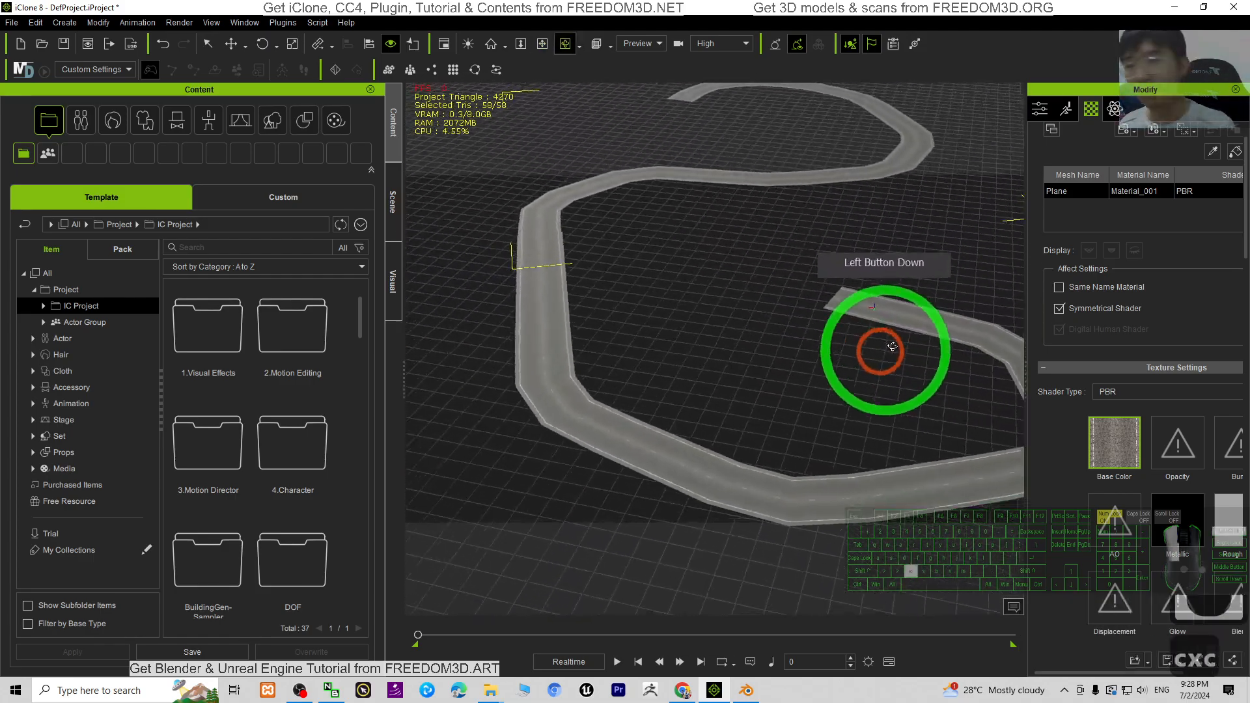
left_click_drag(890, 346, 846, 231)
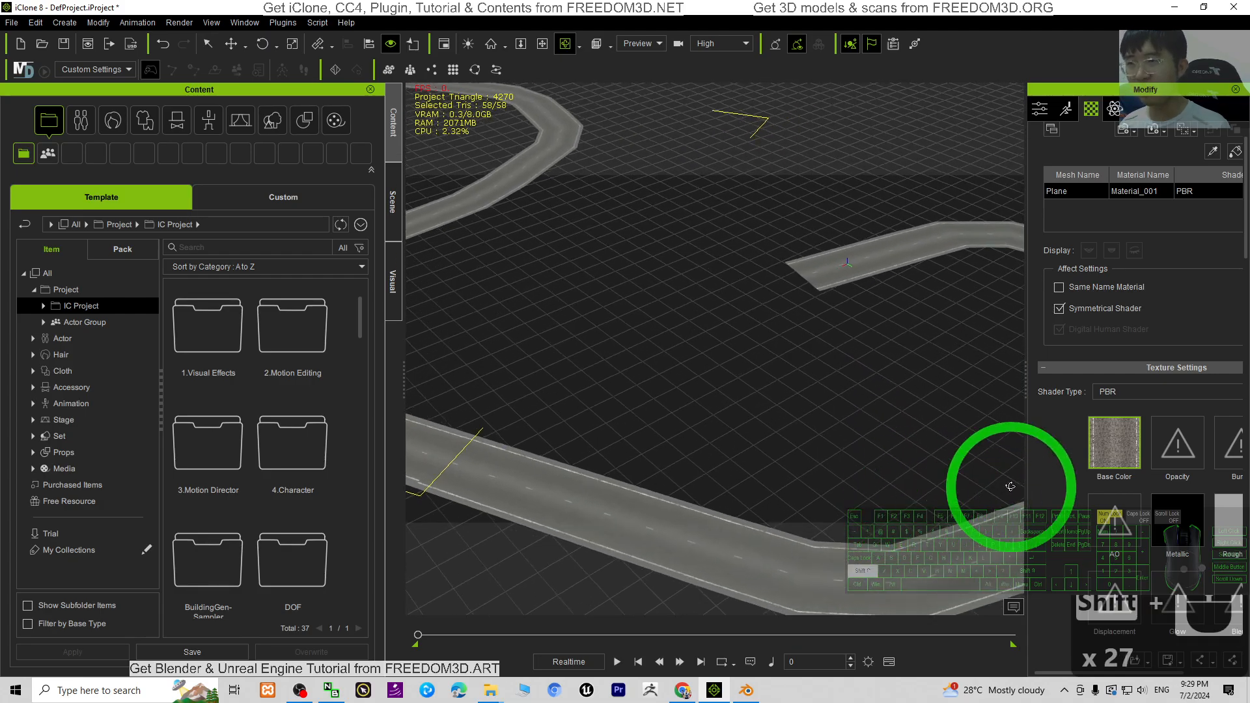
left_click_drag(1010, 485, 824, 421)
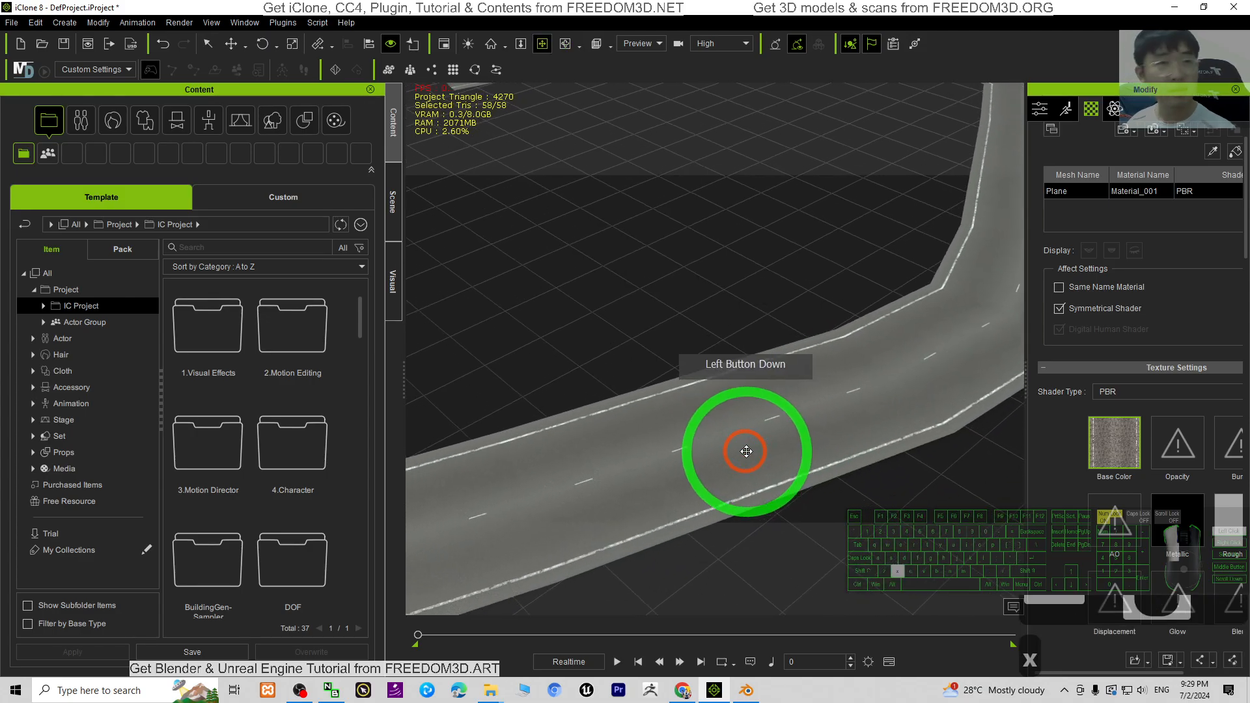
left_click_drag(746, 451, 738, 445)
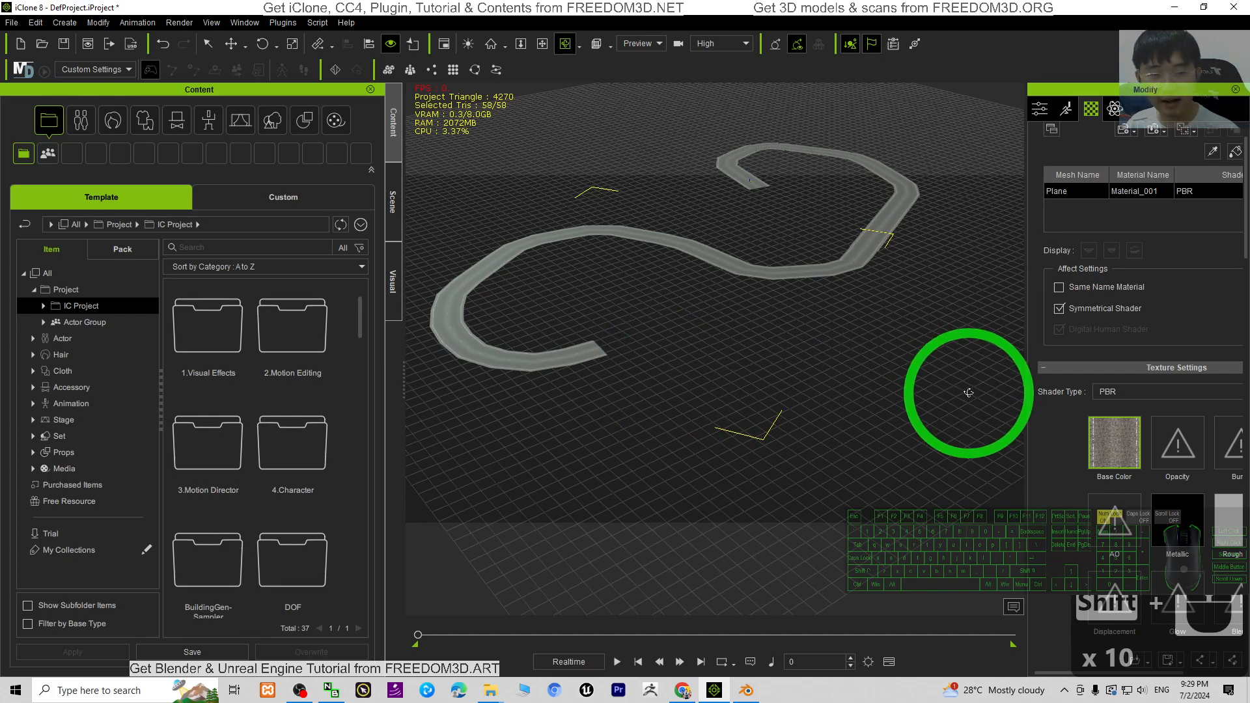
left_click_drag(968, 391, 901, 360)
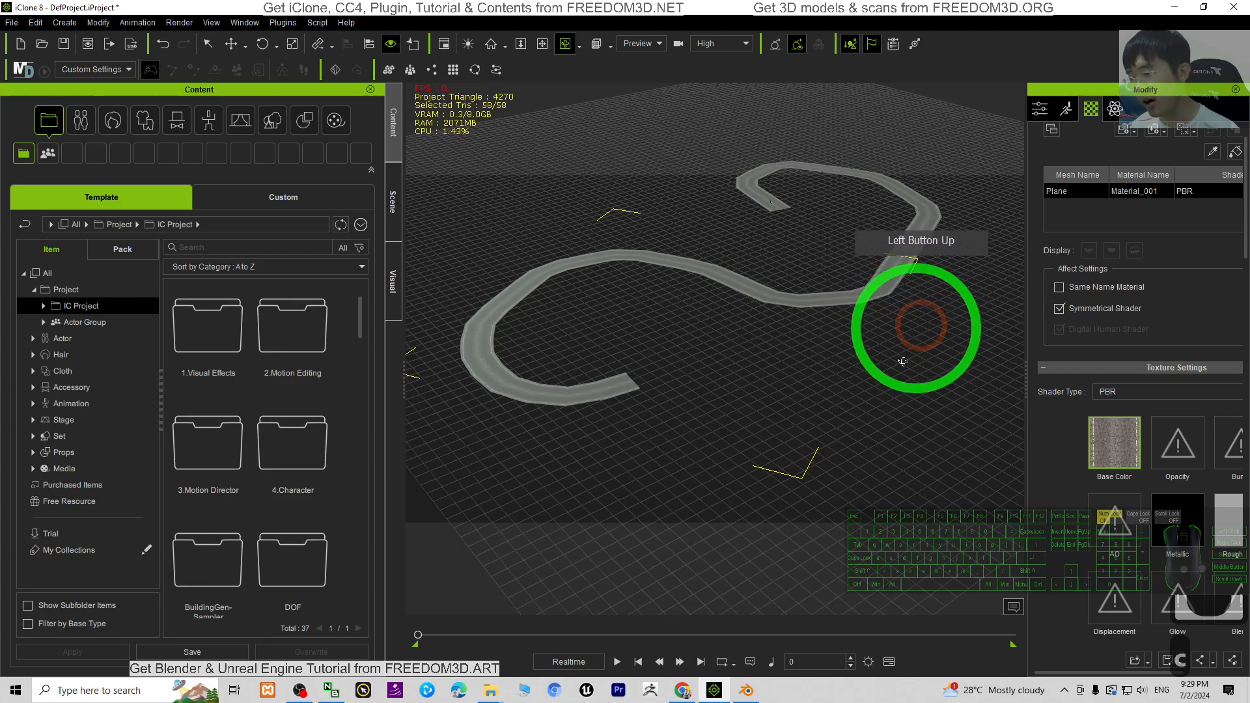